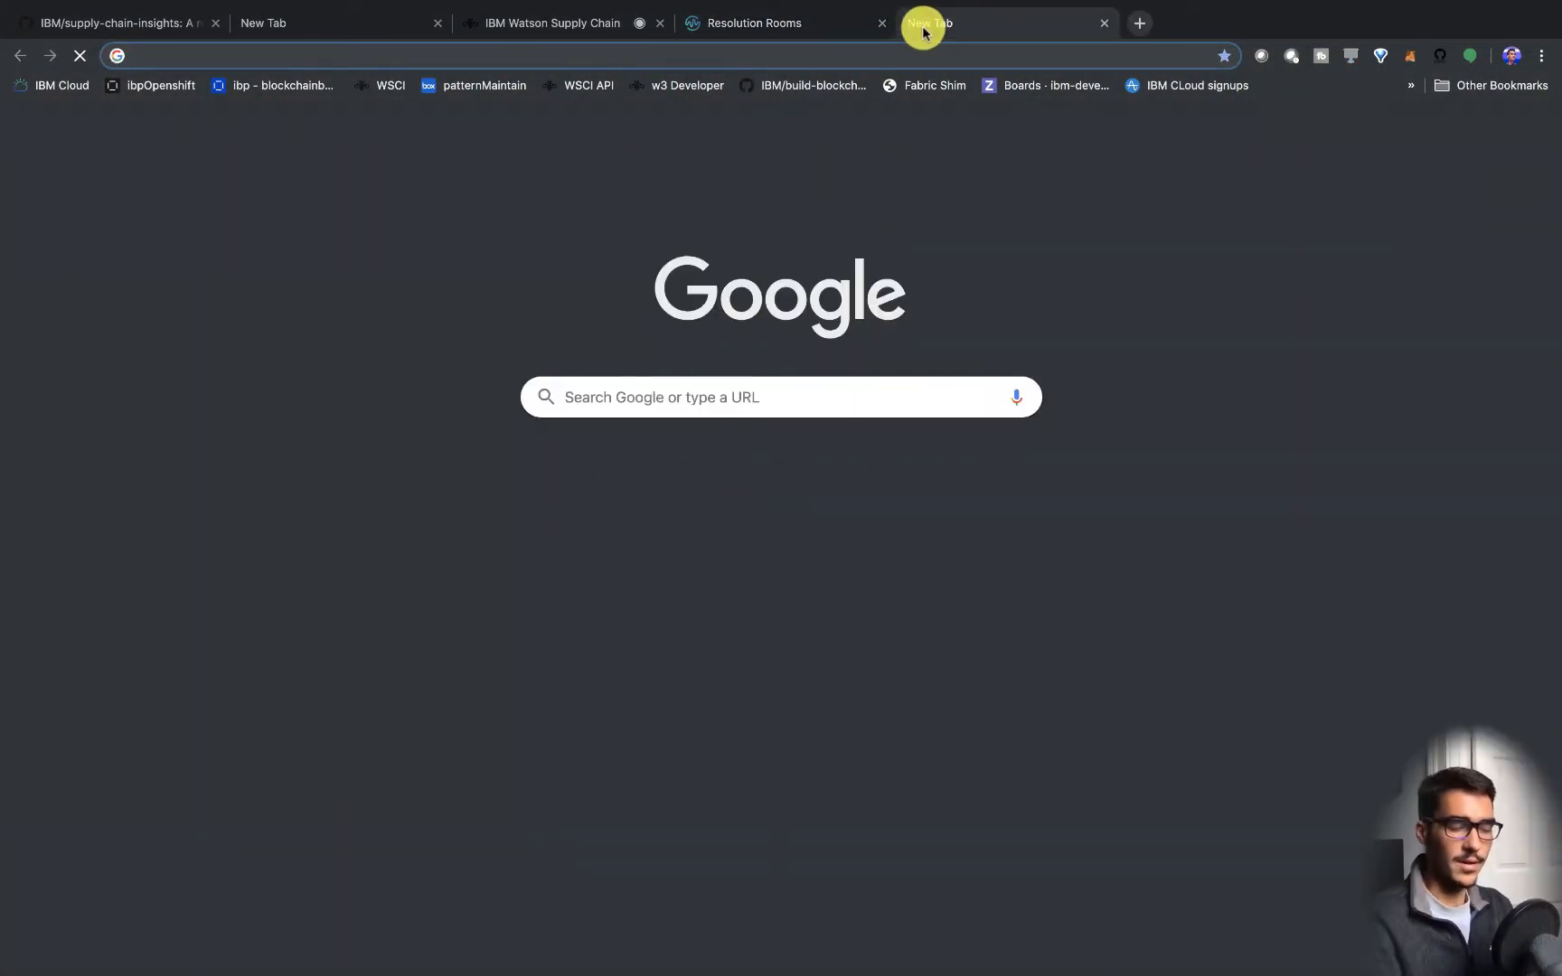
- Go to ibm.com and open the Create an IBMid sign-up form via My IBM
text(ibm.com/us-en/?ar=1)
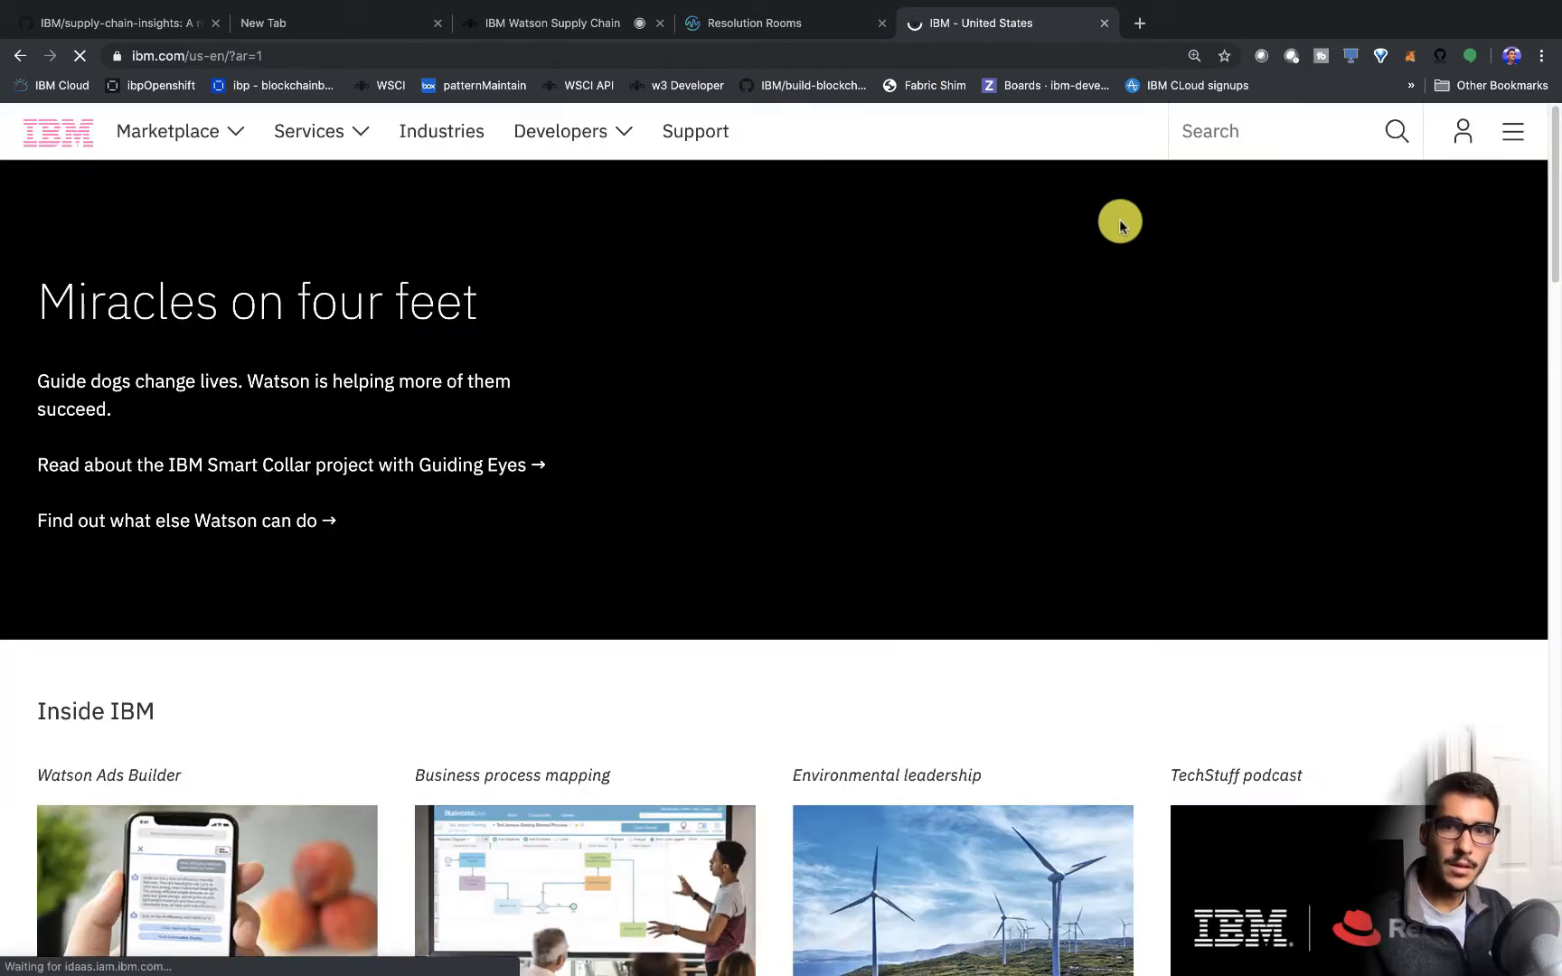
click(1459, 130)
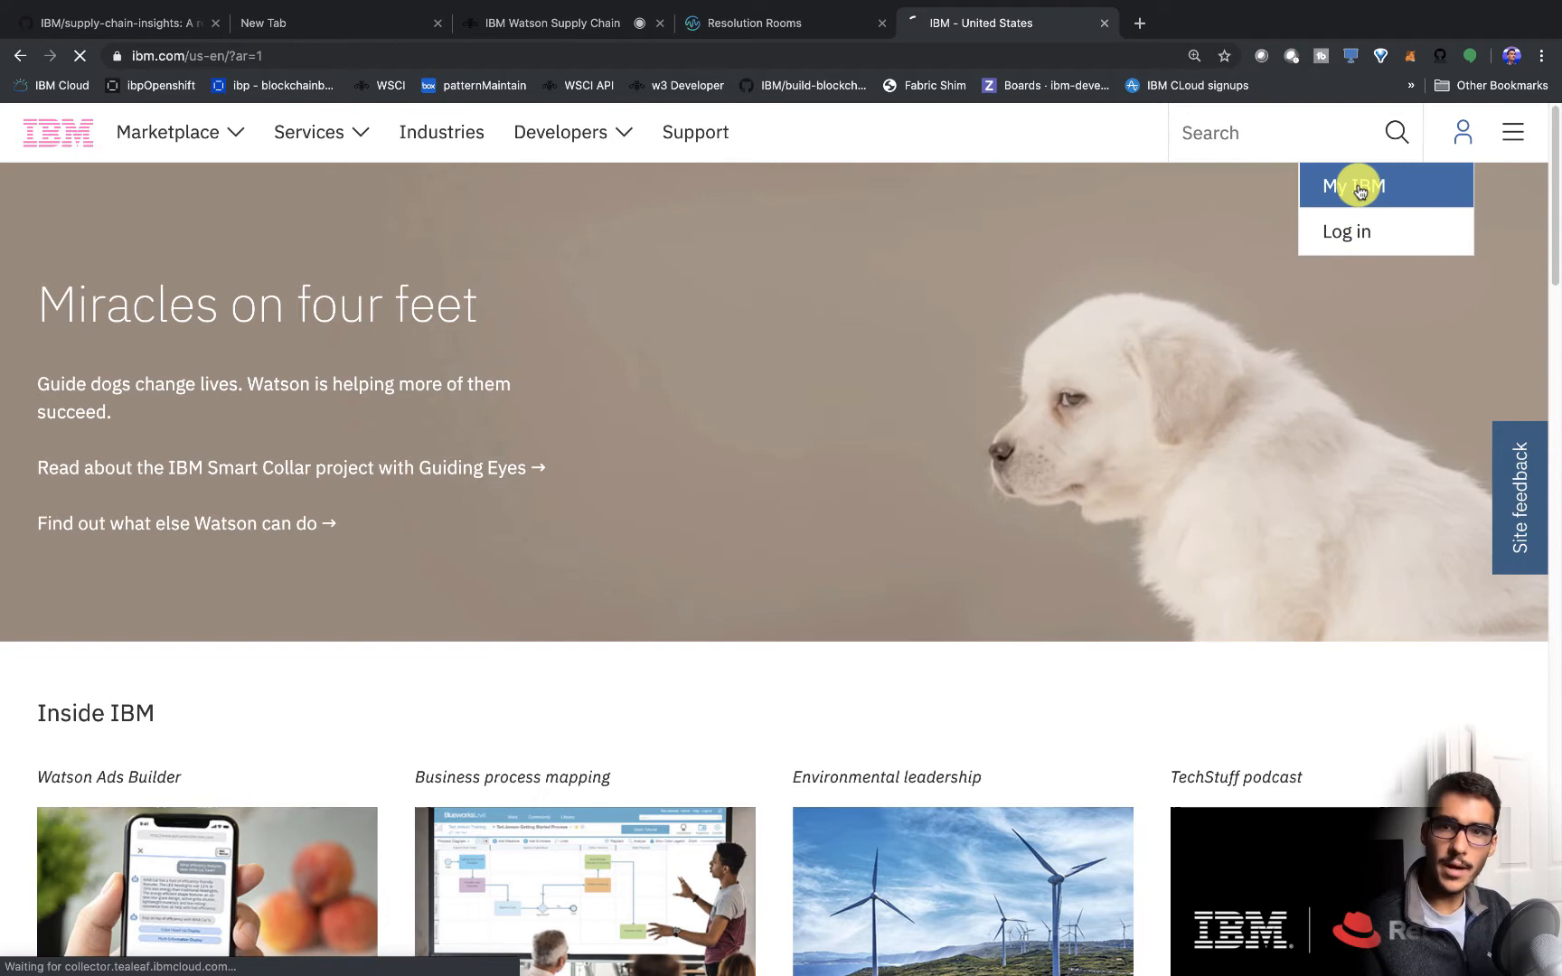
click(1344, 232)
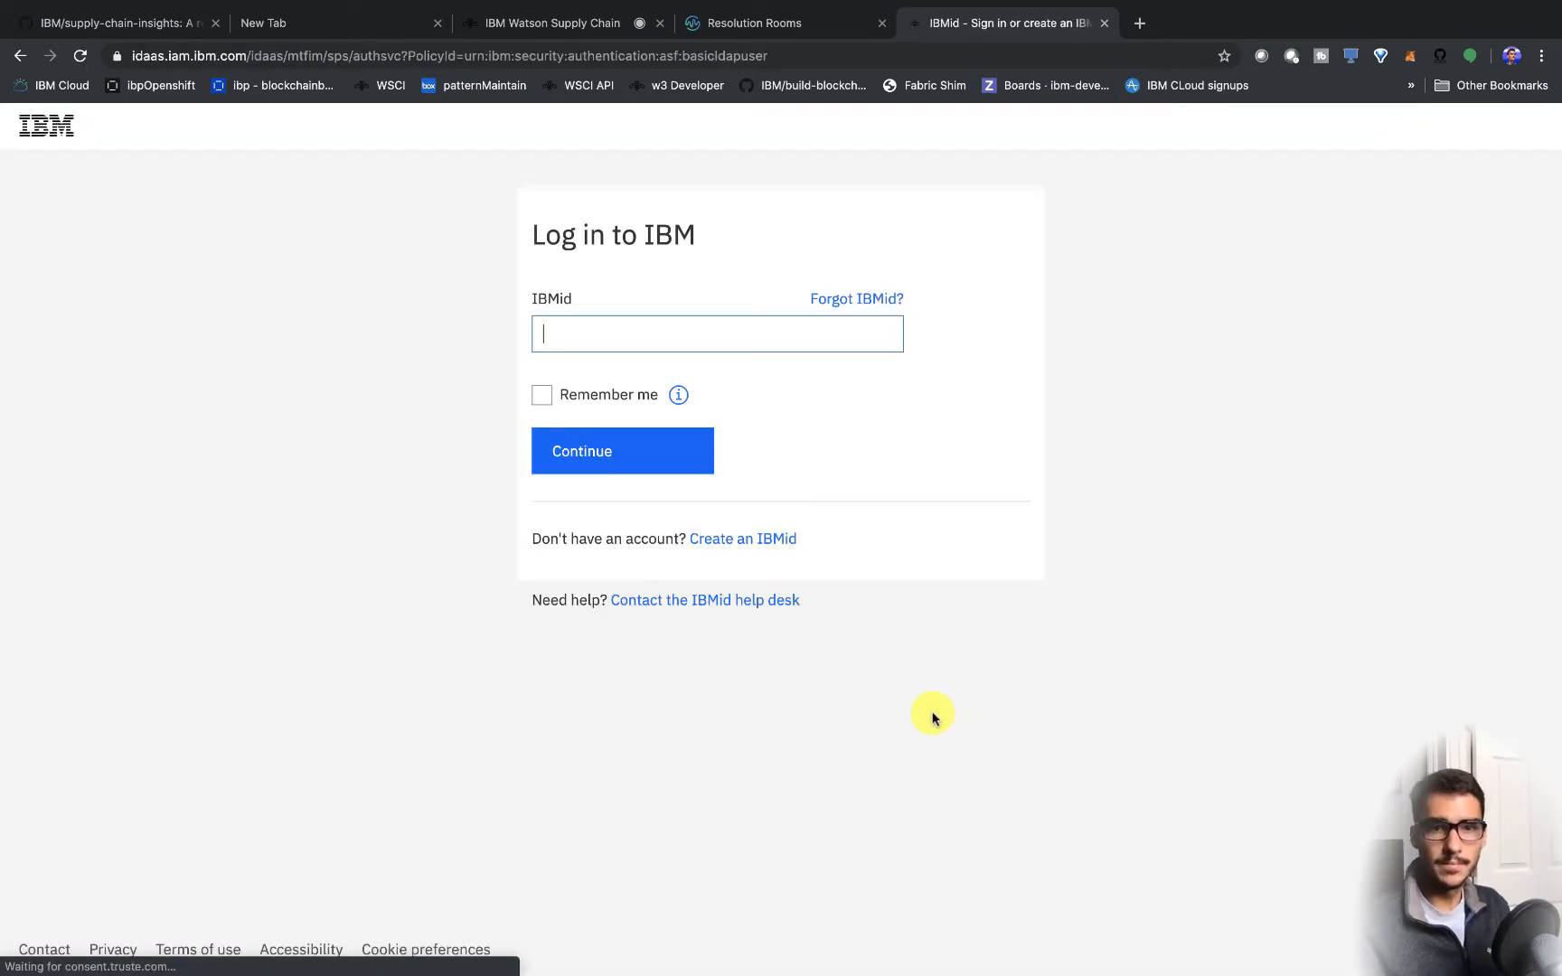
click(742, 538)
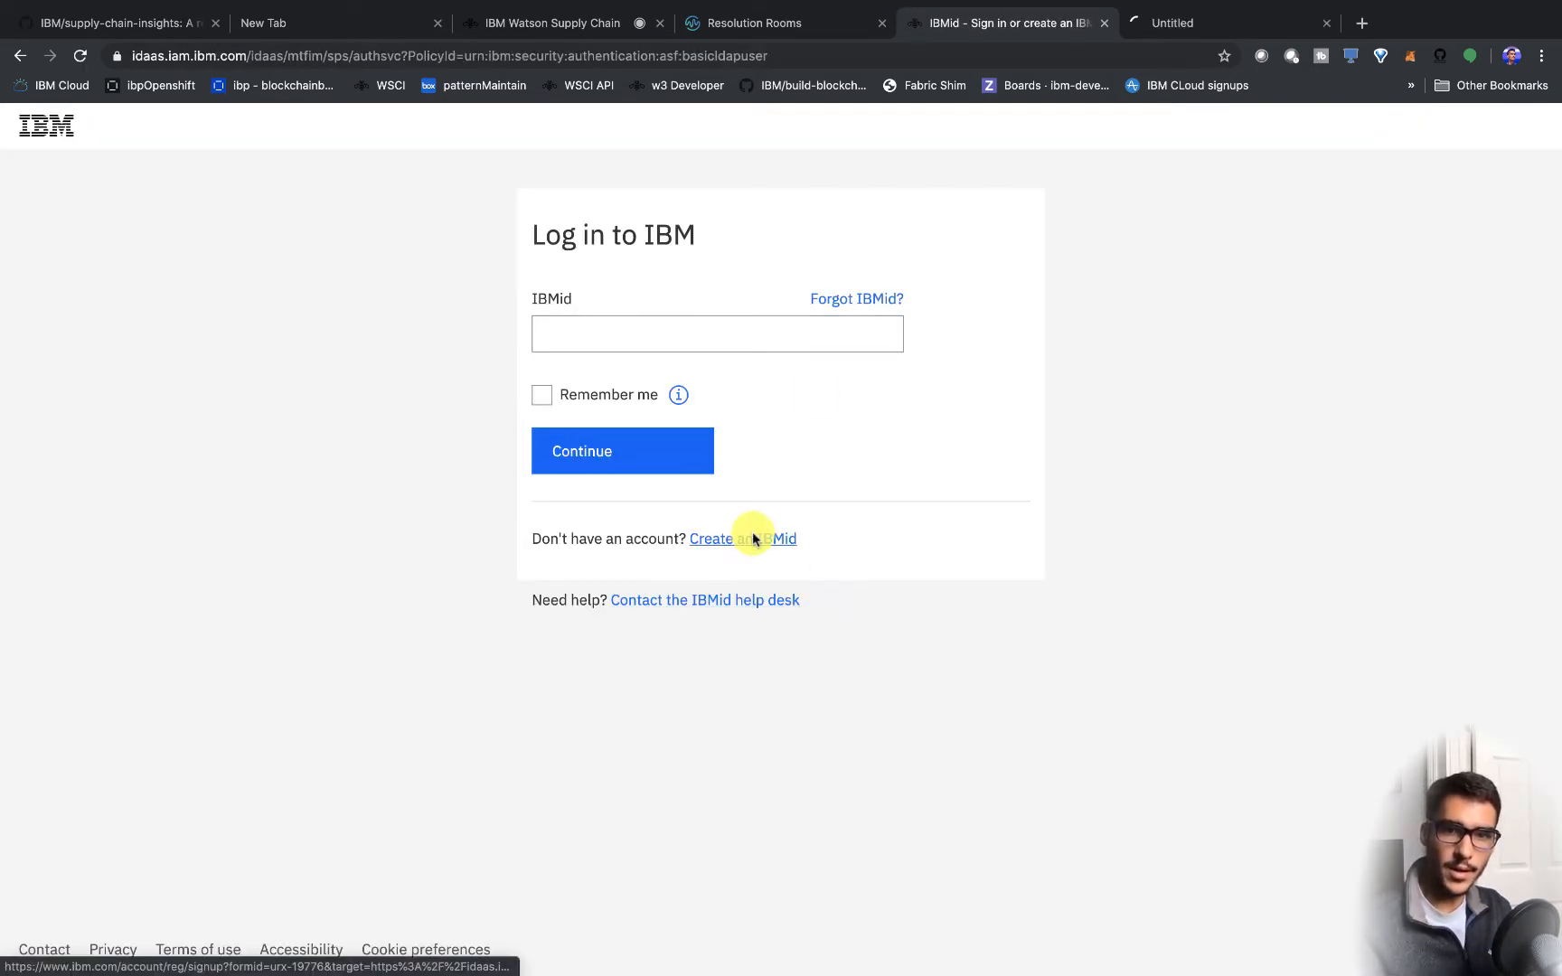
click(742, 539)
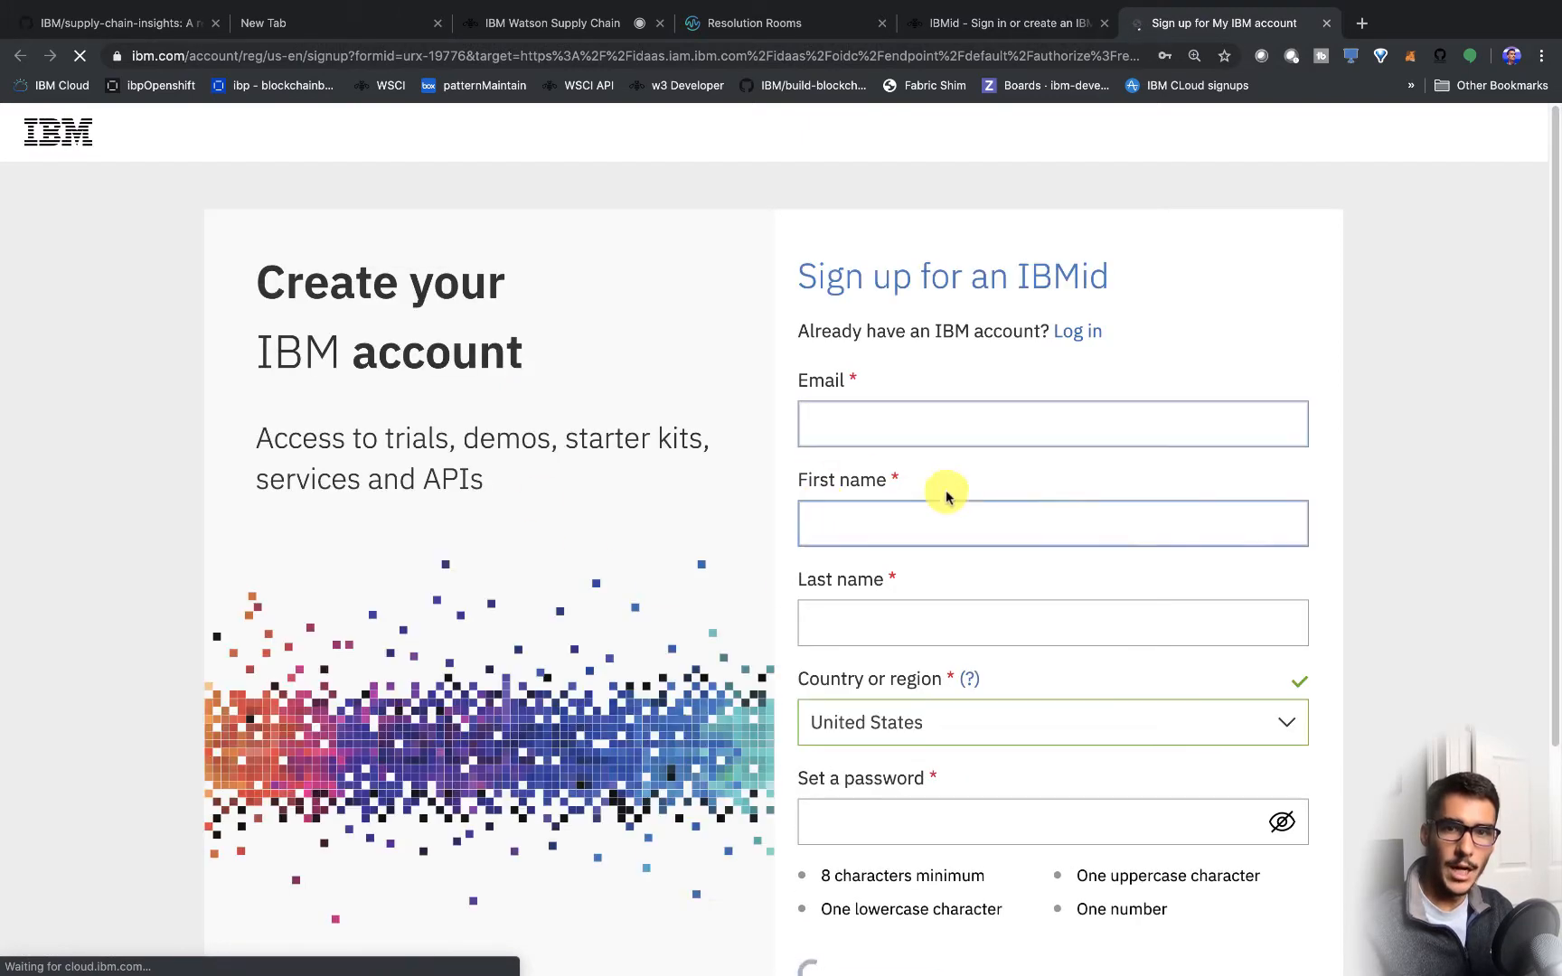
scroll(down, 3)
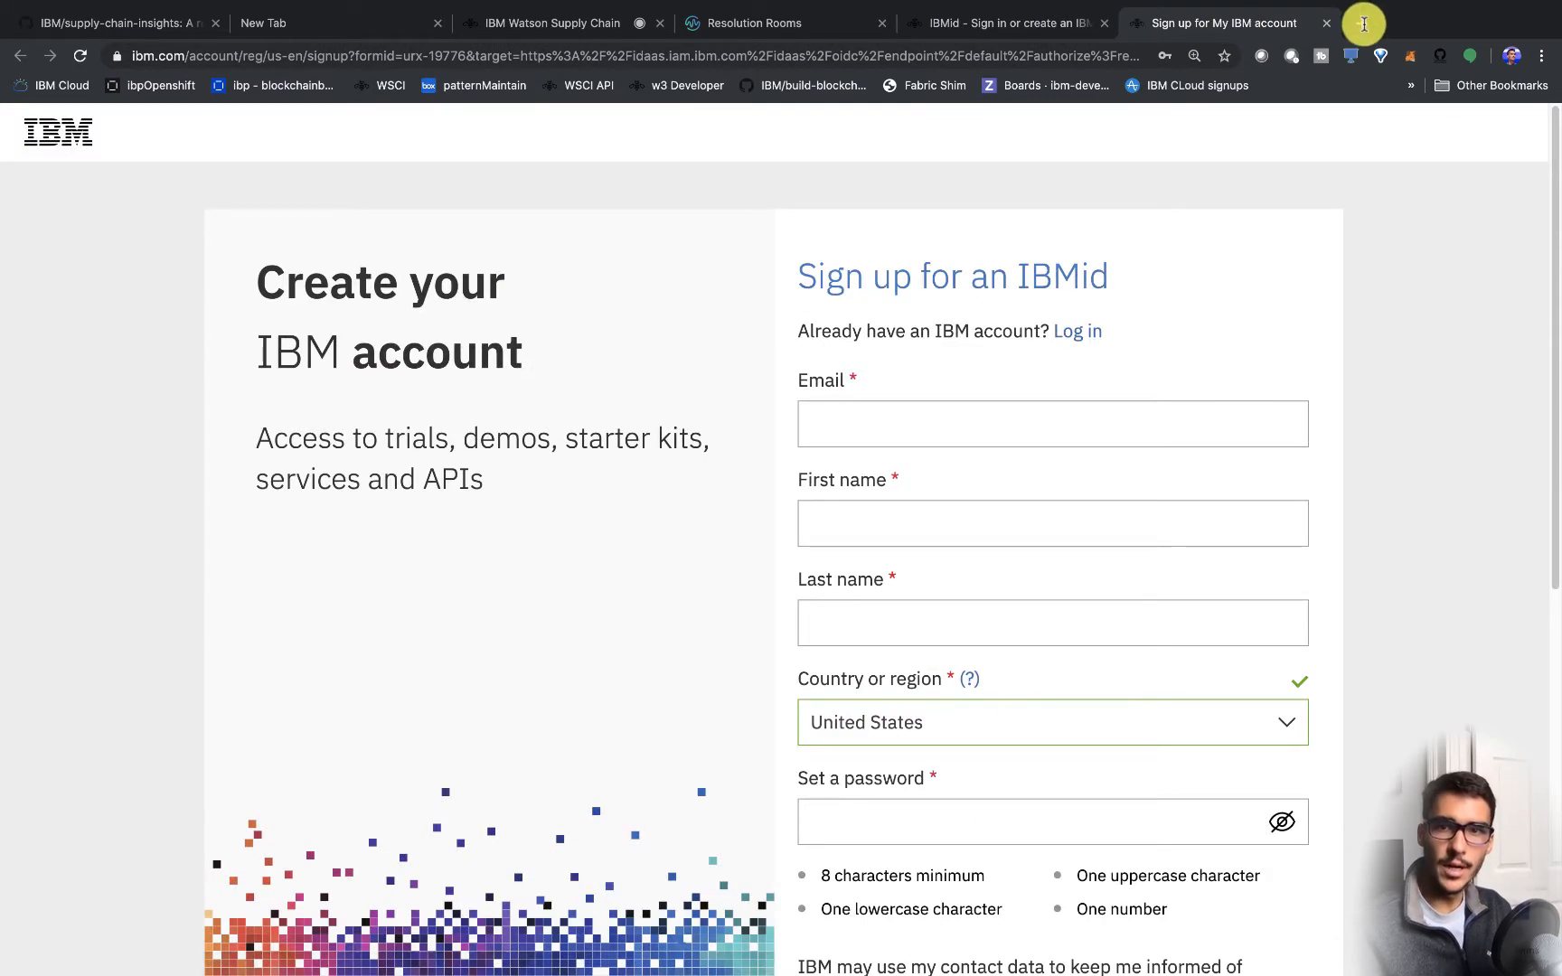
- Read the IBMid Registration successful email in Gmail, then return to the GitHub repository tab
click(1500, 23)
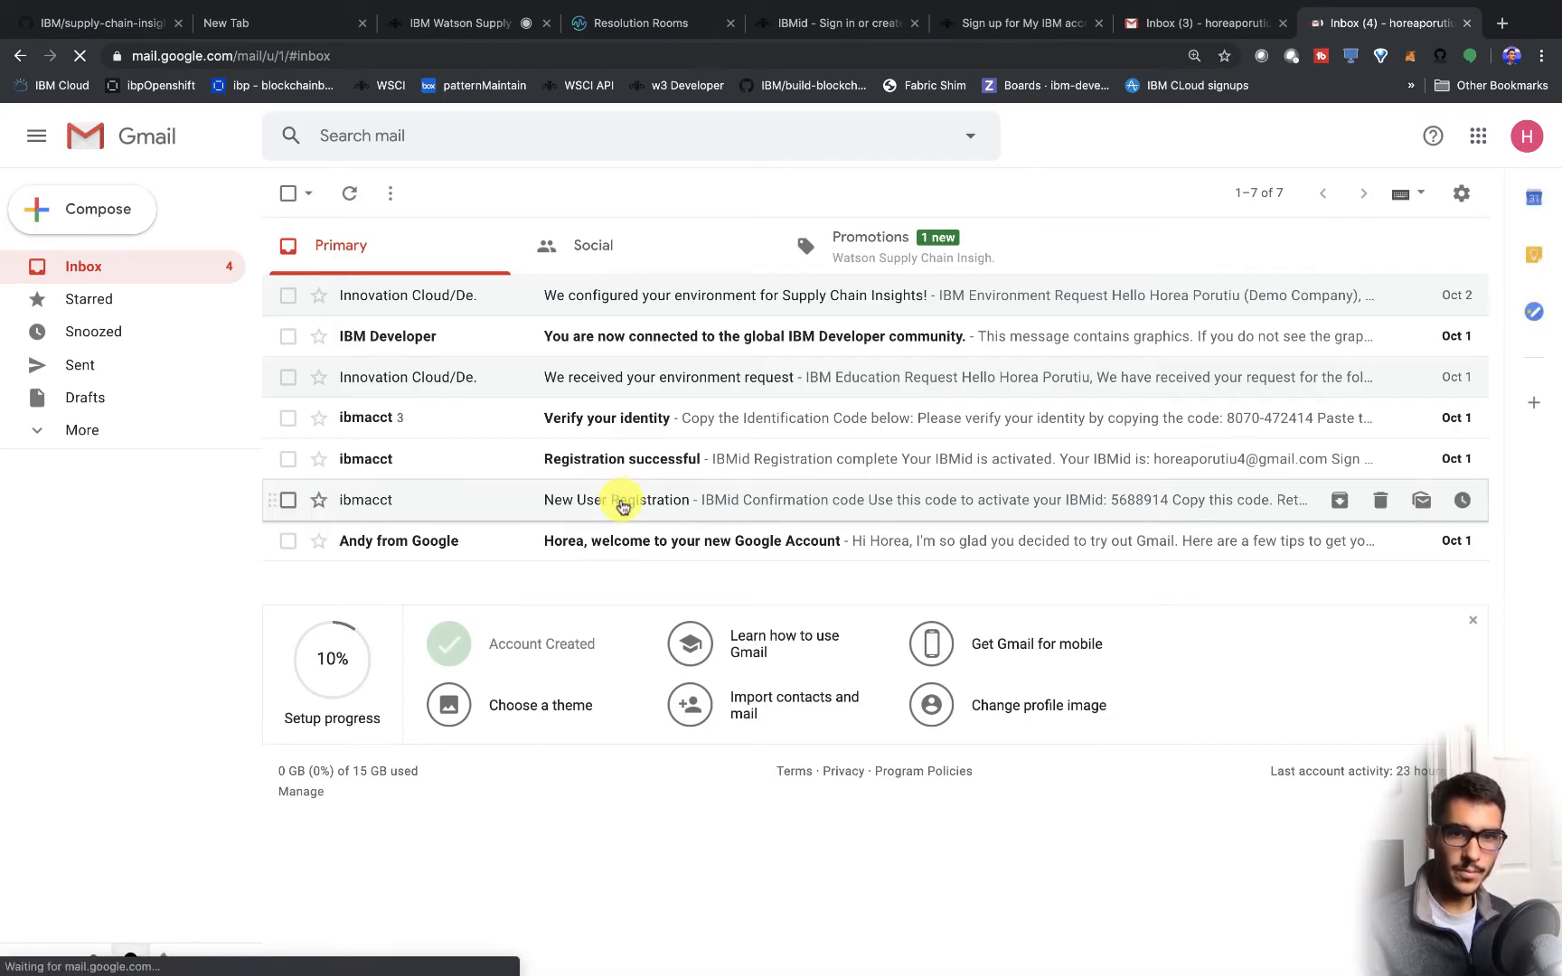
click(617, 499)
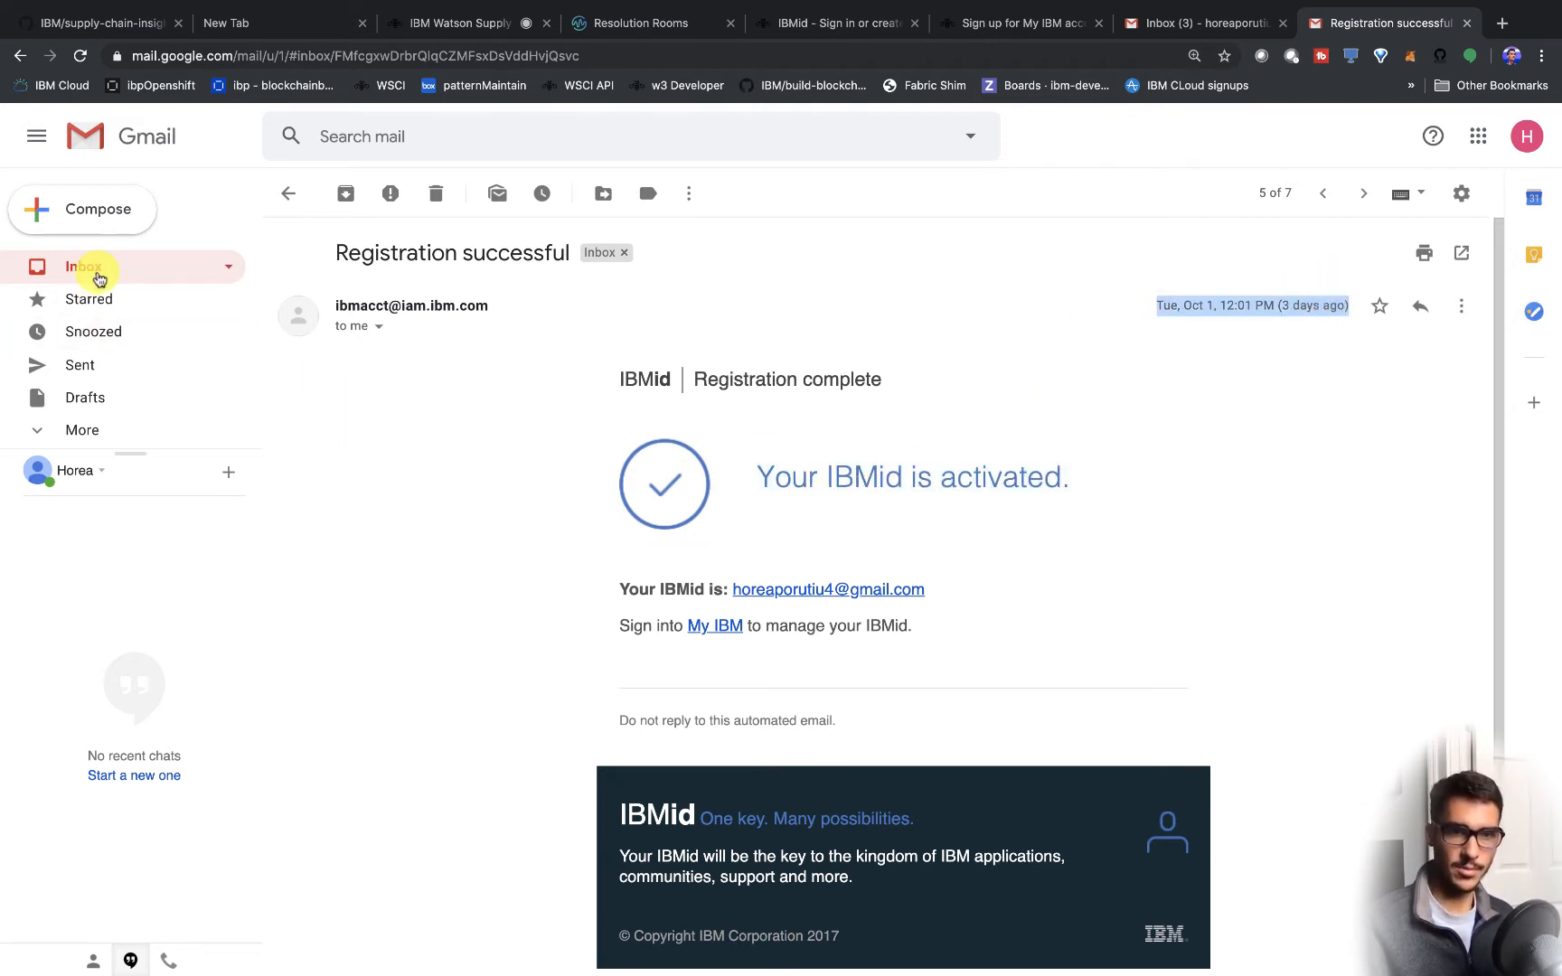
click(84, 266)
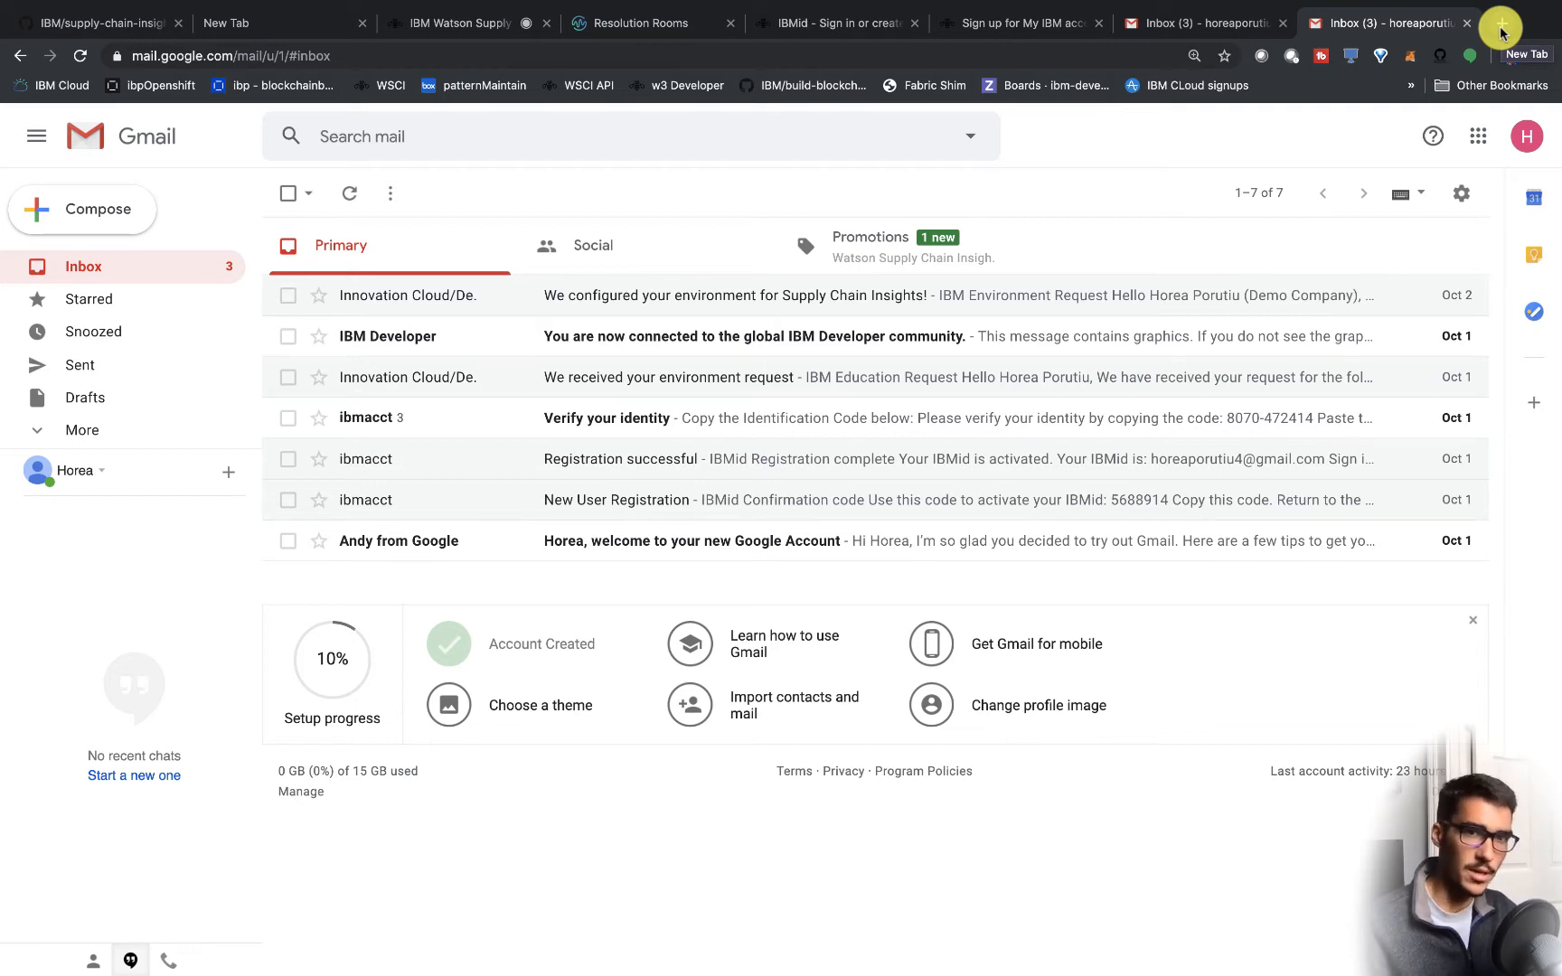
click(94, 22)
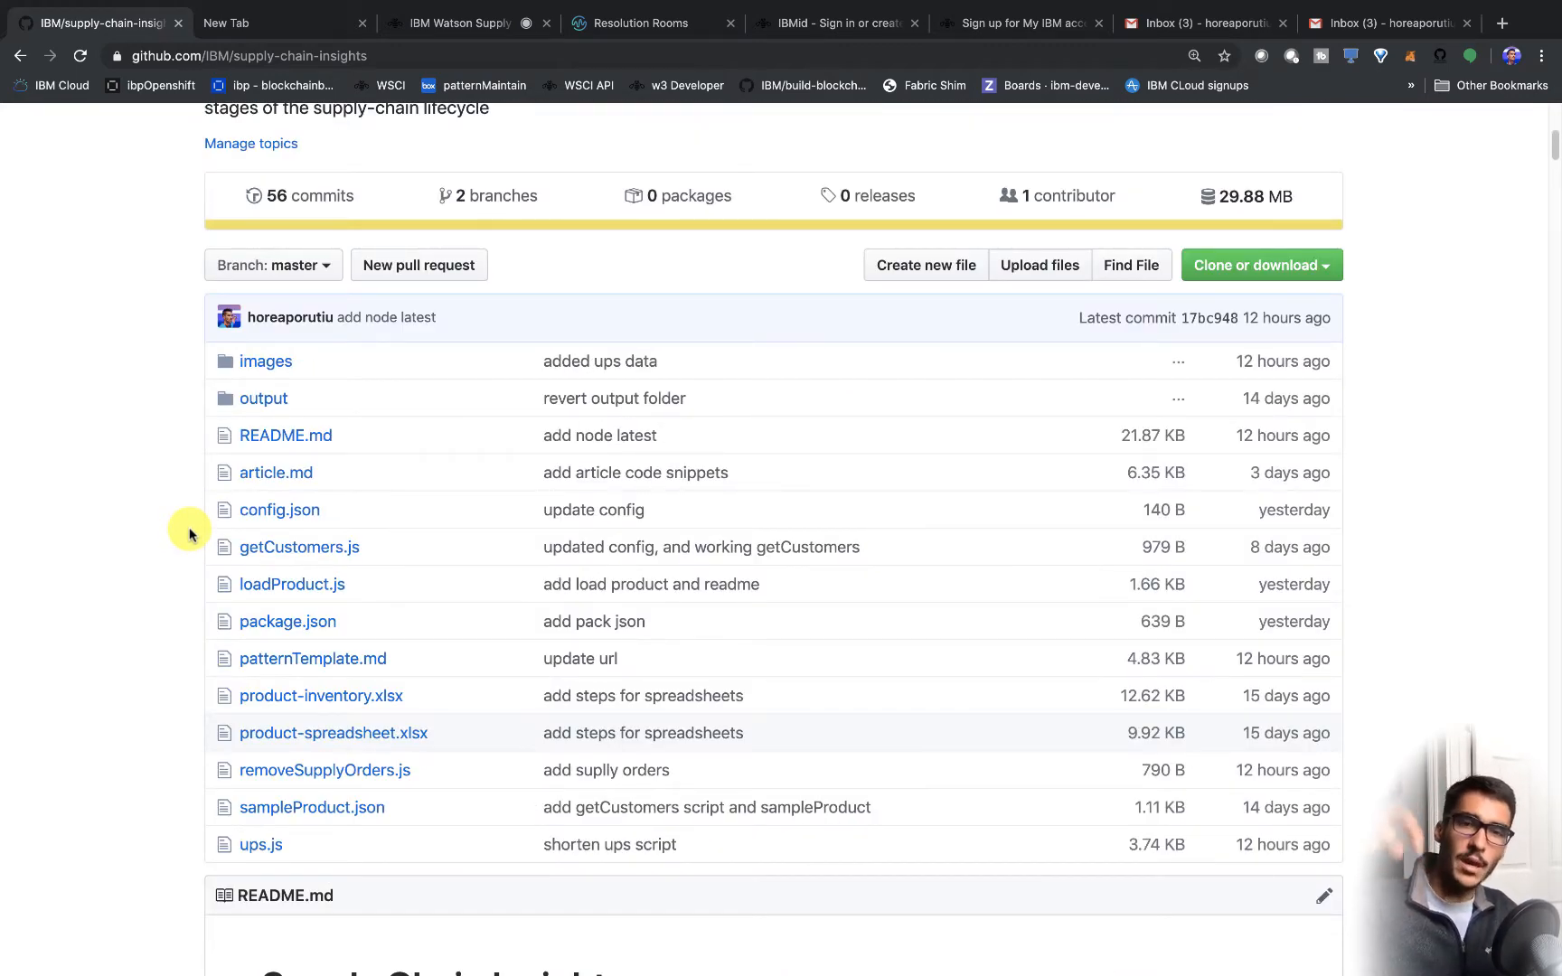
- Zoom in and scroll the supply-chain-insights README down to Step 2's trial account instructions
scroll(up, 3)
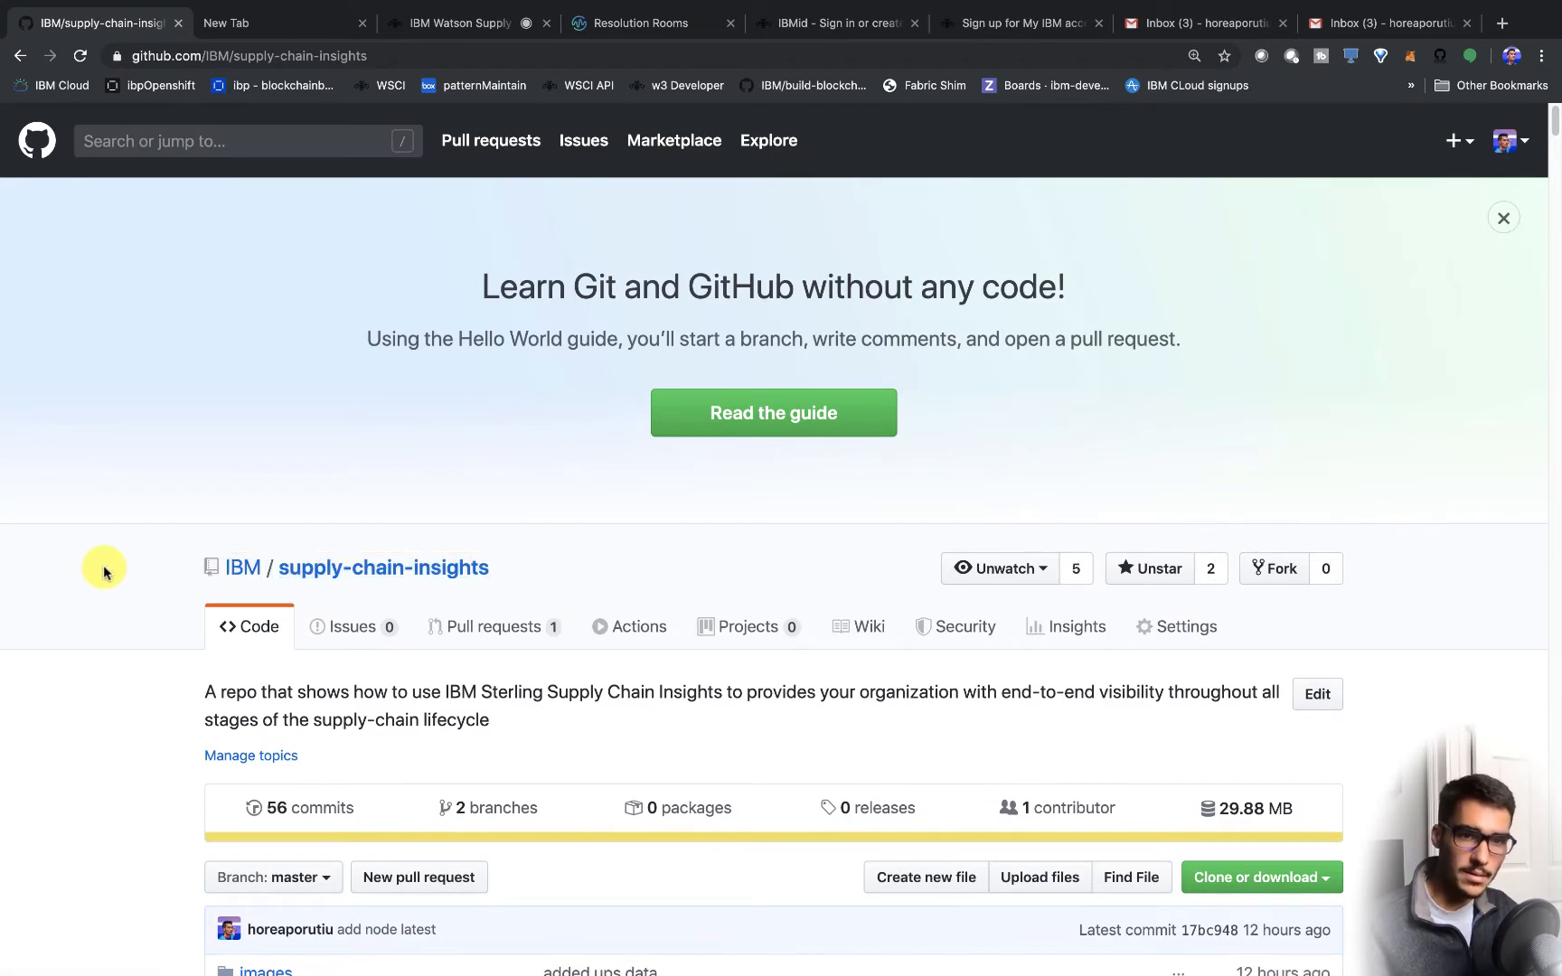
key(ctrl+plus)
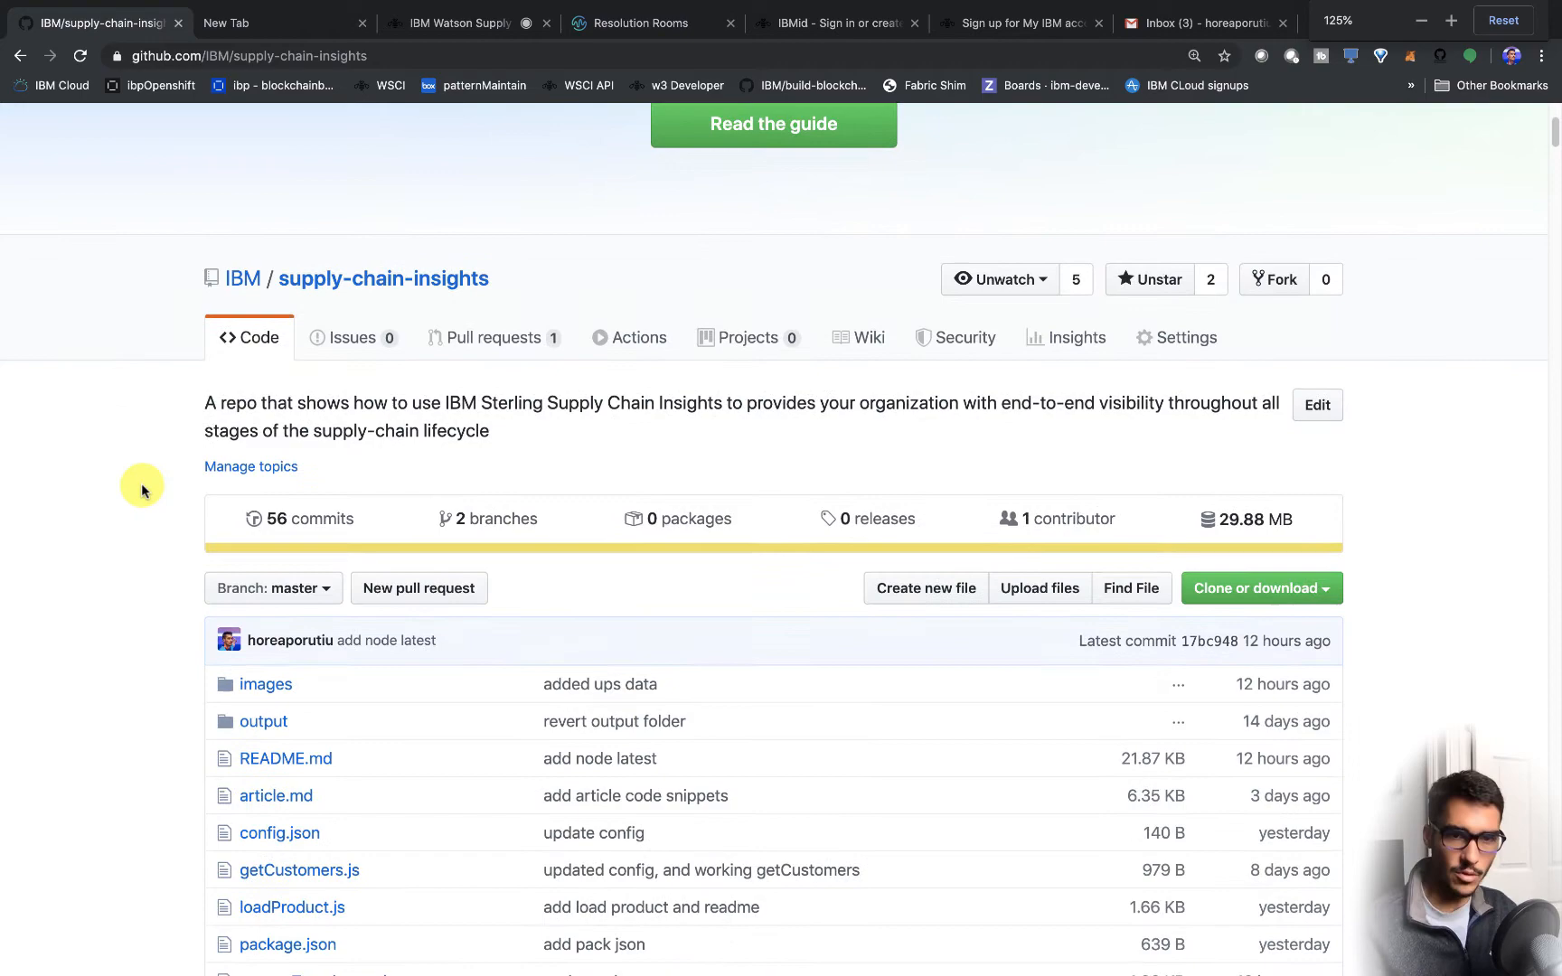
scroll(down, 3)
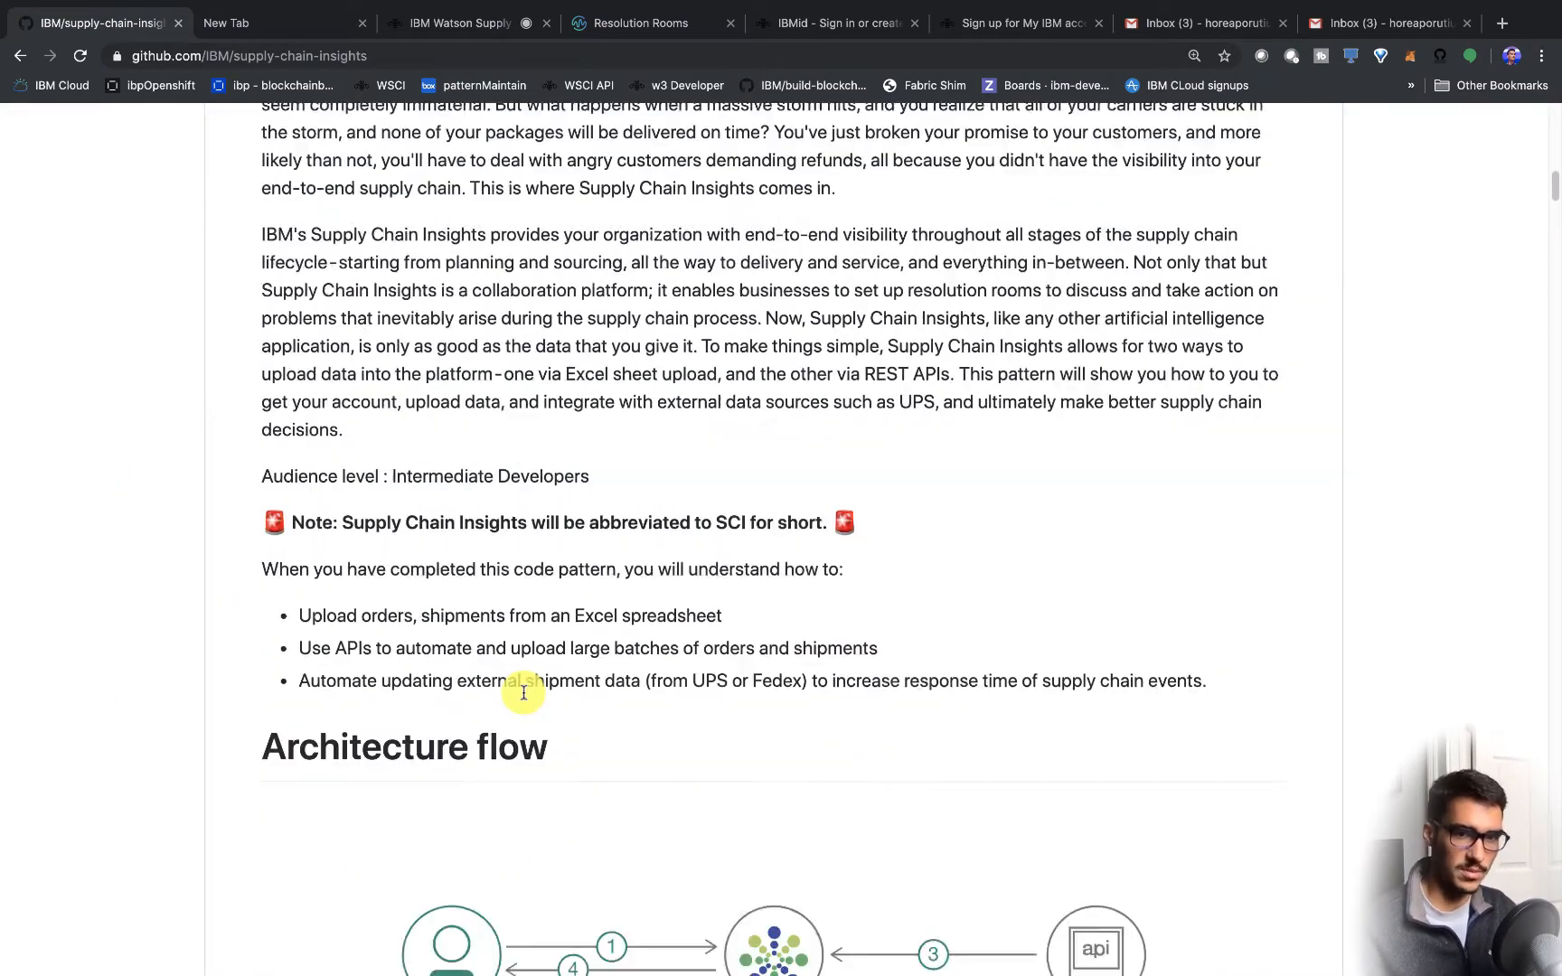
scroll(down, 3)
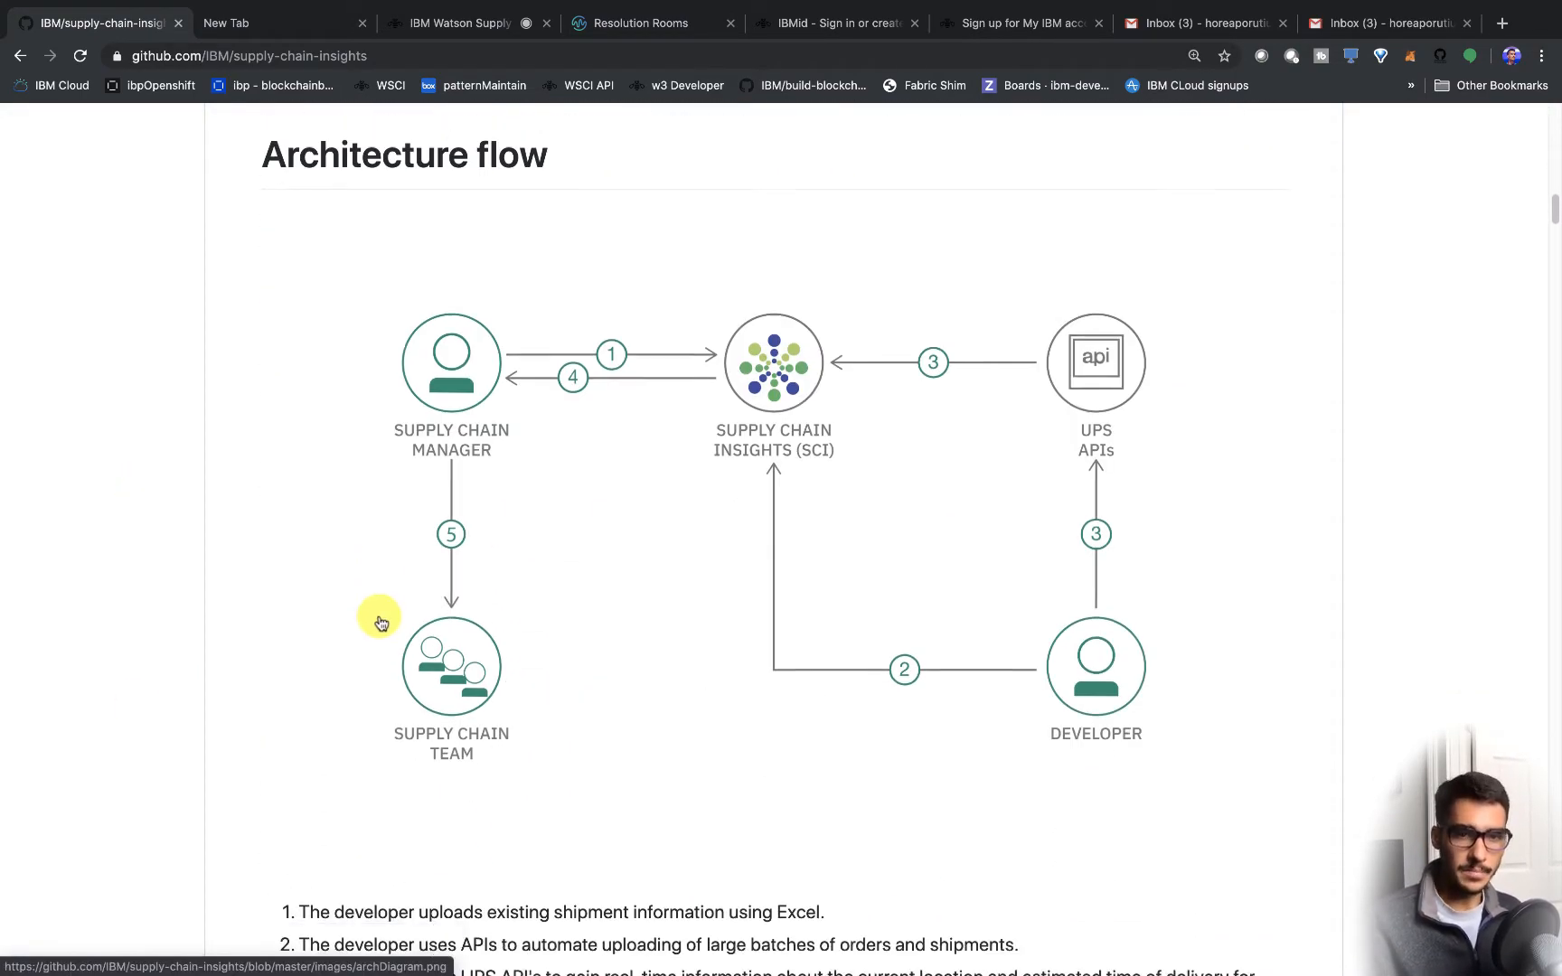
scroll(down, 3)
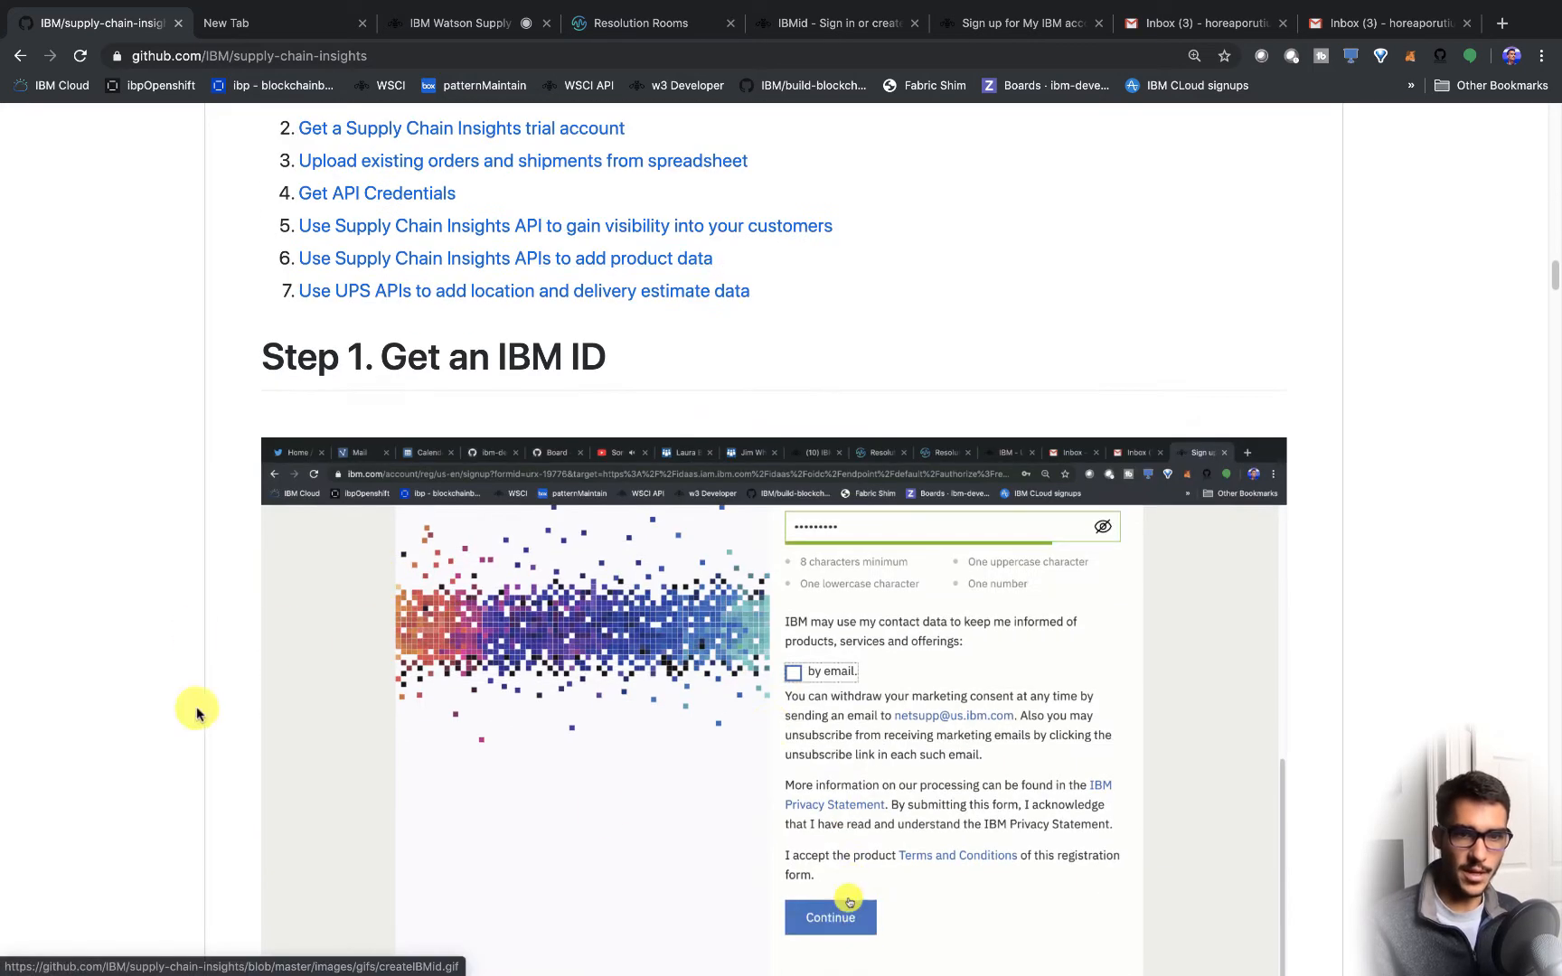
scroll(down, 3)
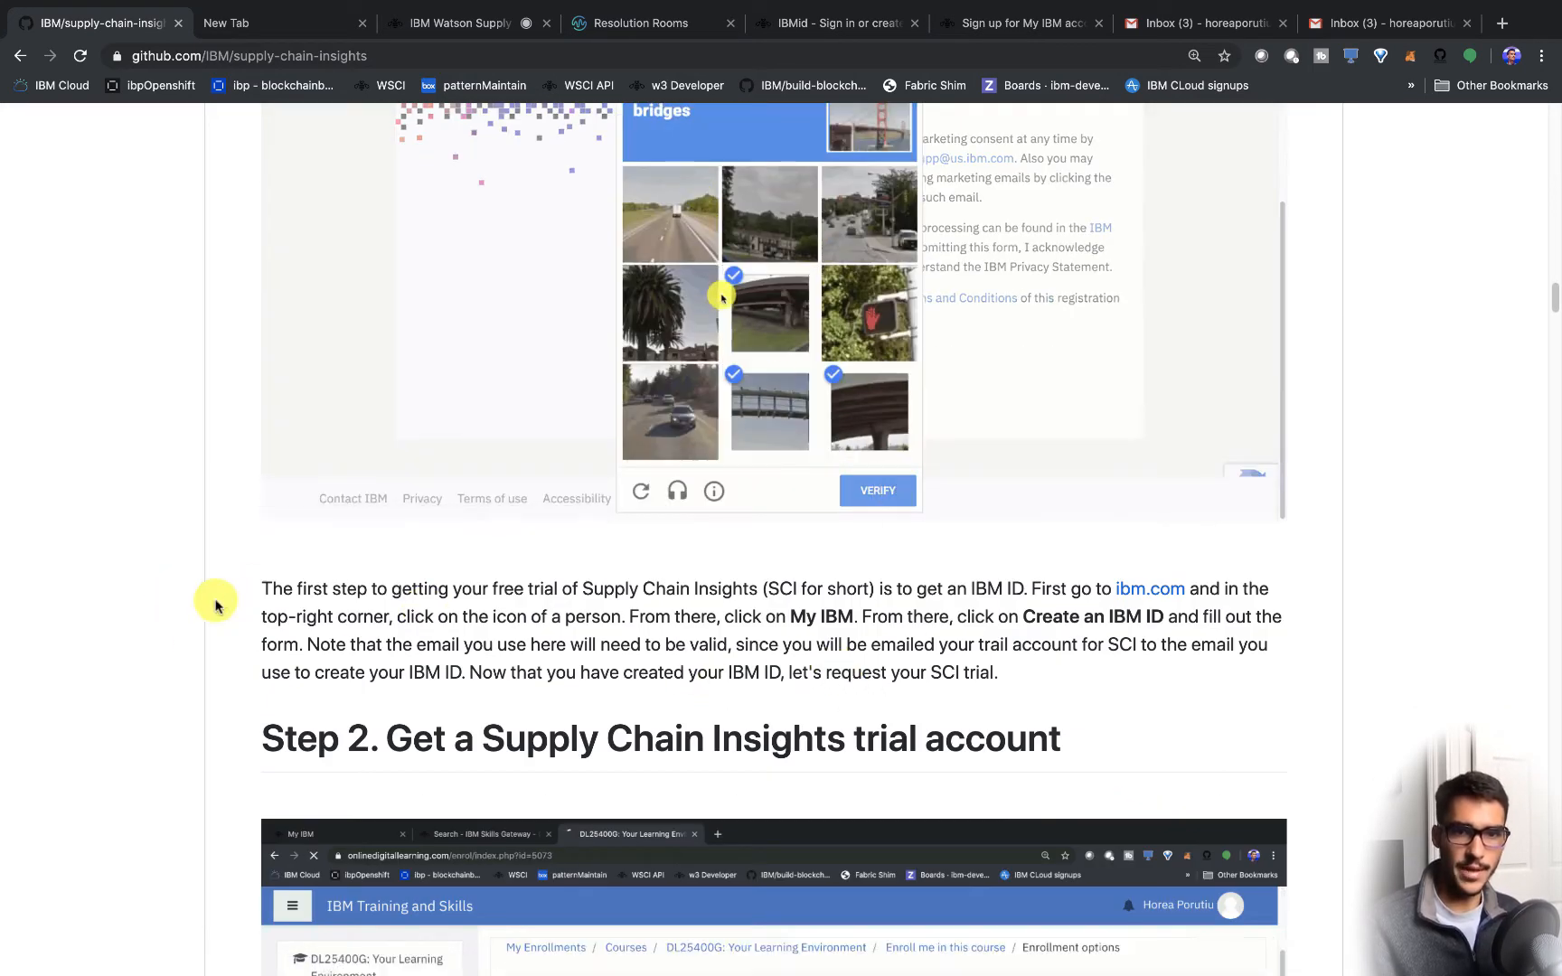
scroll(down, 3)
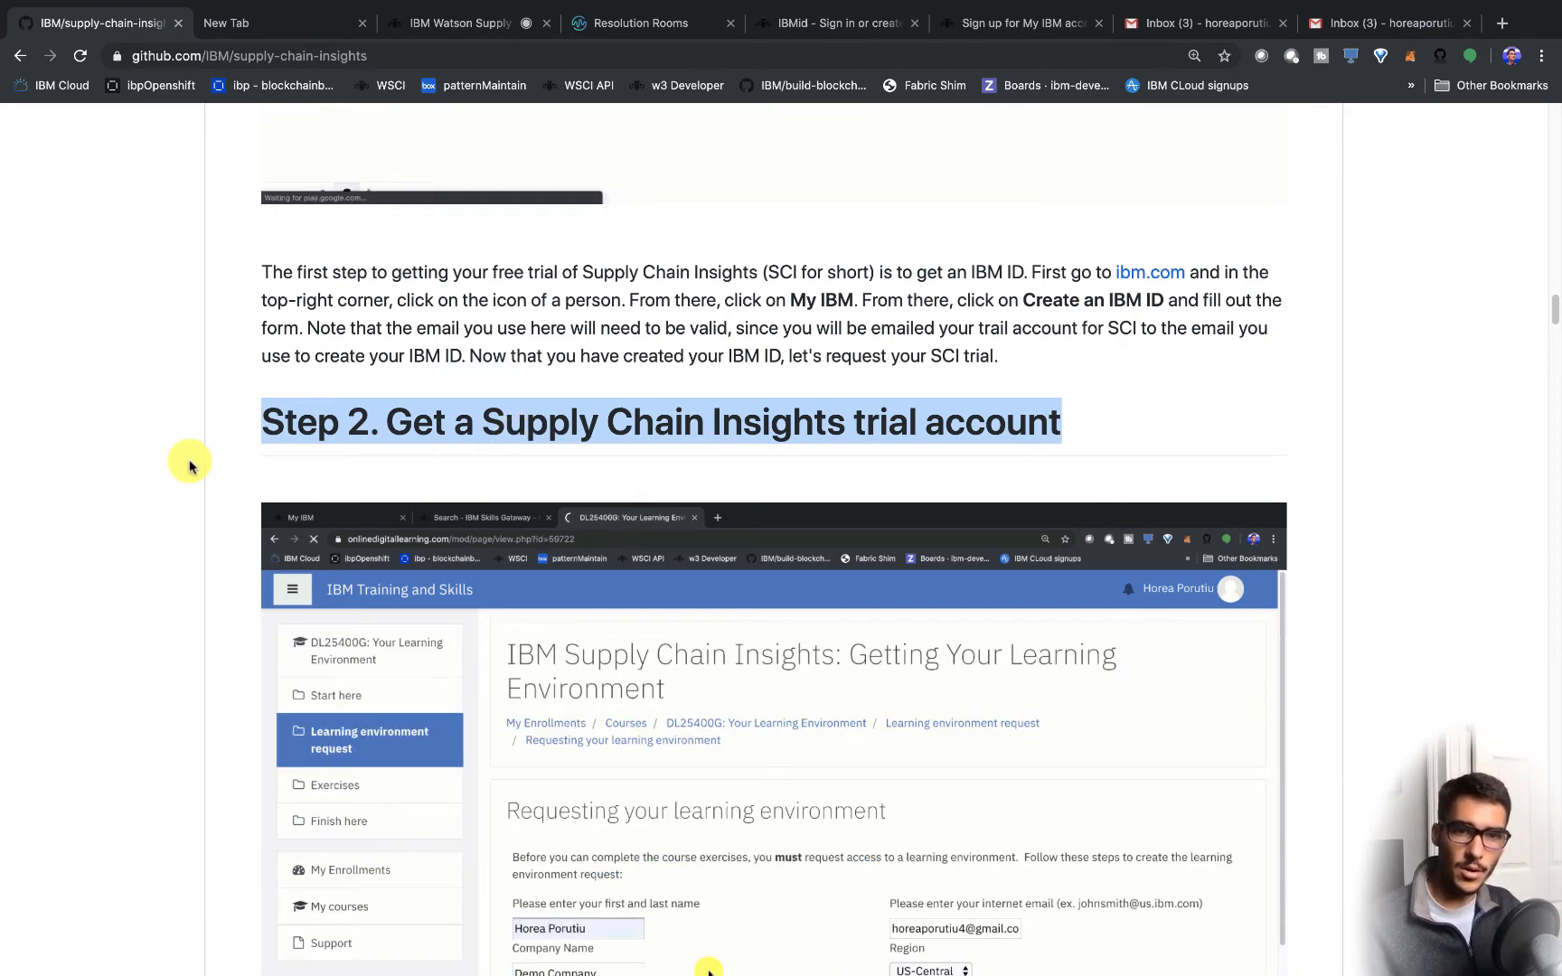
scroll(down, 3)
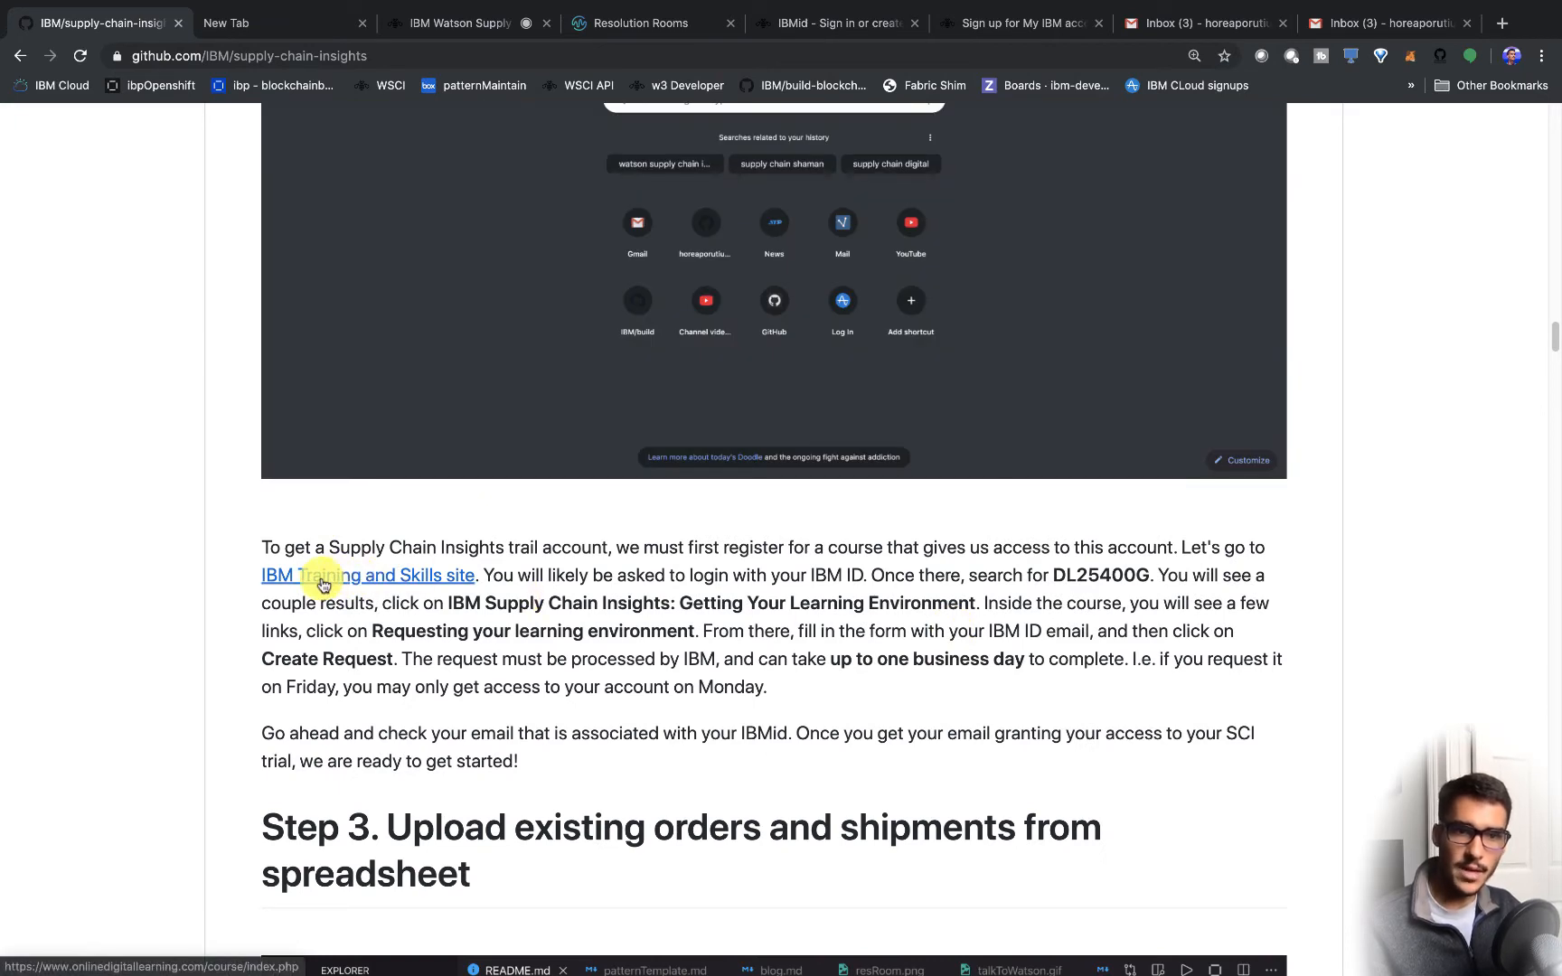
- Search IBM Training and Skills for DL25400G and open the Getting Your Learning Environment course
click(368, 575)
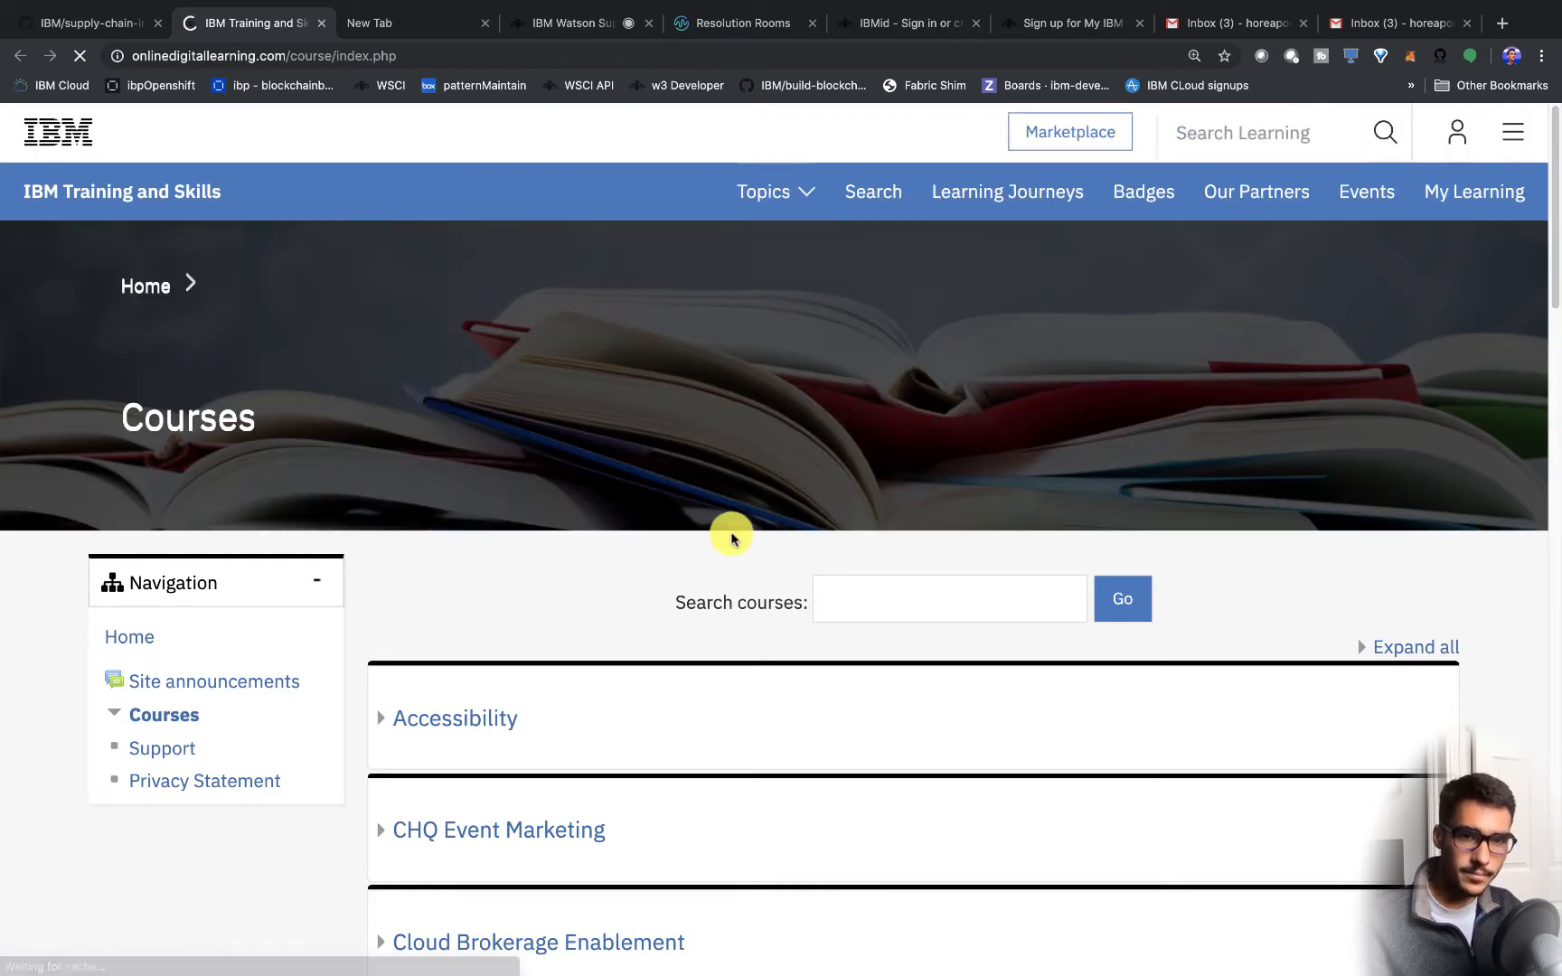
text(DL25400G)
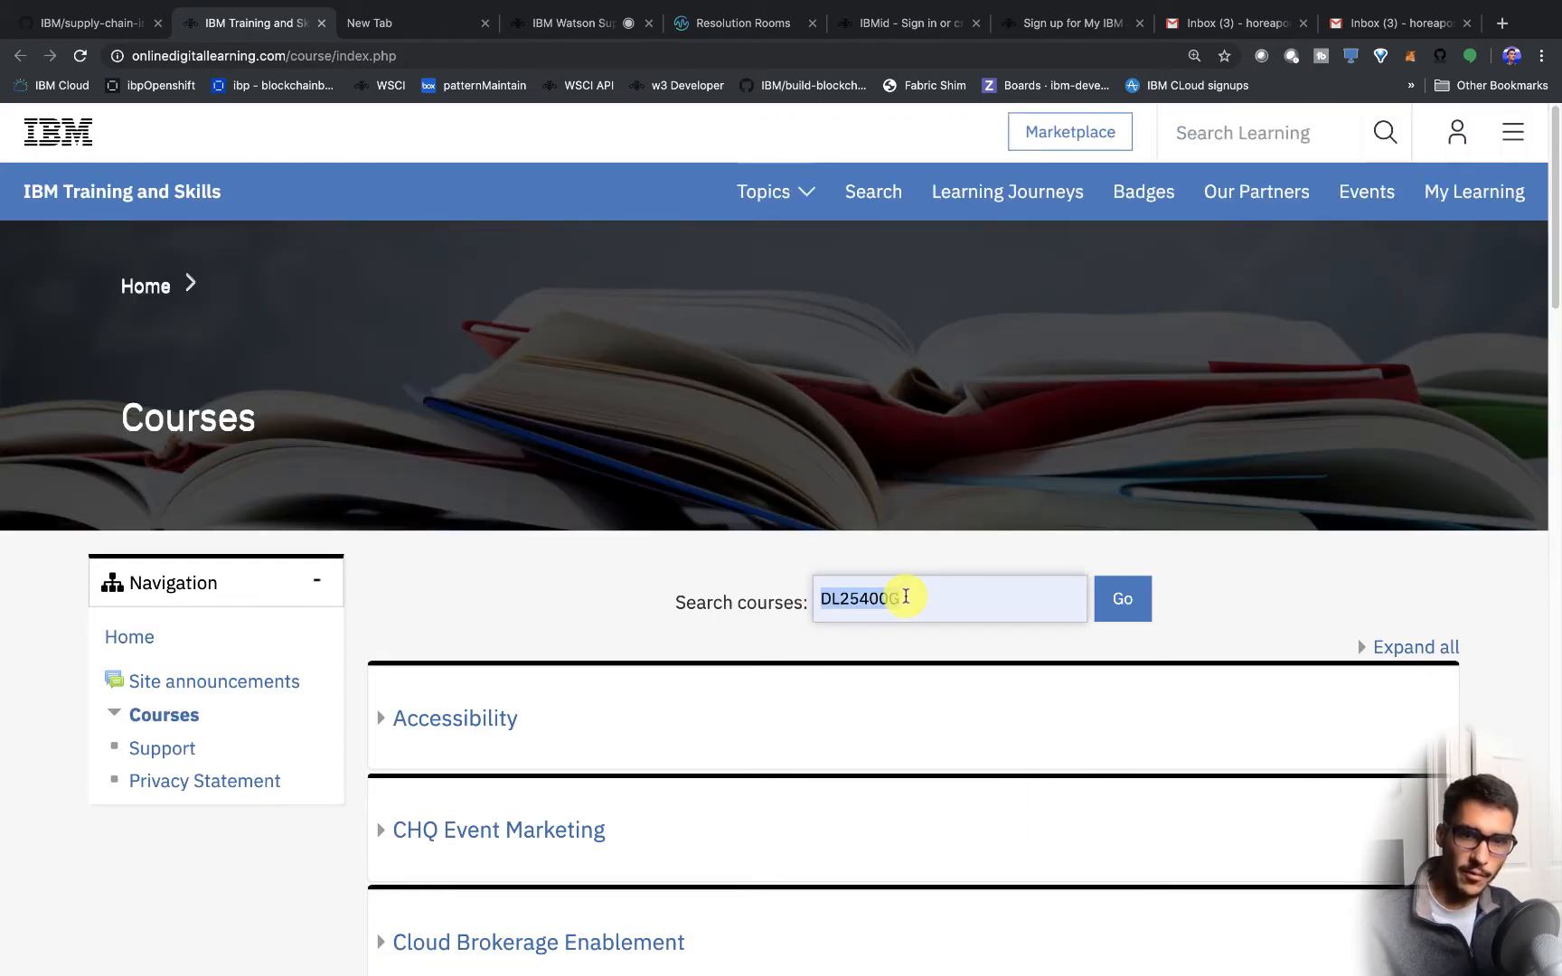
click(1121, 599)
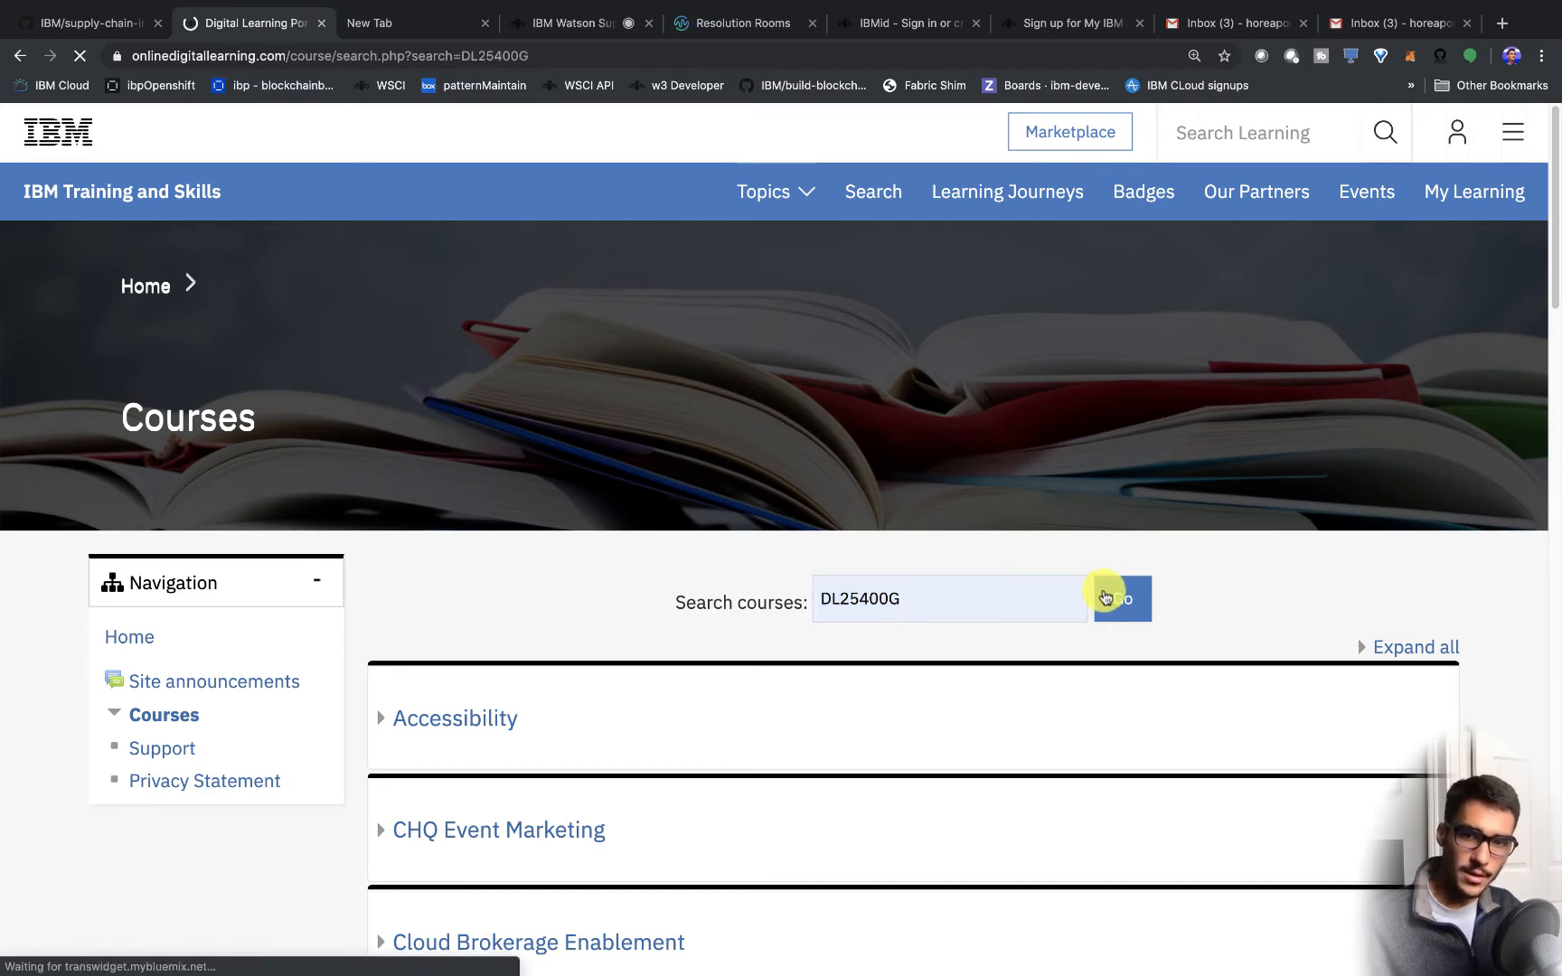
click(1122, 599)
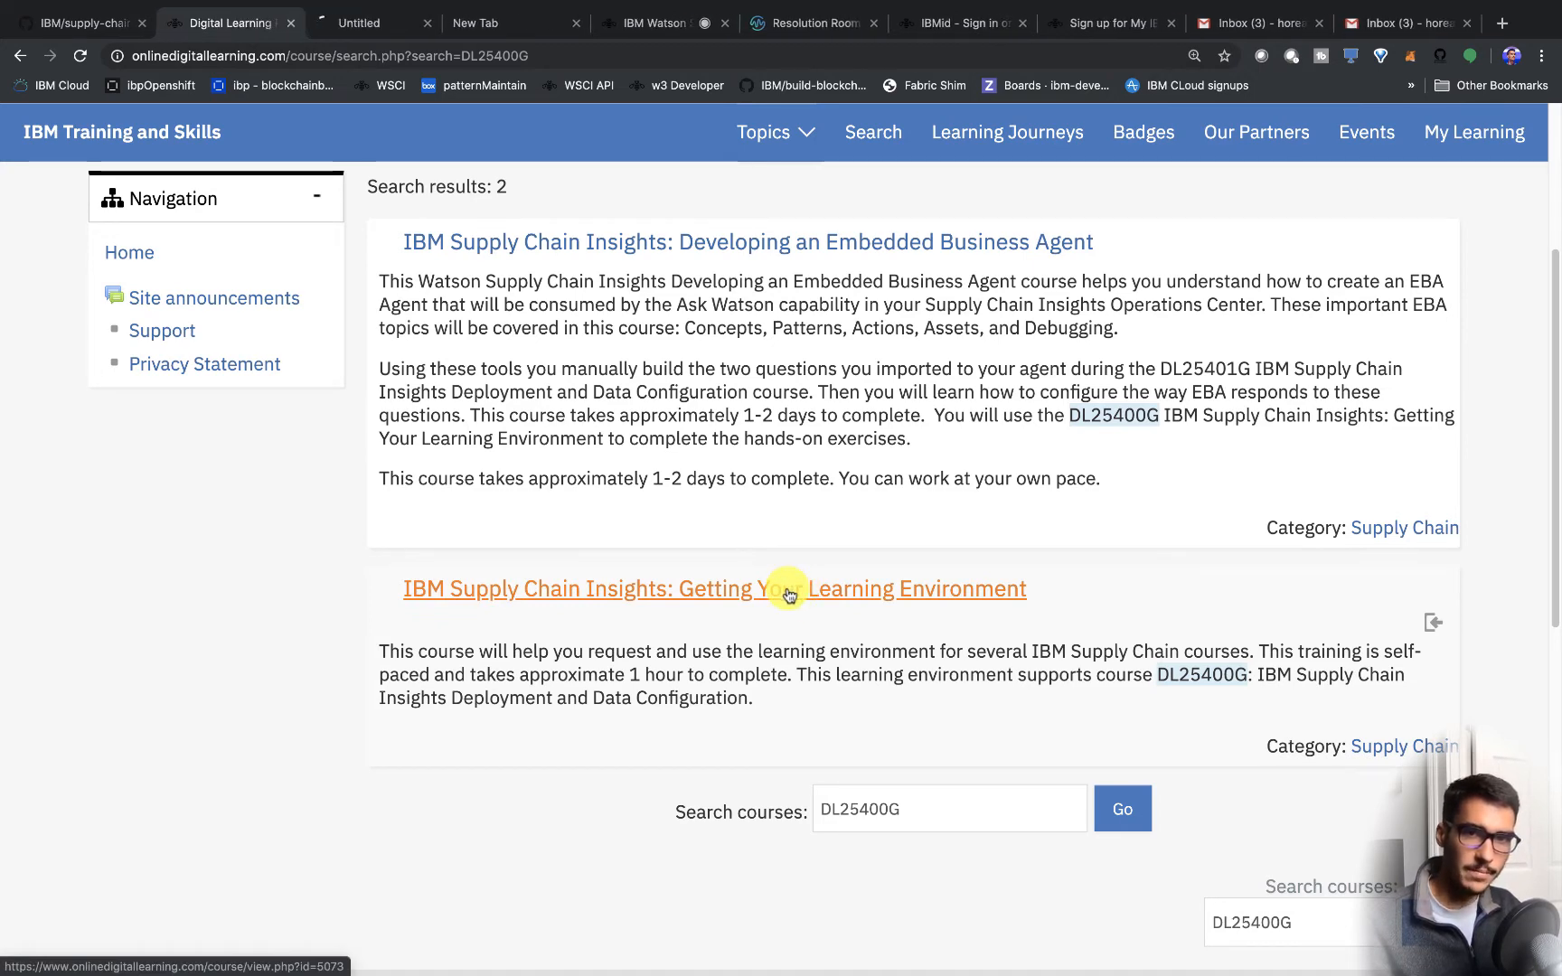
click(714, 589)
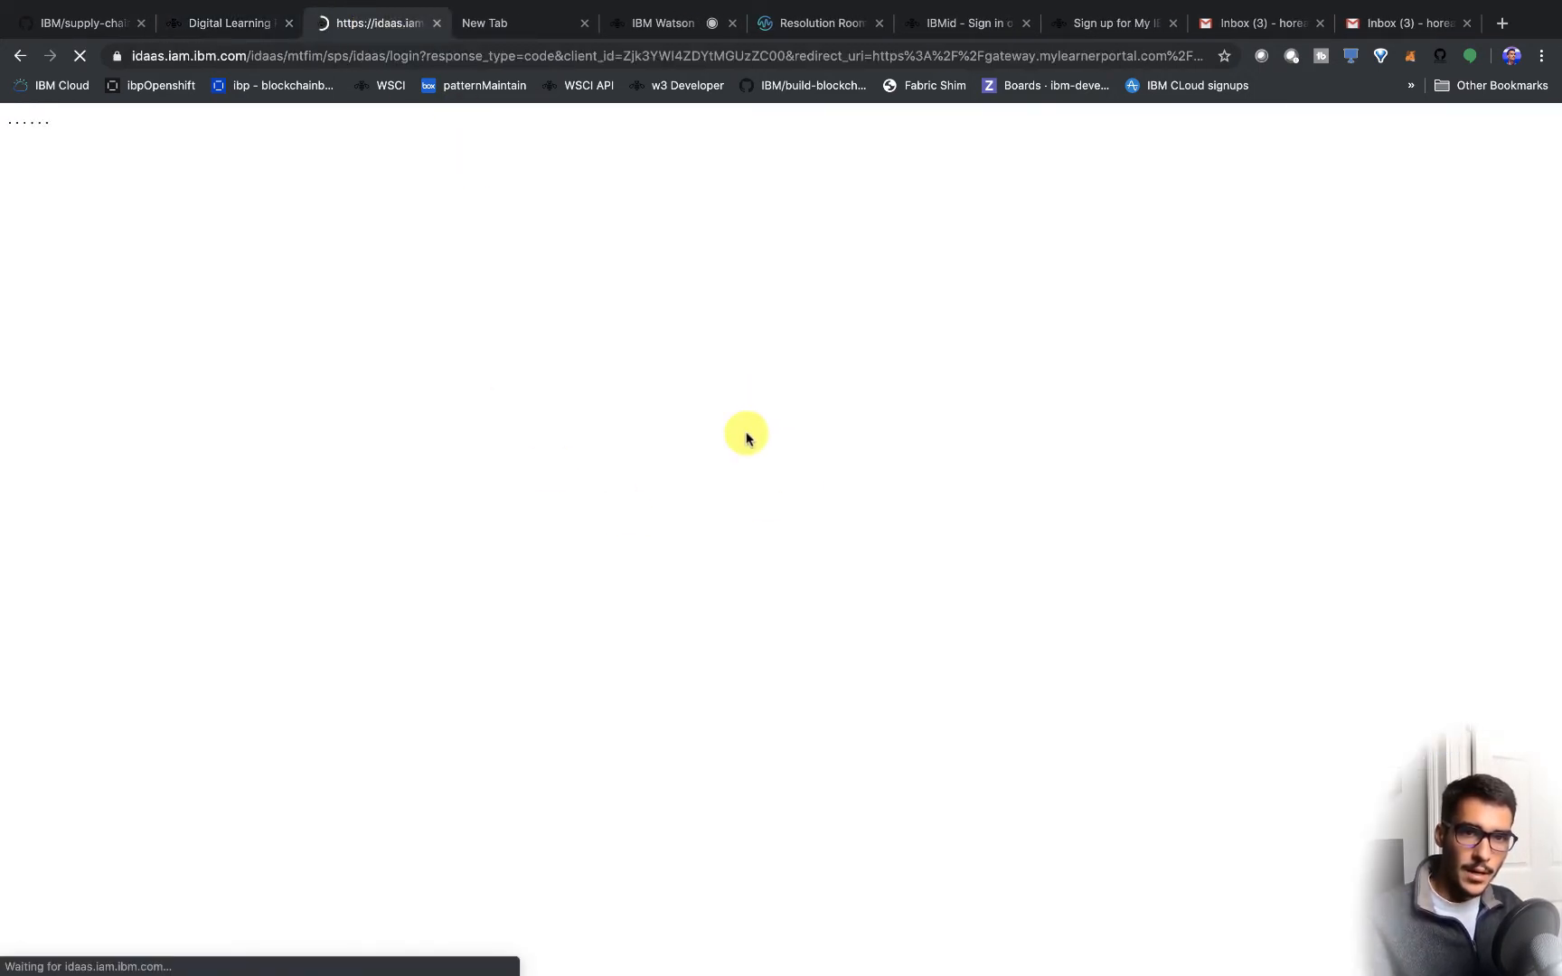
- Sign in with the saved IBMid and scroll to the Learning environment request section
click(716, 333)
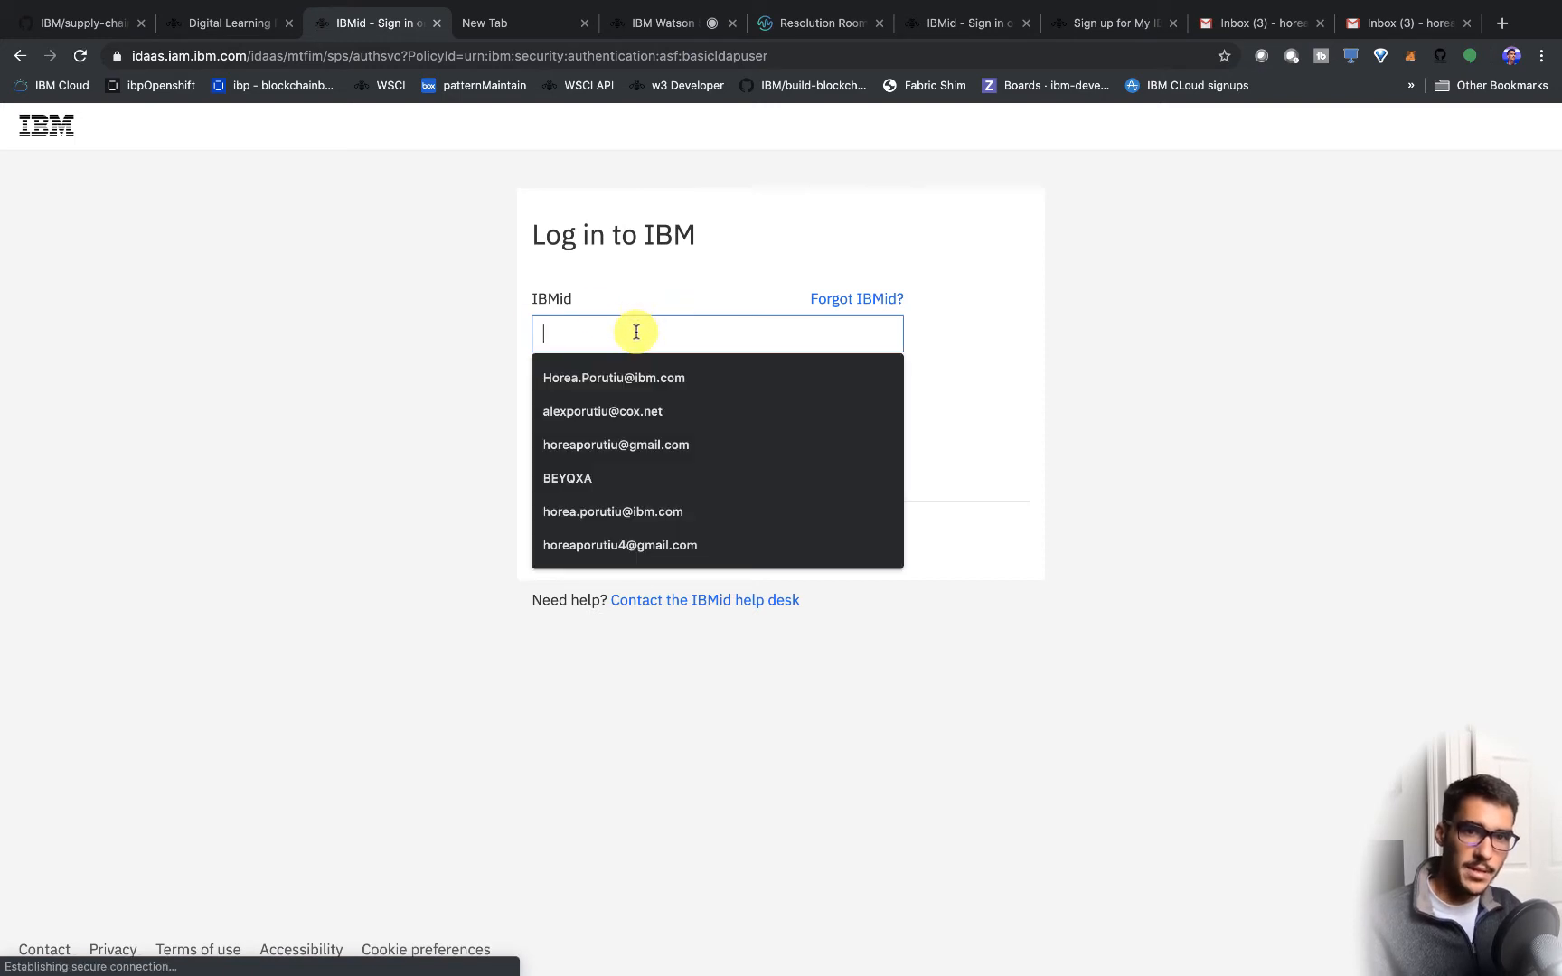
click(612, 377)
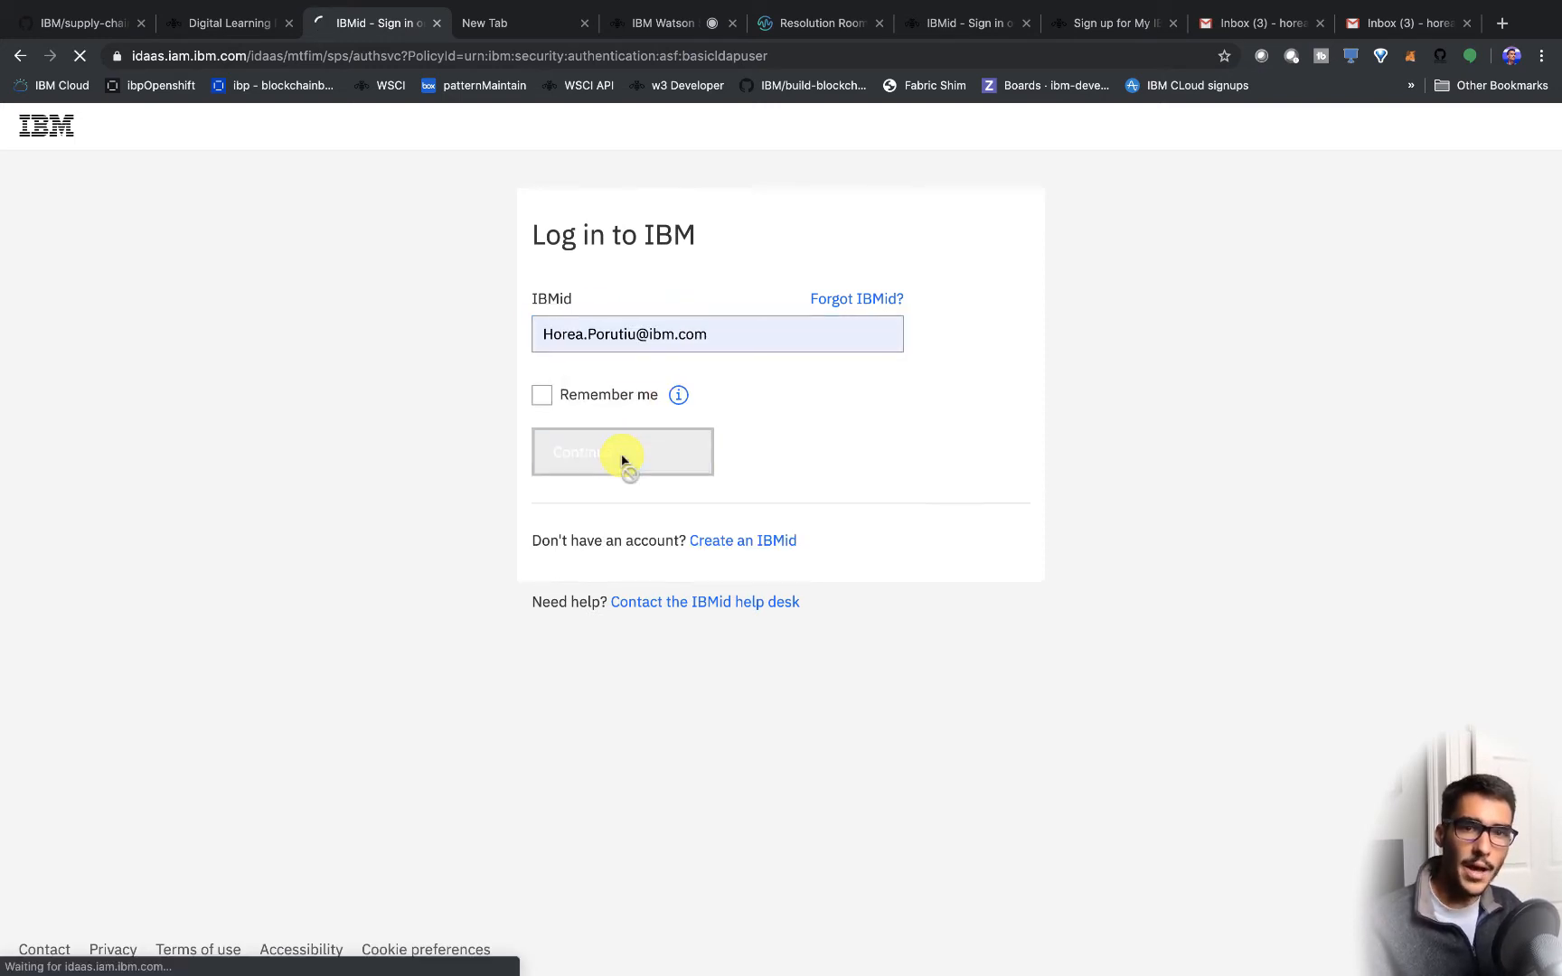
click(622, 452)
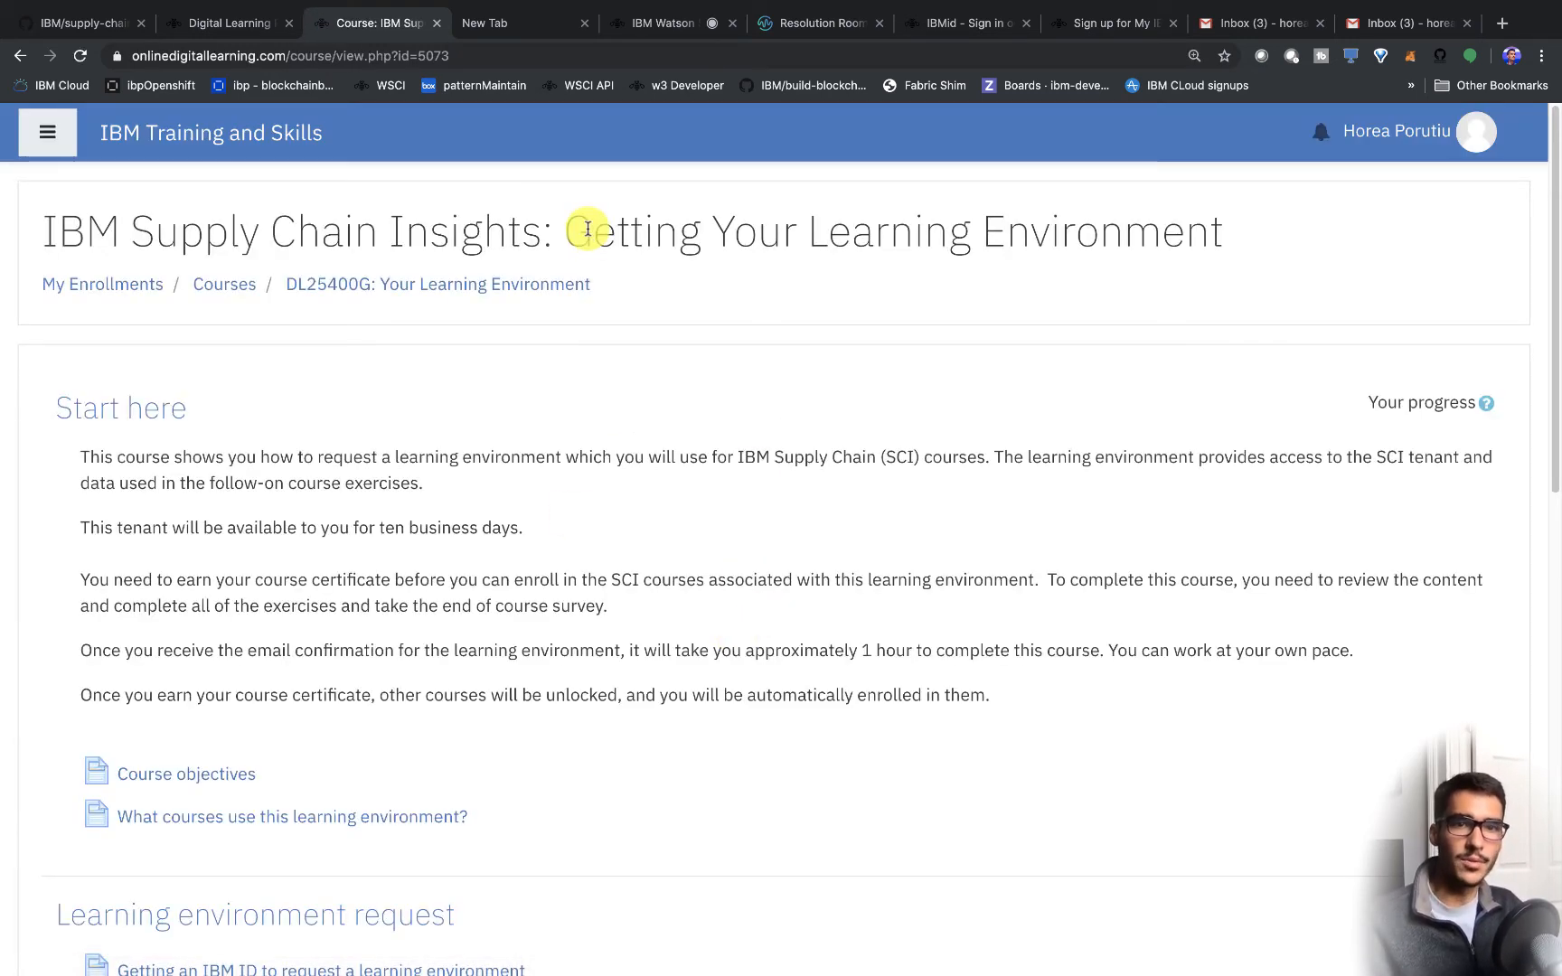
scroll(down, 3)
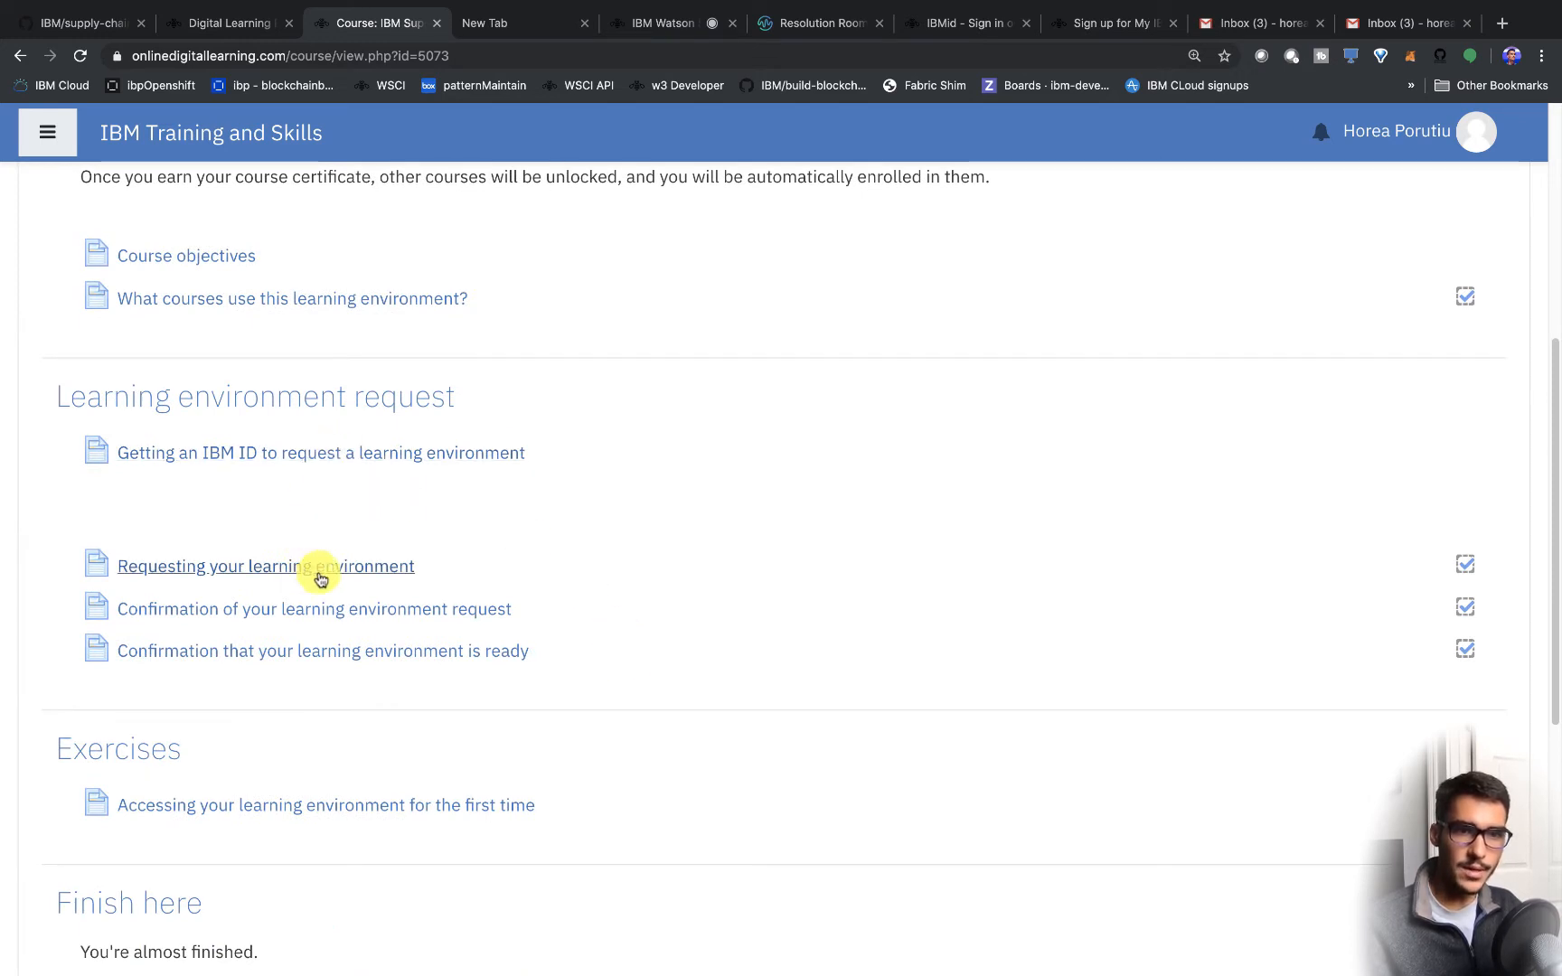
- Open the environment request form and enter 'asdf' as placeholder name and company entries
click(265, 566)
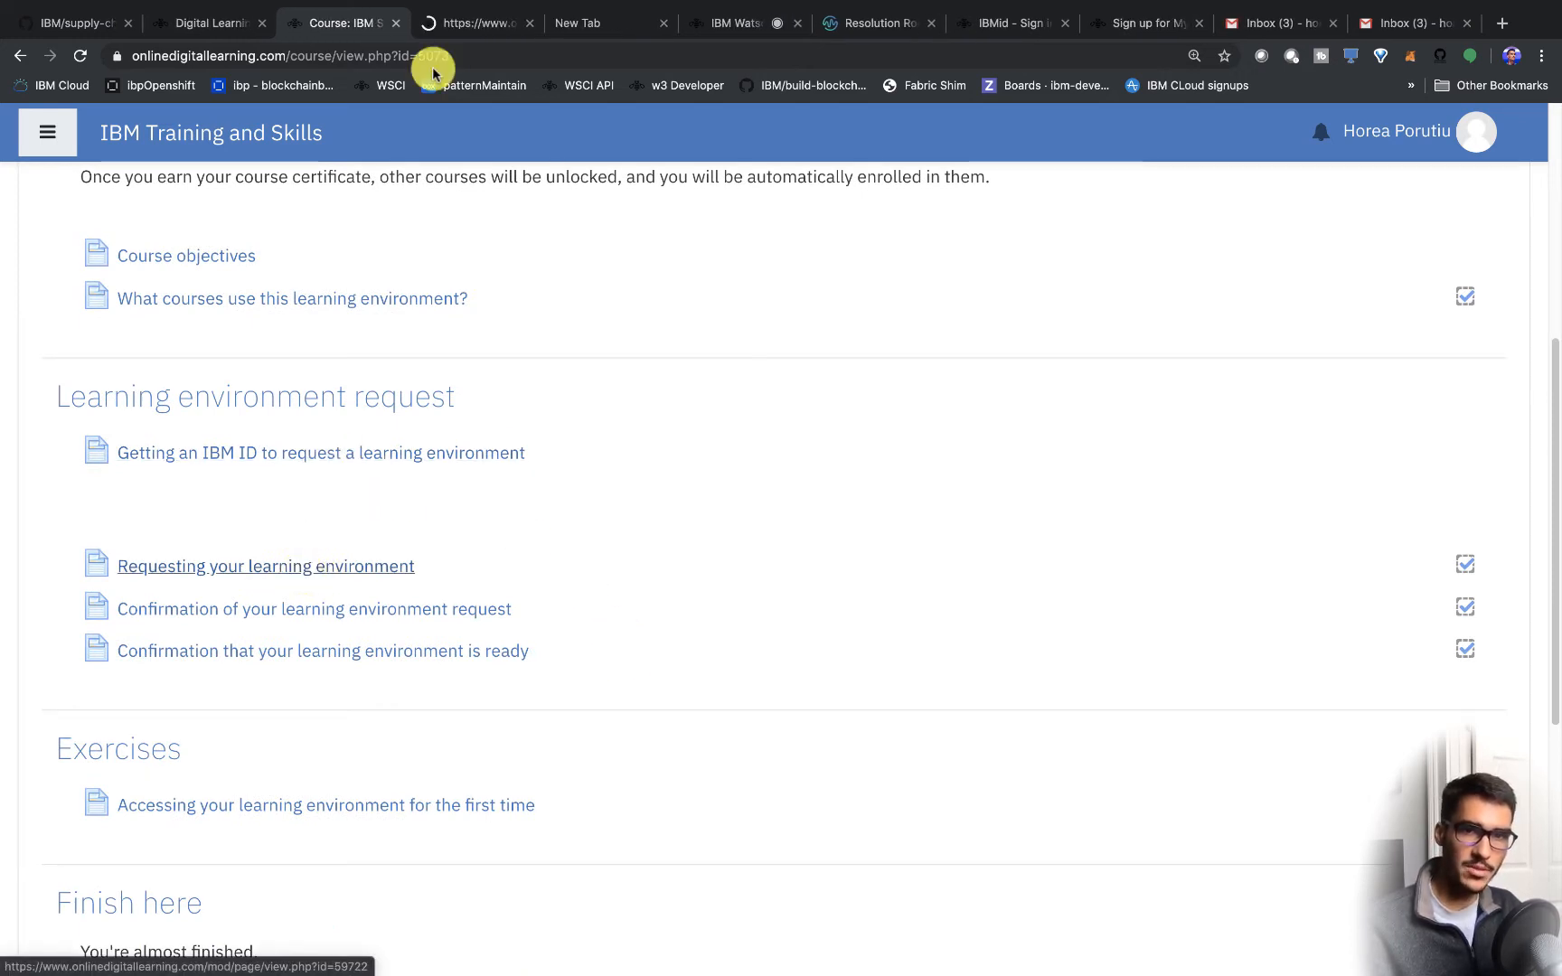
click(265, 566)
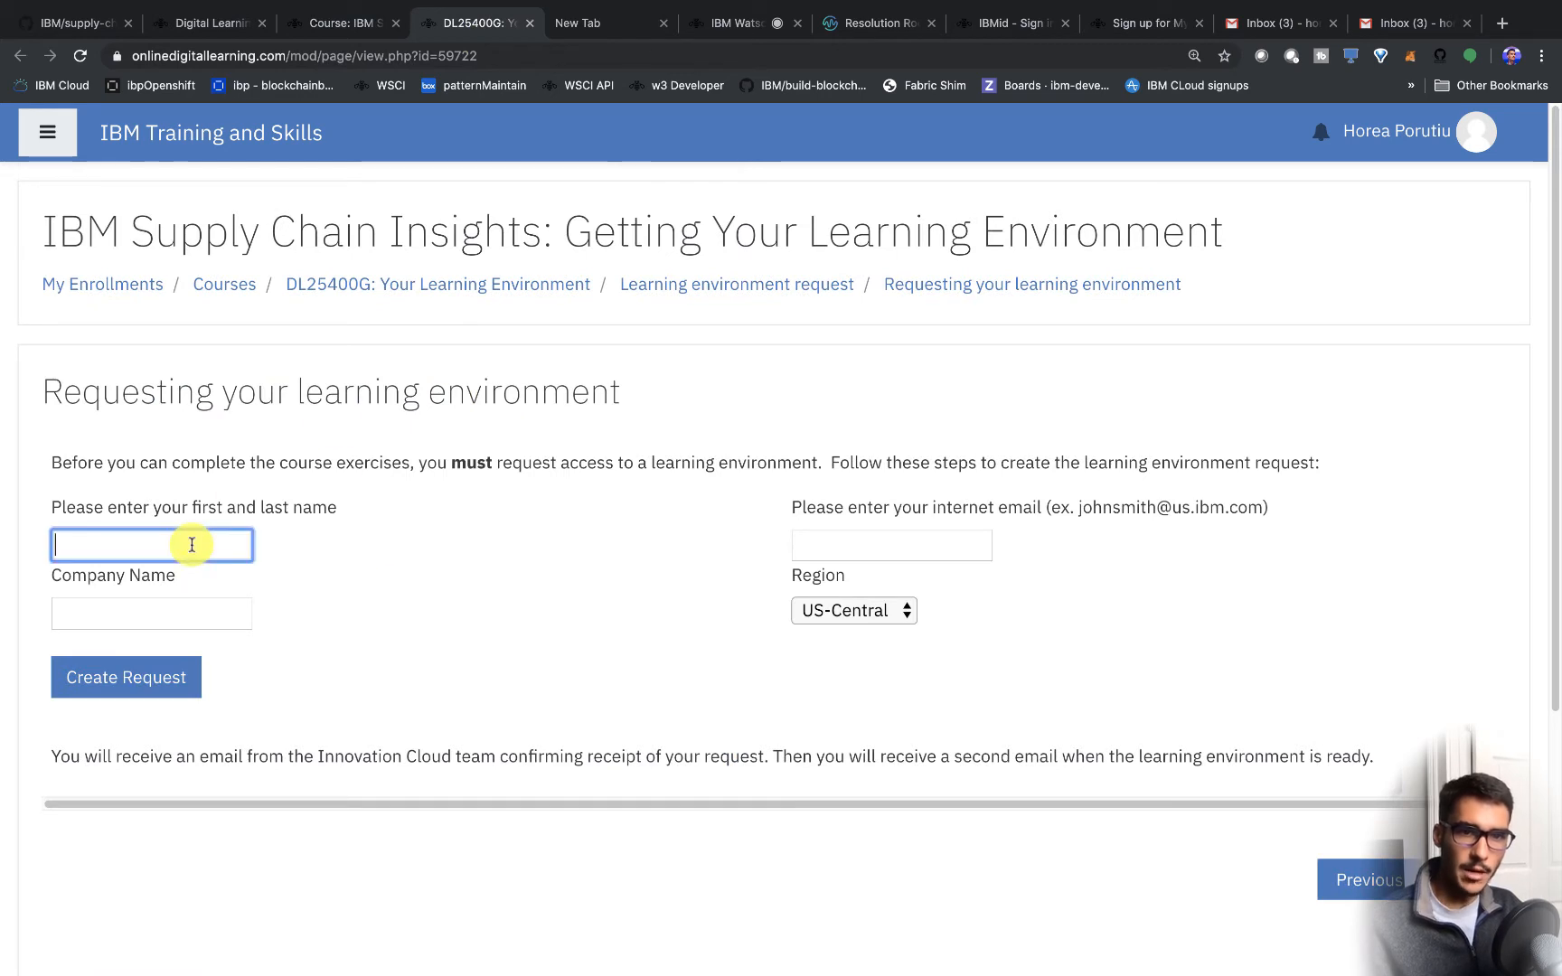
text(asdf)
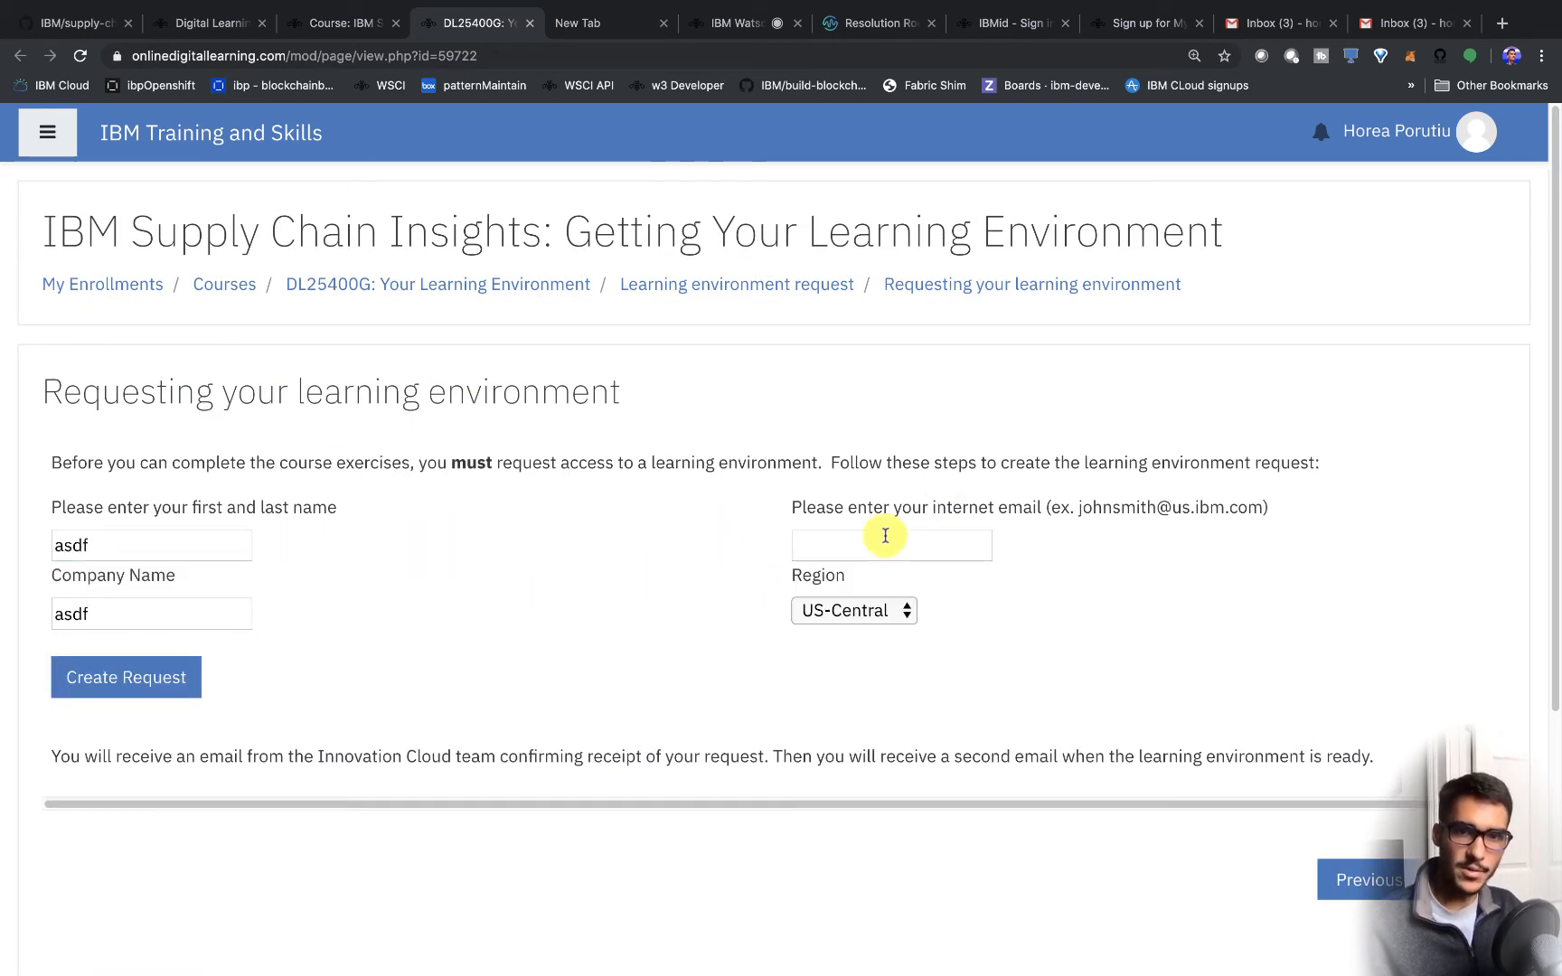
click(890, 545)
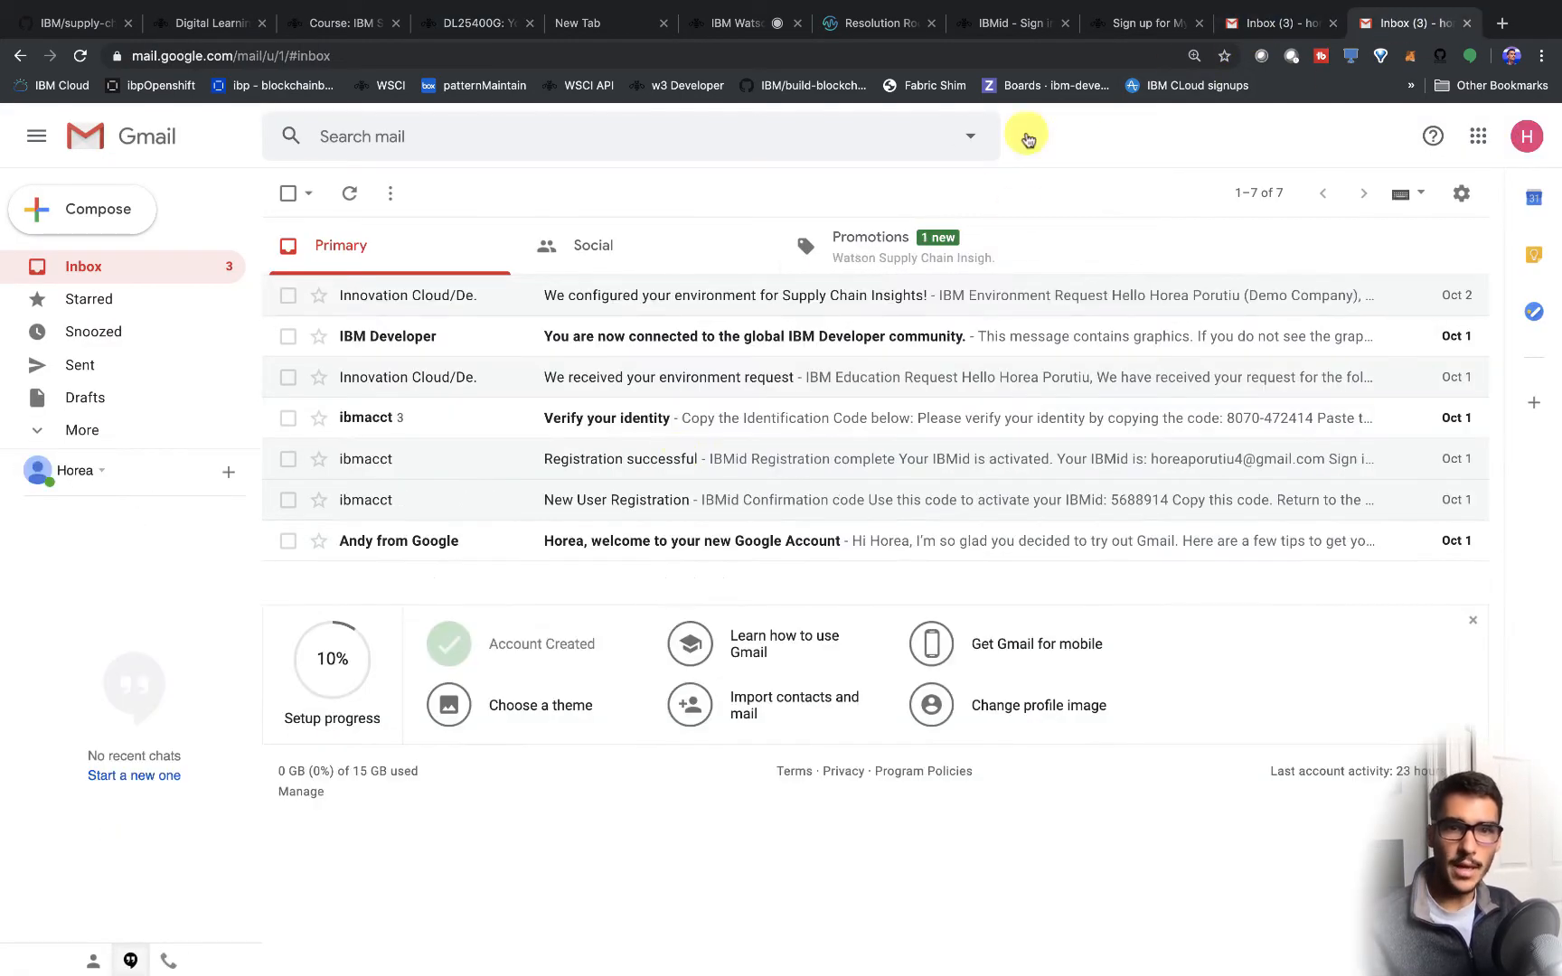
- Read the 'We configured your environment for Supply Chain Insights!' email, briefly highlighting its text
click(670, 377)
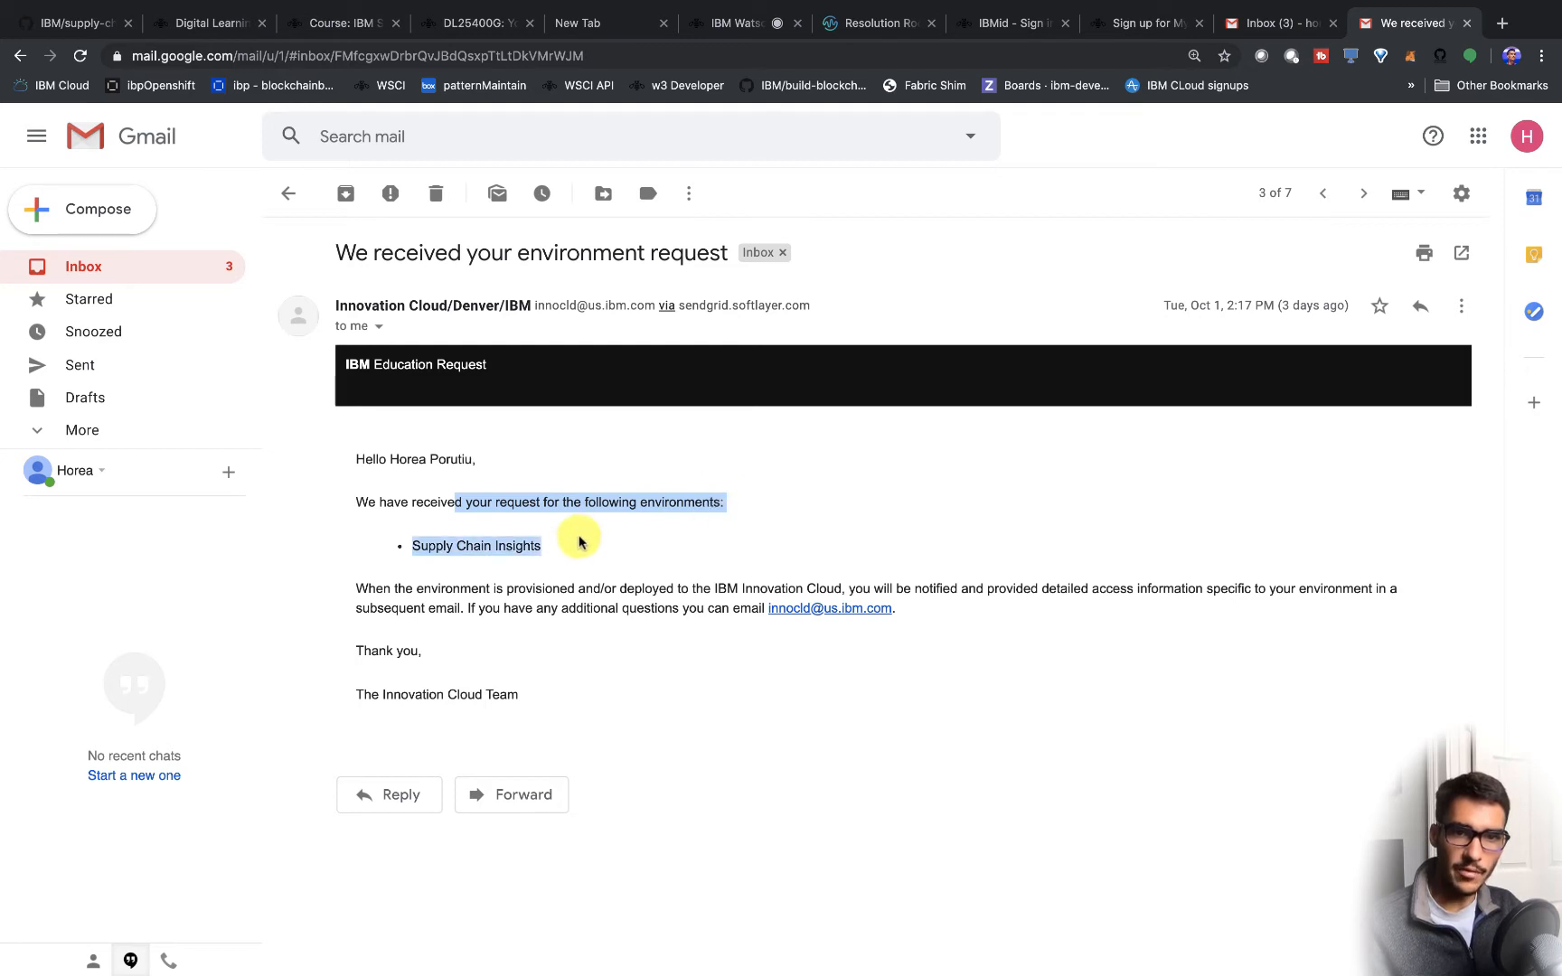
mouse_move(661, 239)
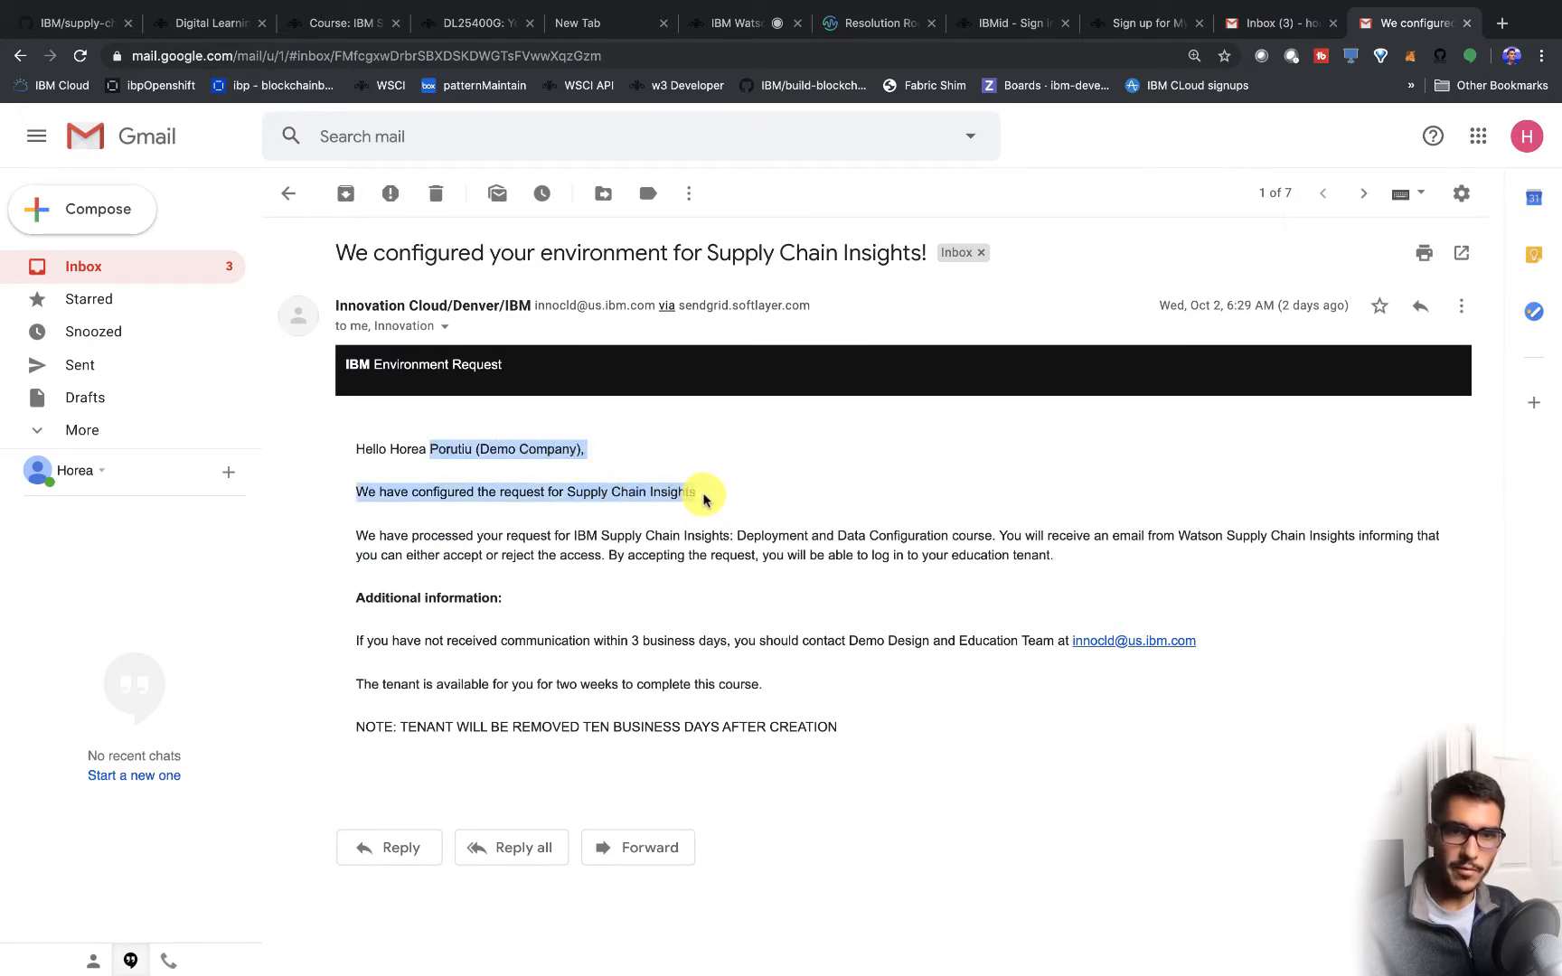
drag(704, 500, 901, 525)
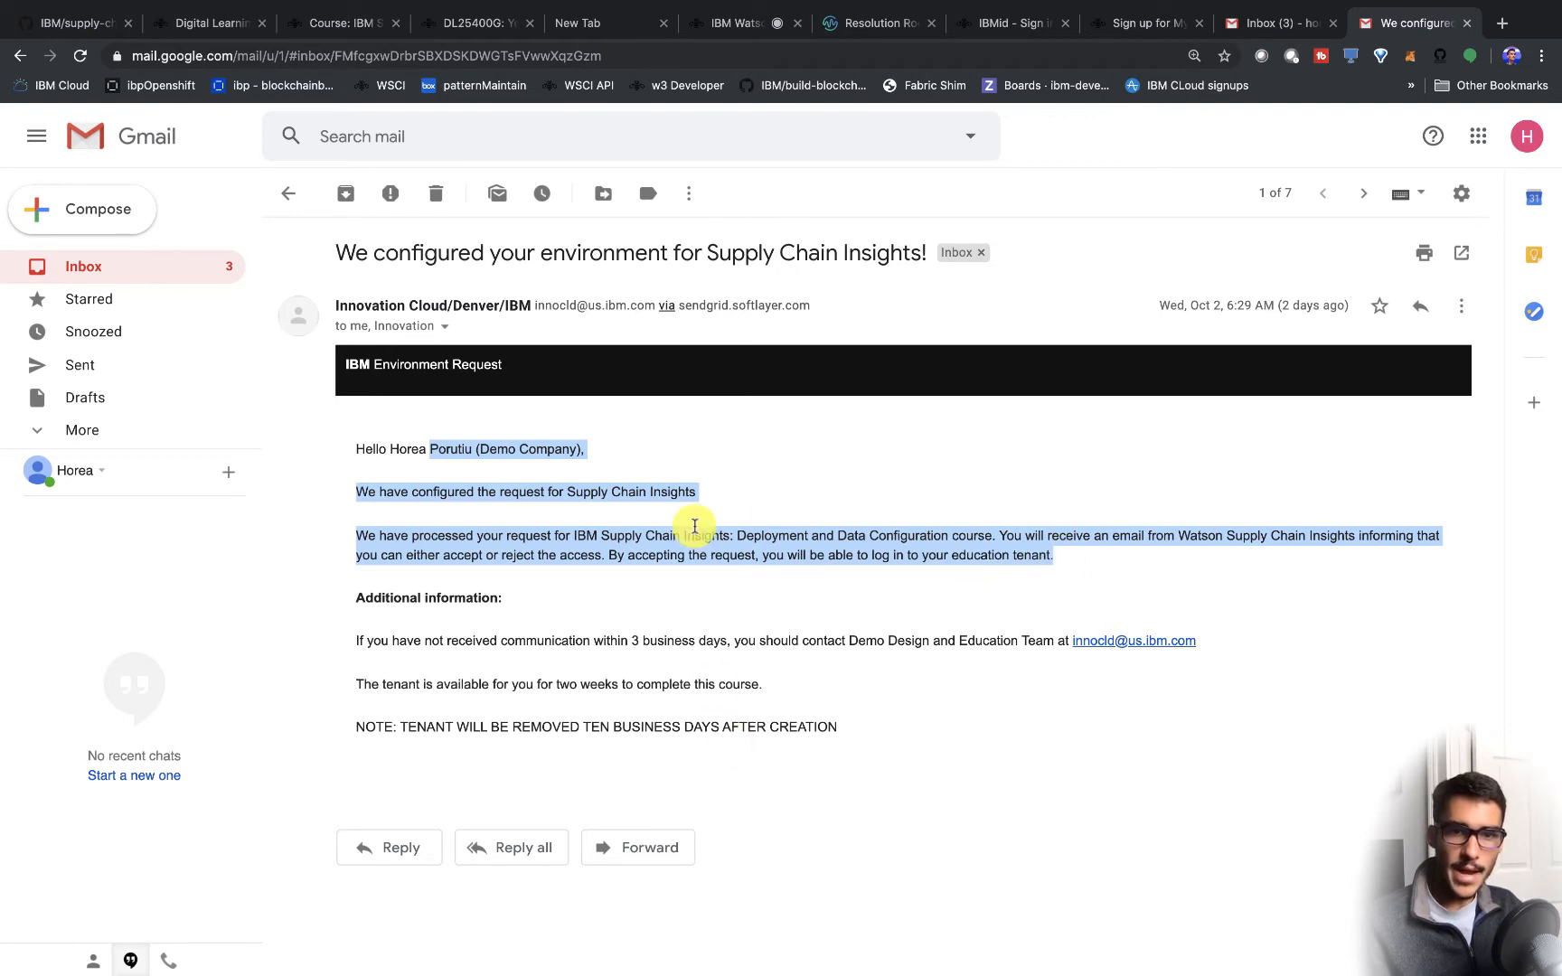
click(1119, 204)
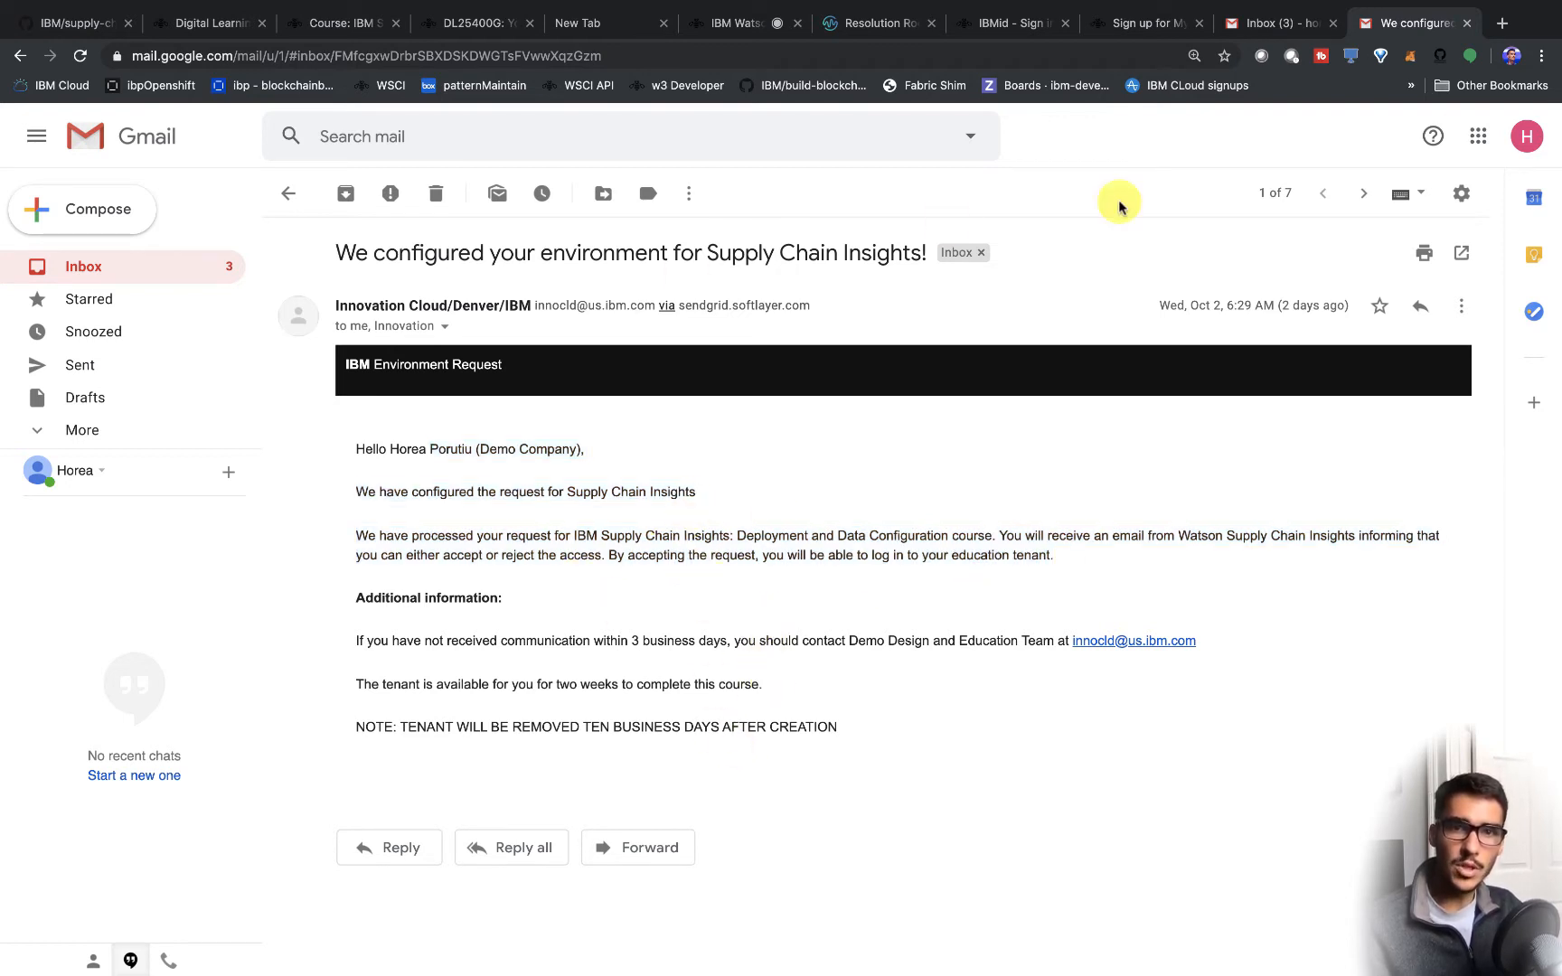
- In a new tab, find the Watson Supply Chain page via 'supply' and log in
click(1502, 22)
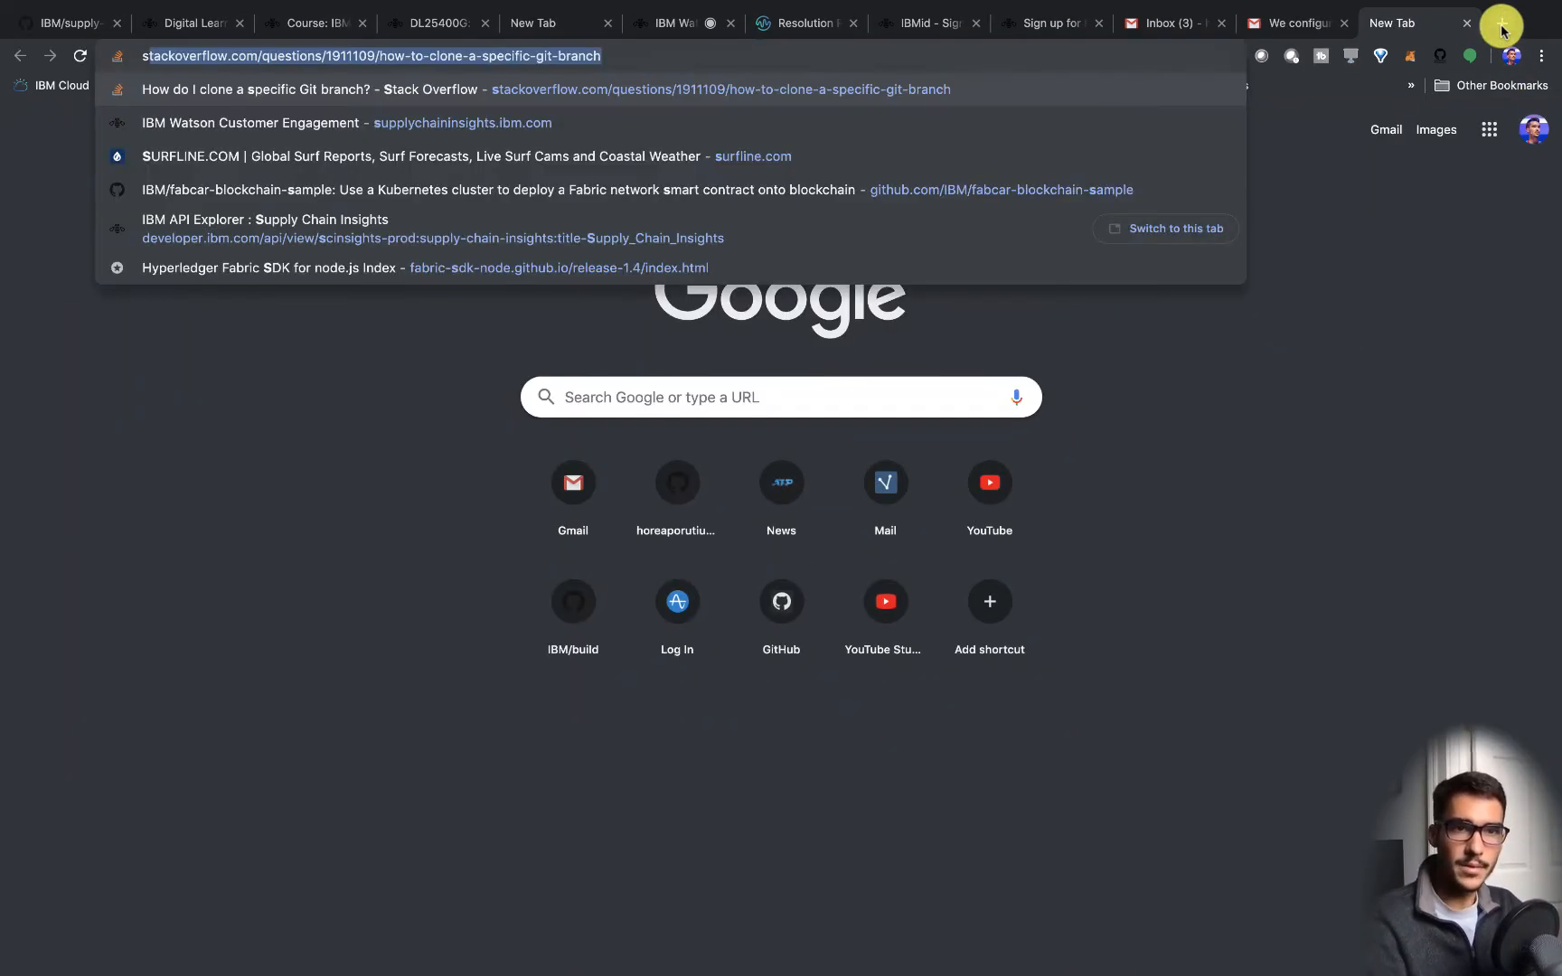
text(supply-chain/launch/)
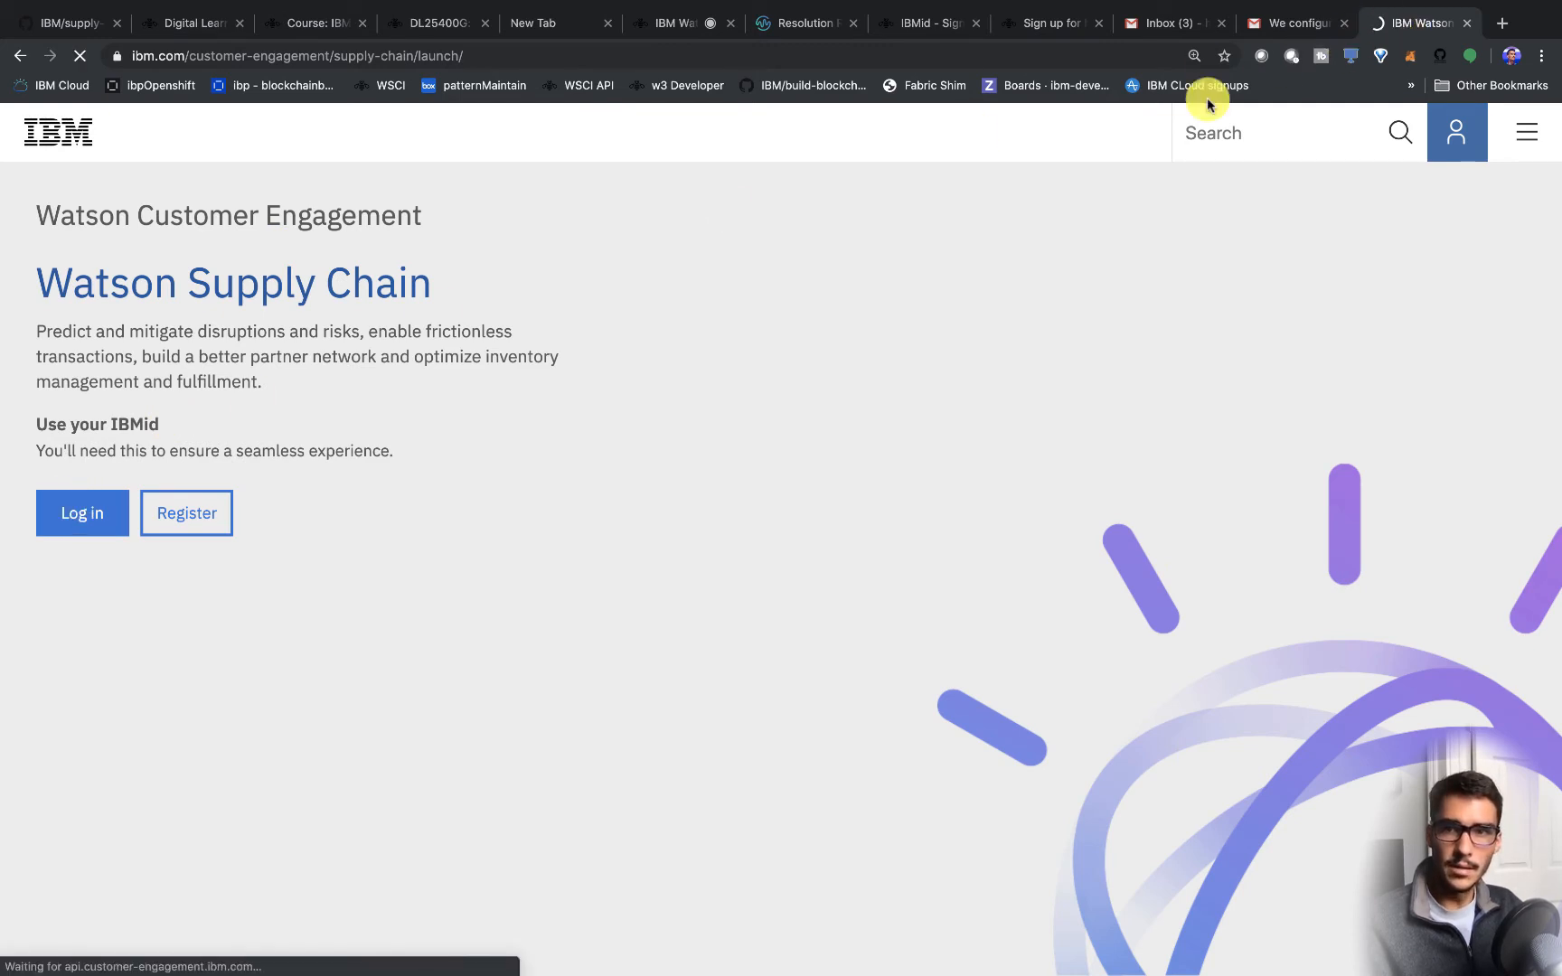
click(81, 514)
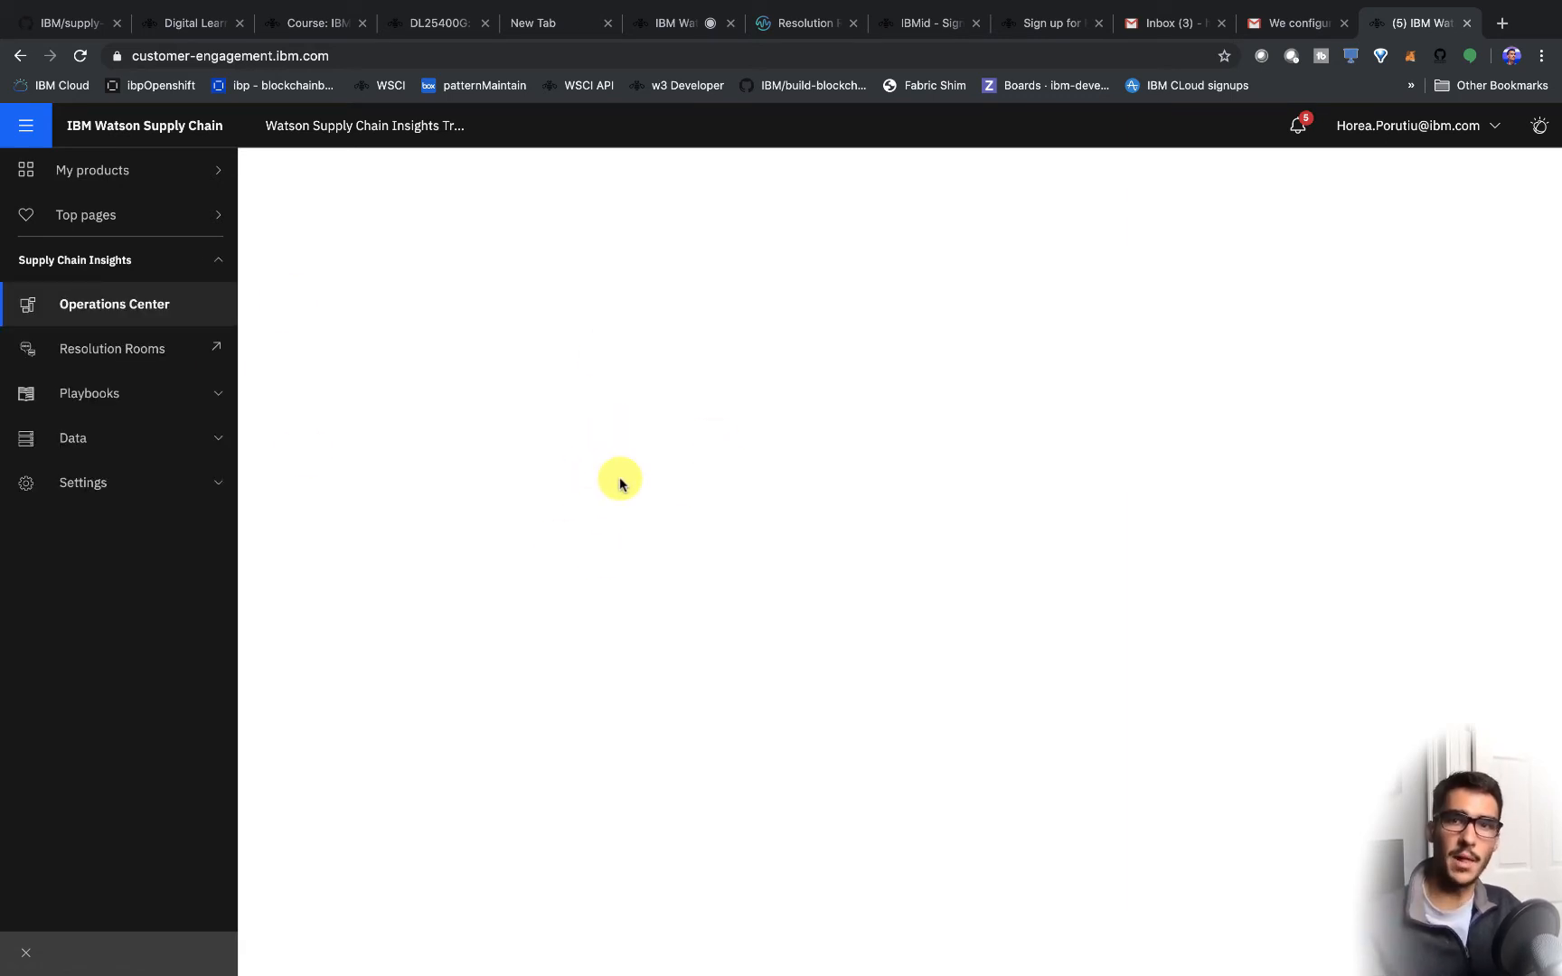
click(114, 304)
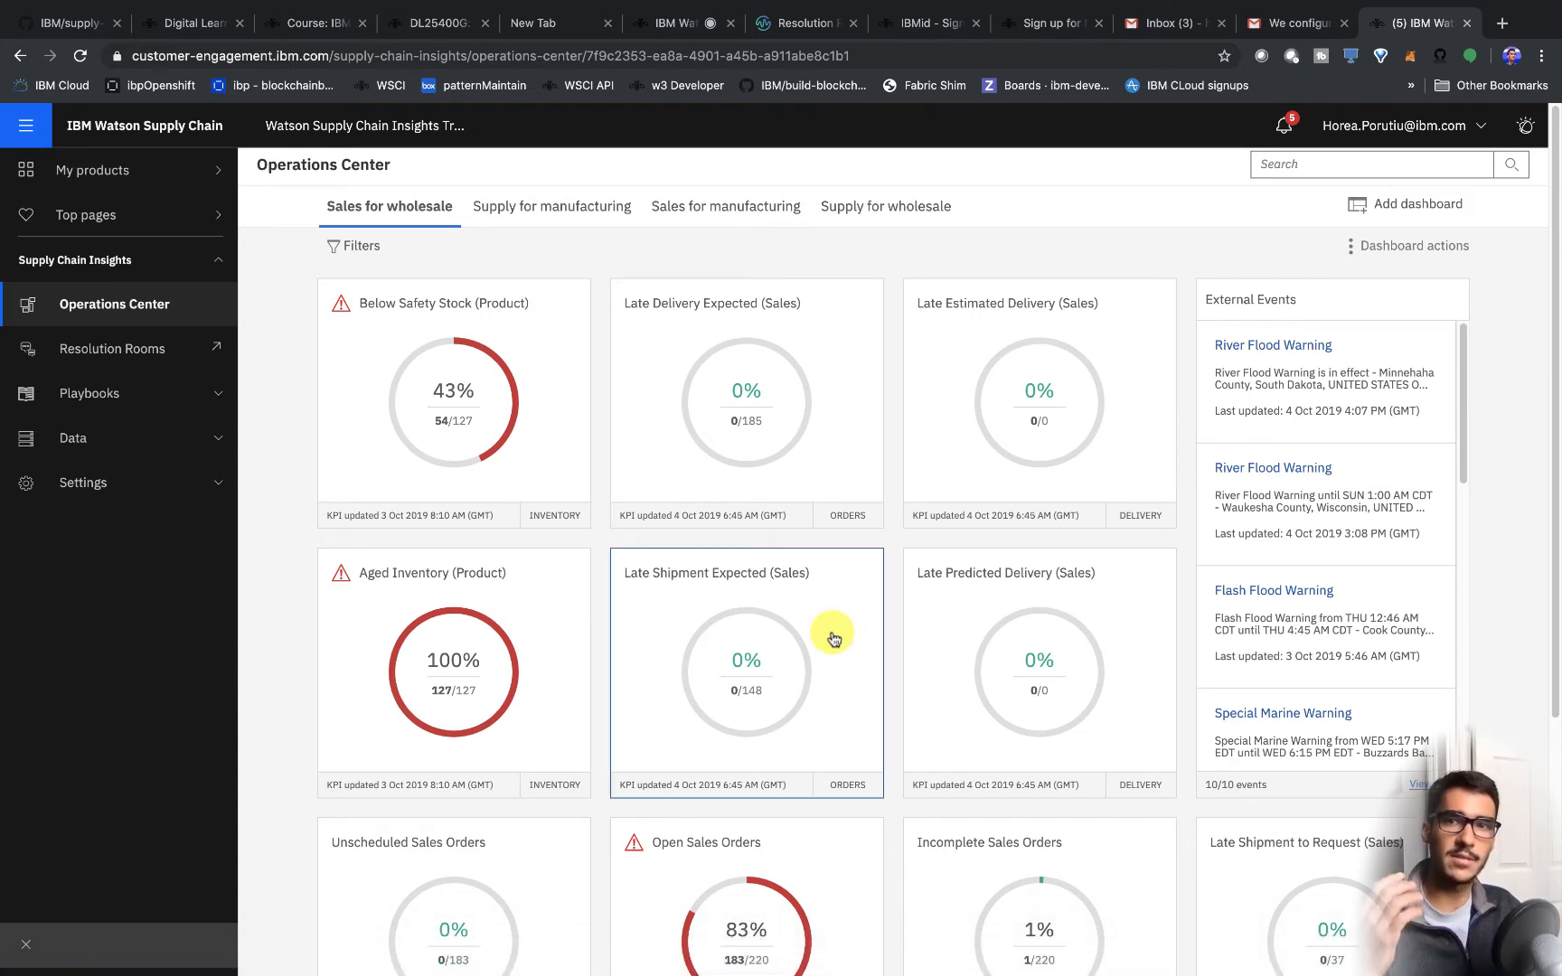
mouse_move(832, 638)
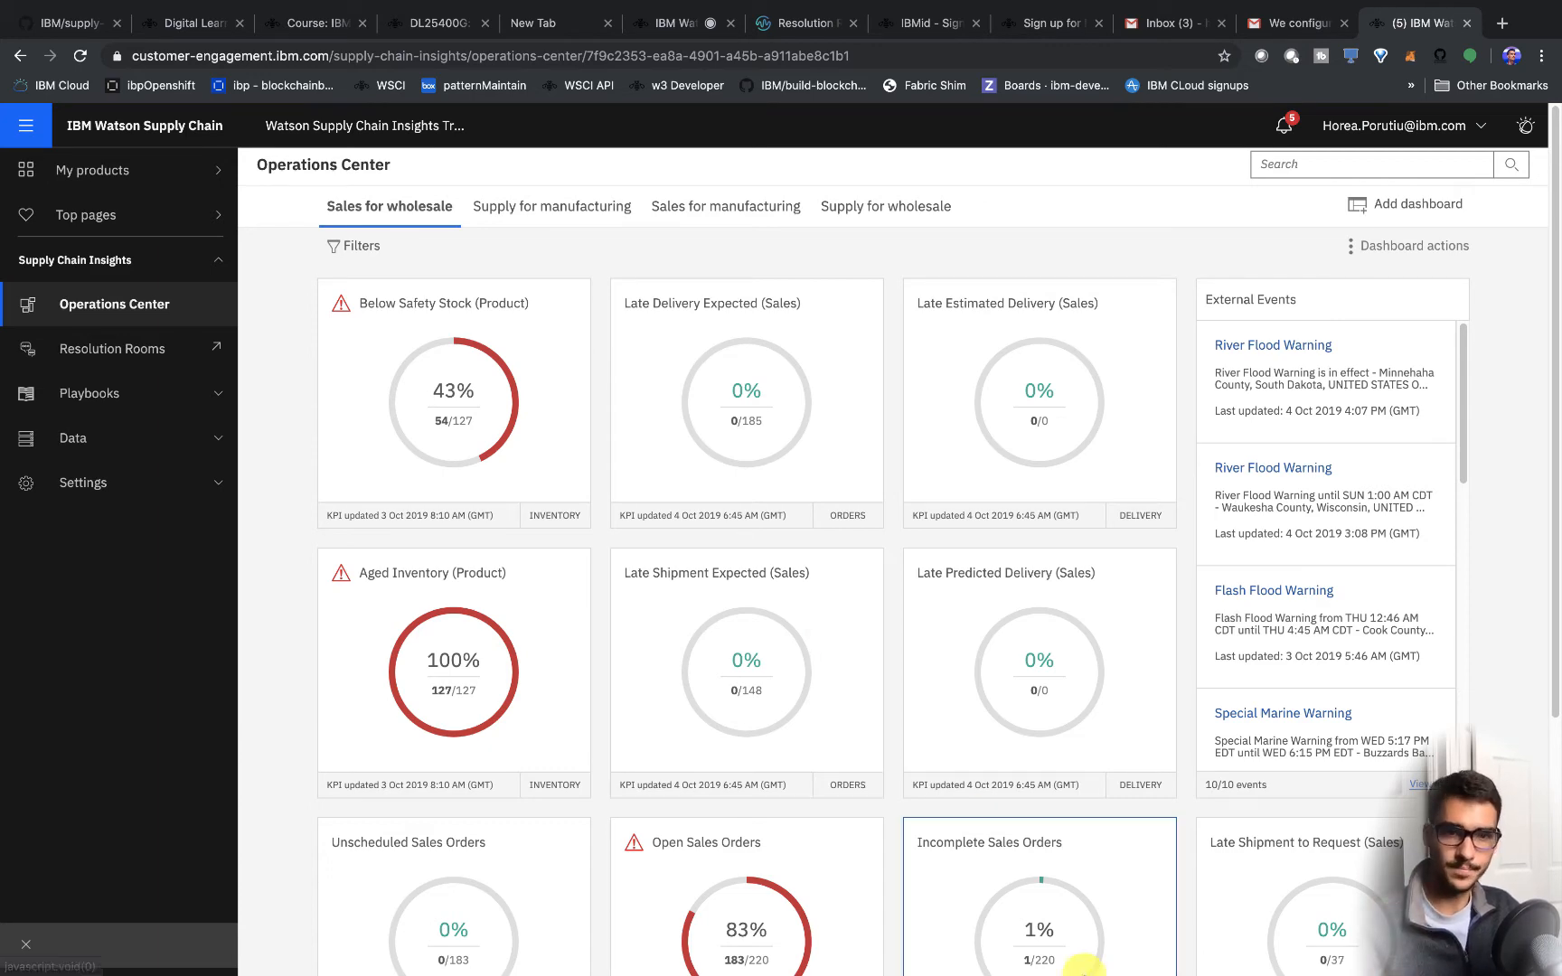
click(71, 438)
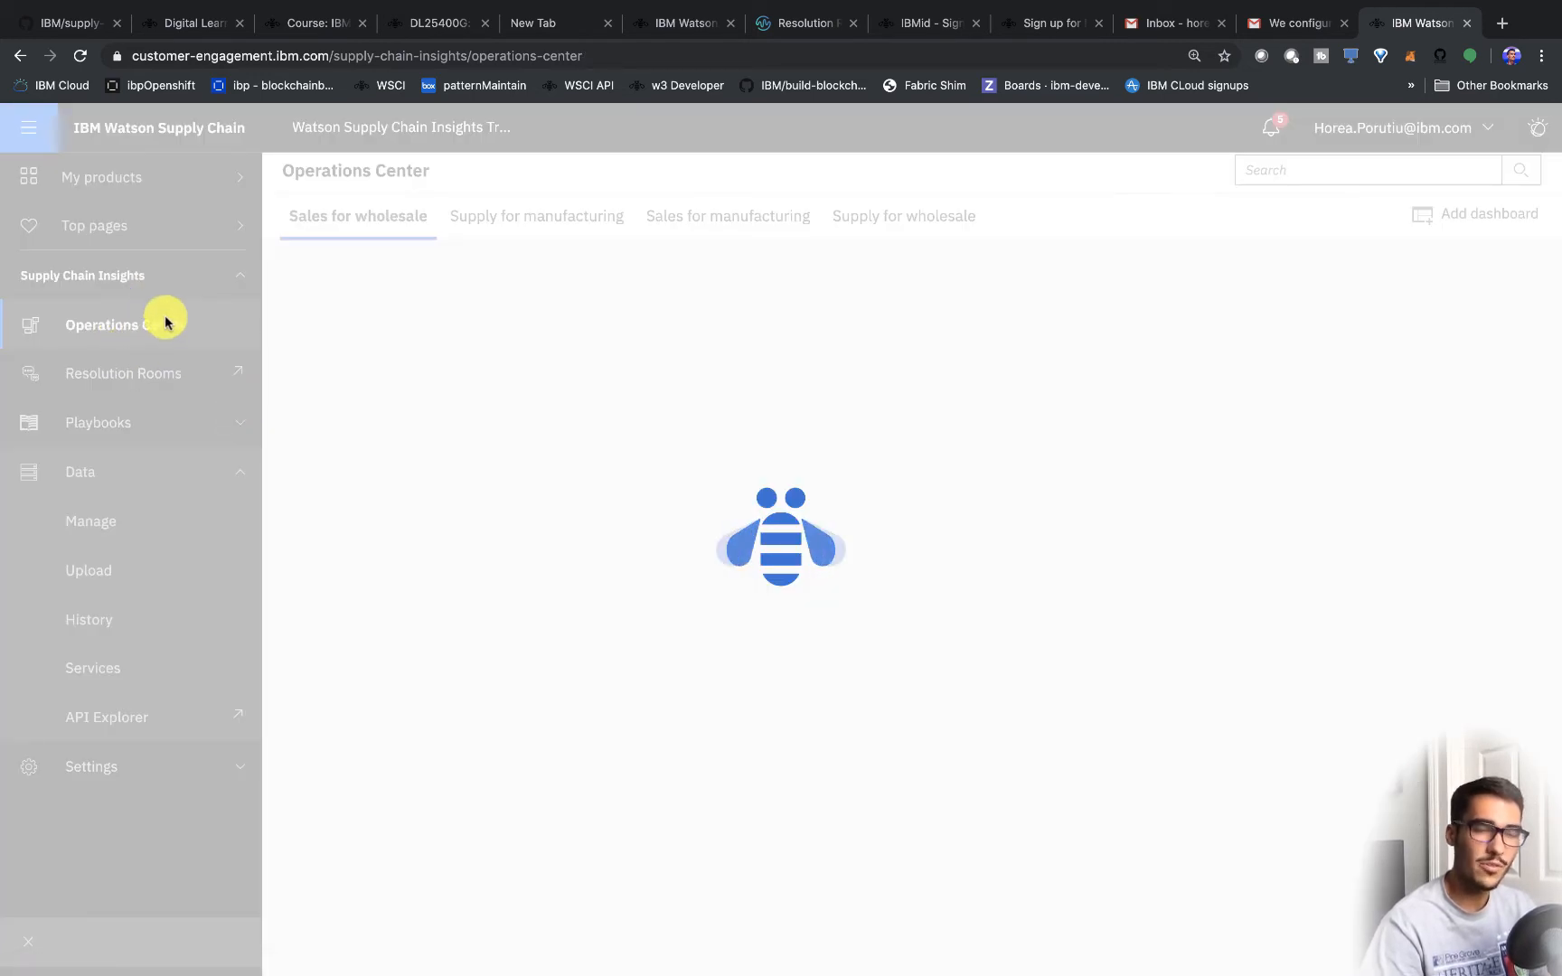
- From Operations Center, ask Watson: find me product "HP-SA-2019V2"
click(115, 324)
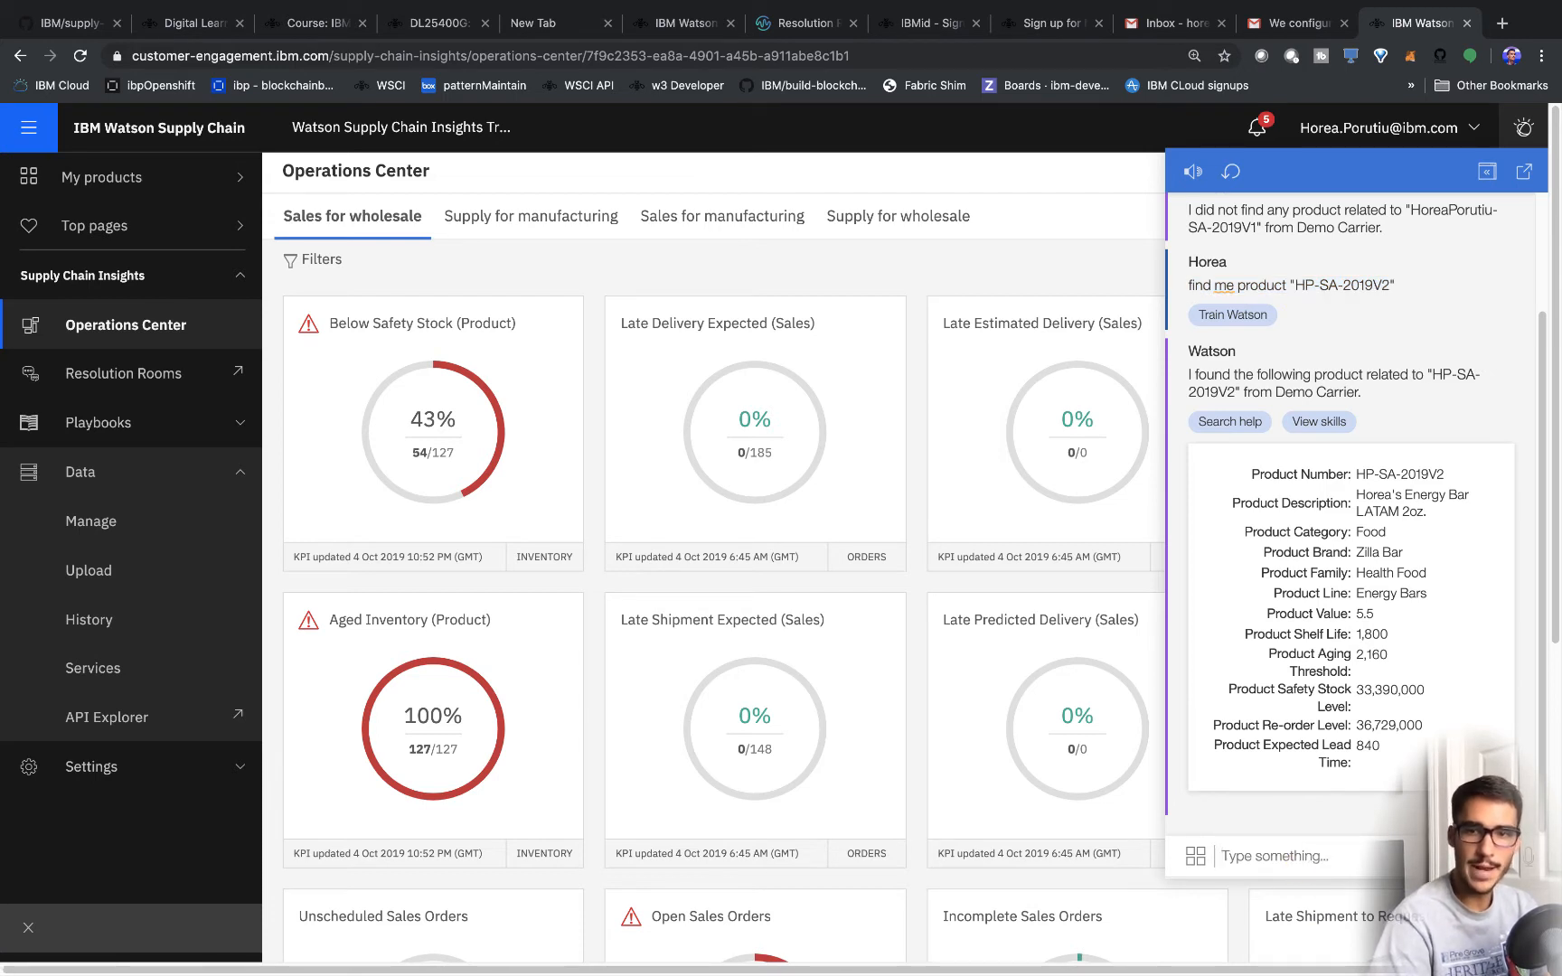
text(find me product "HP-SA-2019V2")
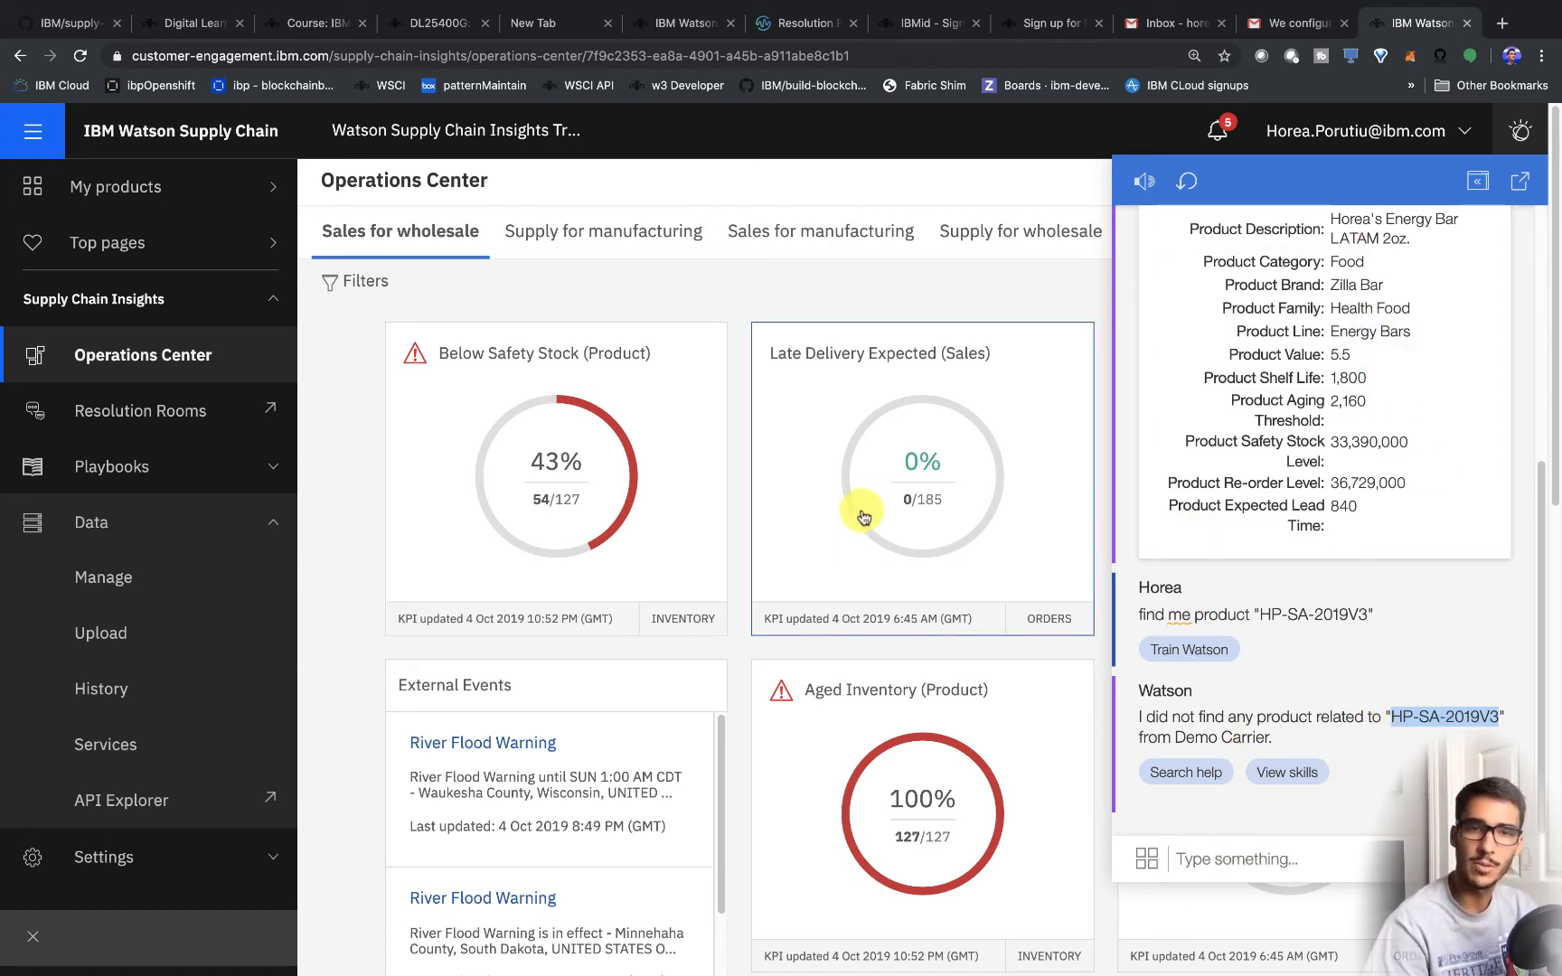
mouse_move(1063, 491)
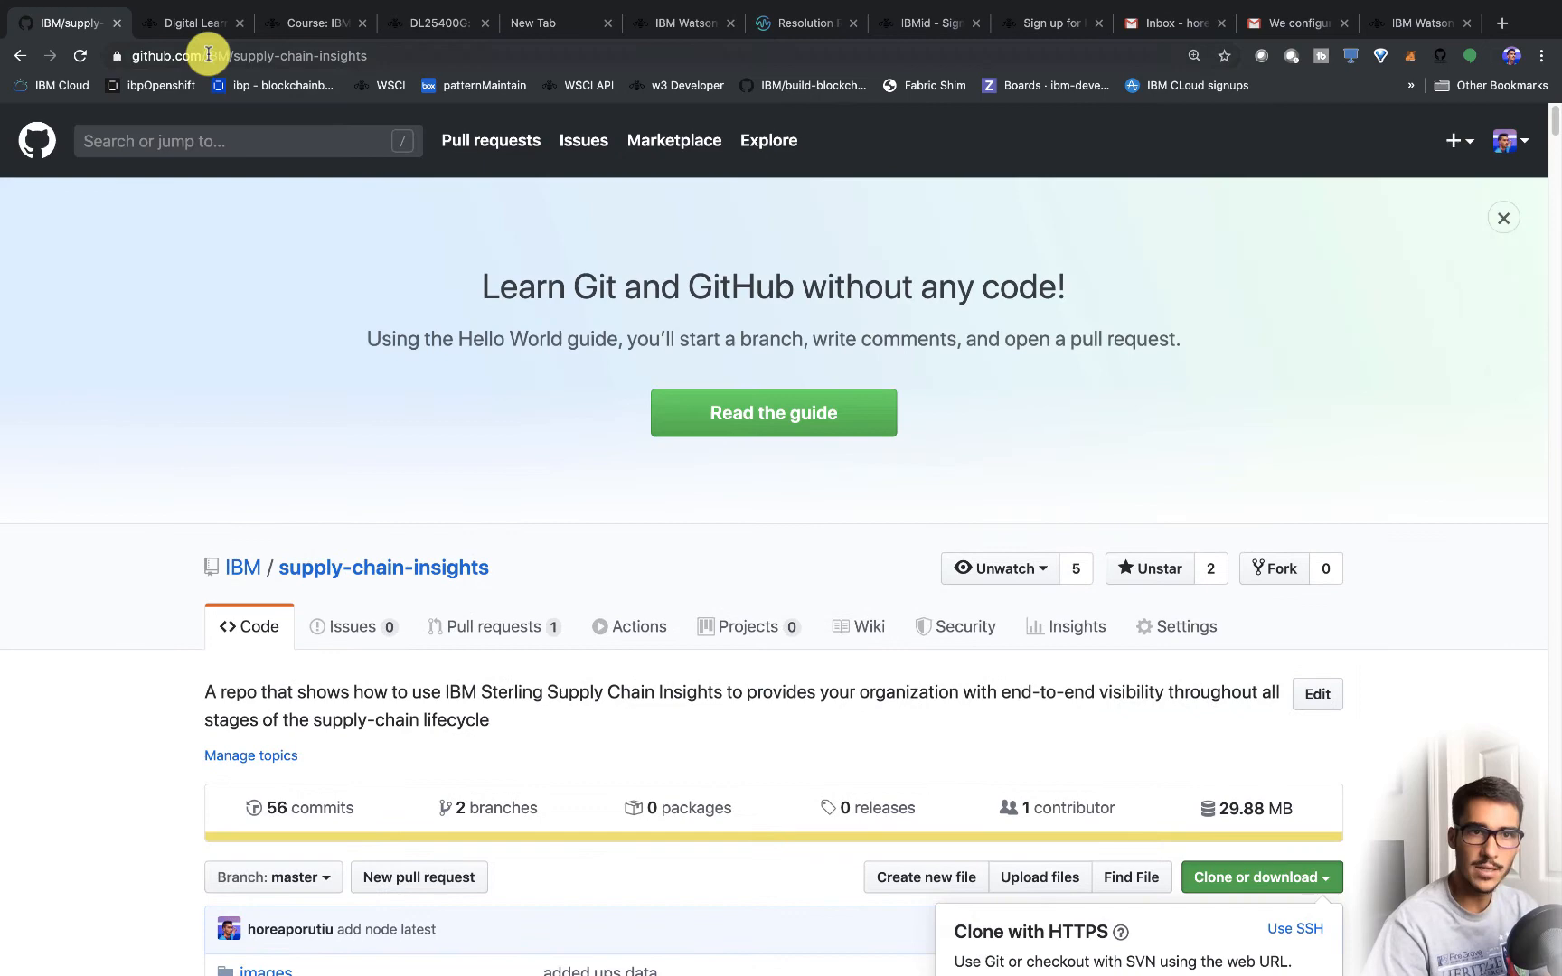
- Select the supply-chain-insights repo address and open the Clone or download dropdown
click(270, 56)
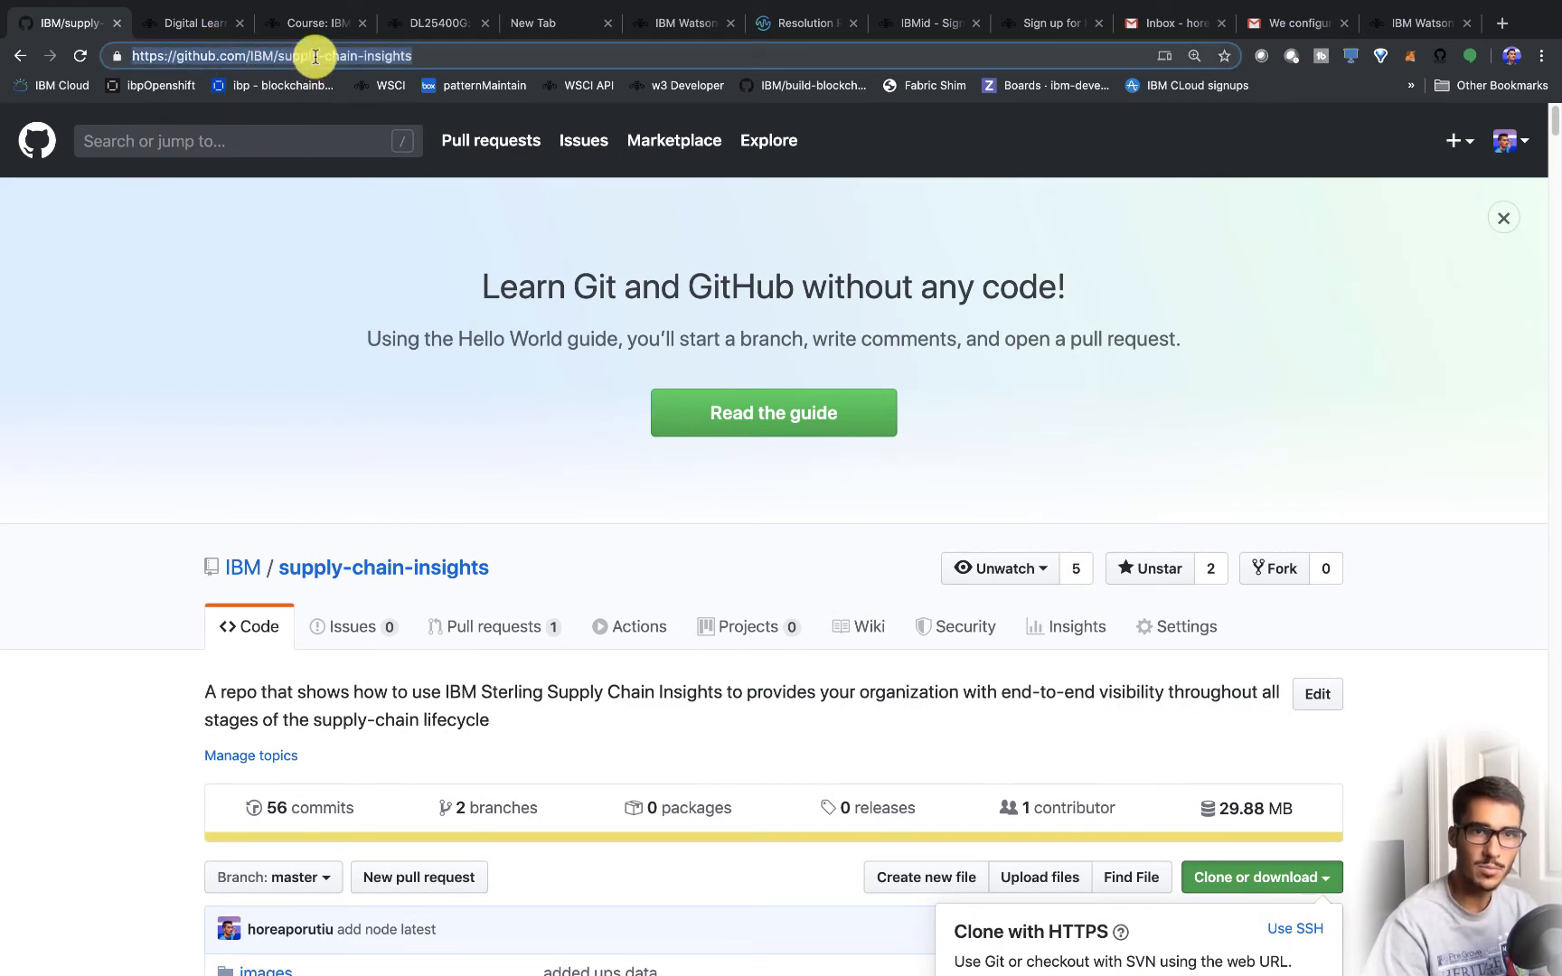
scroll(down, 3)
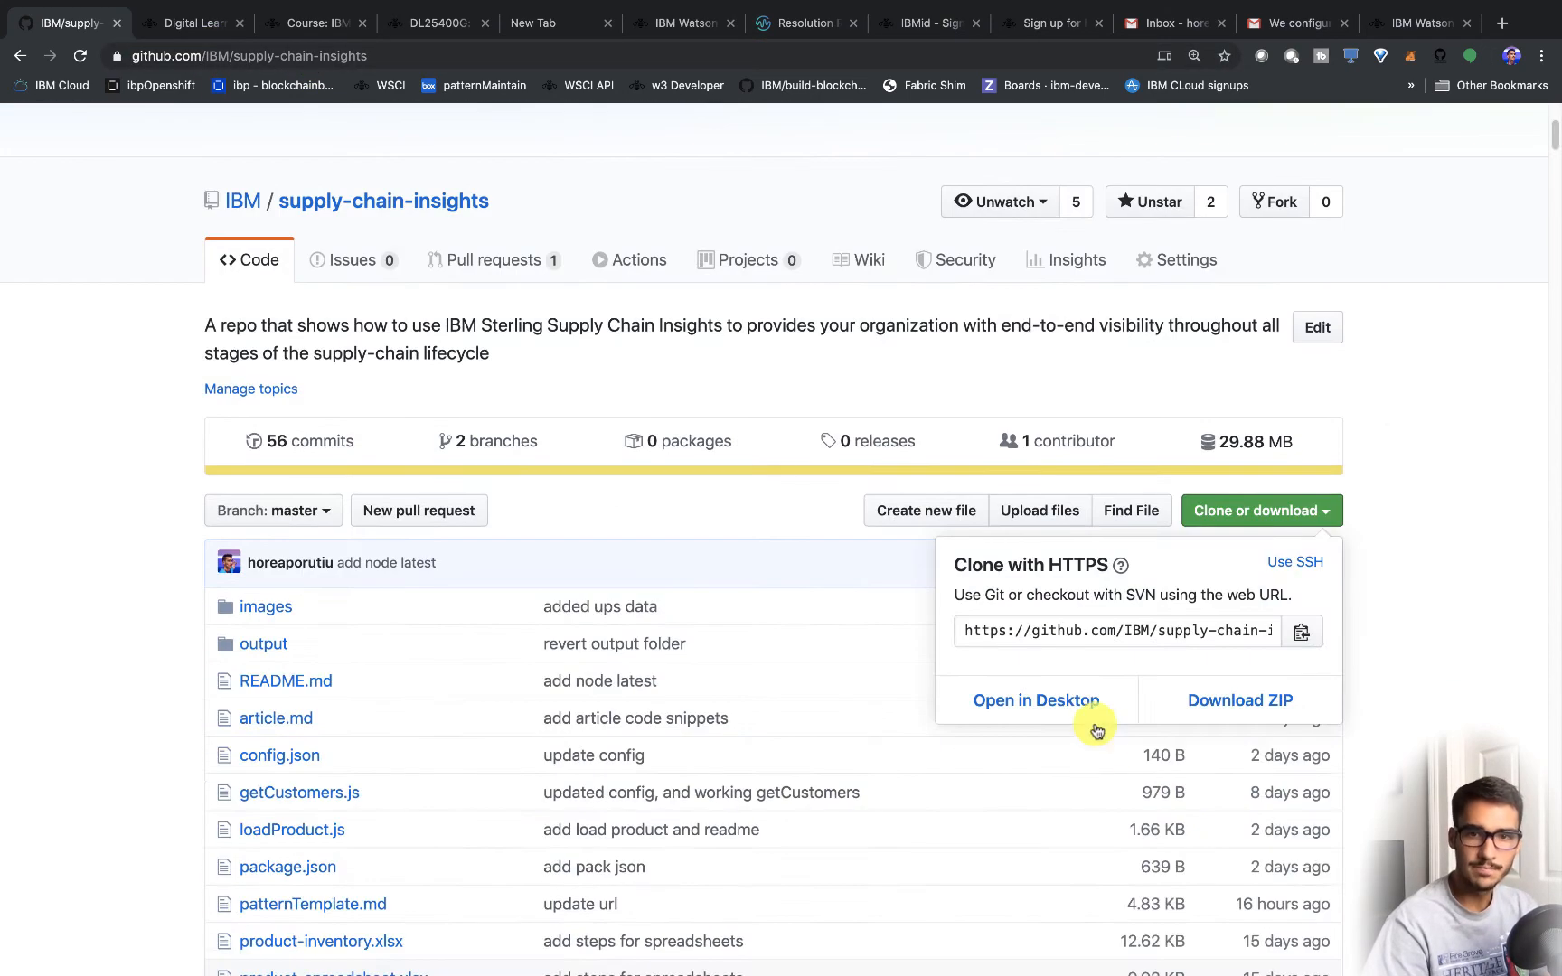
click(1115, 629)
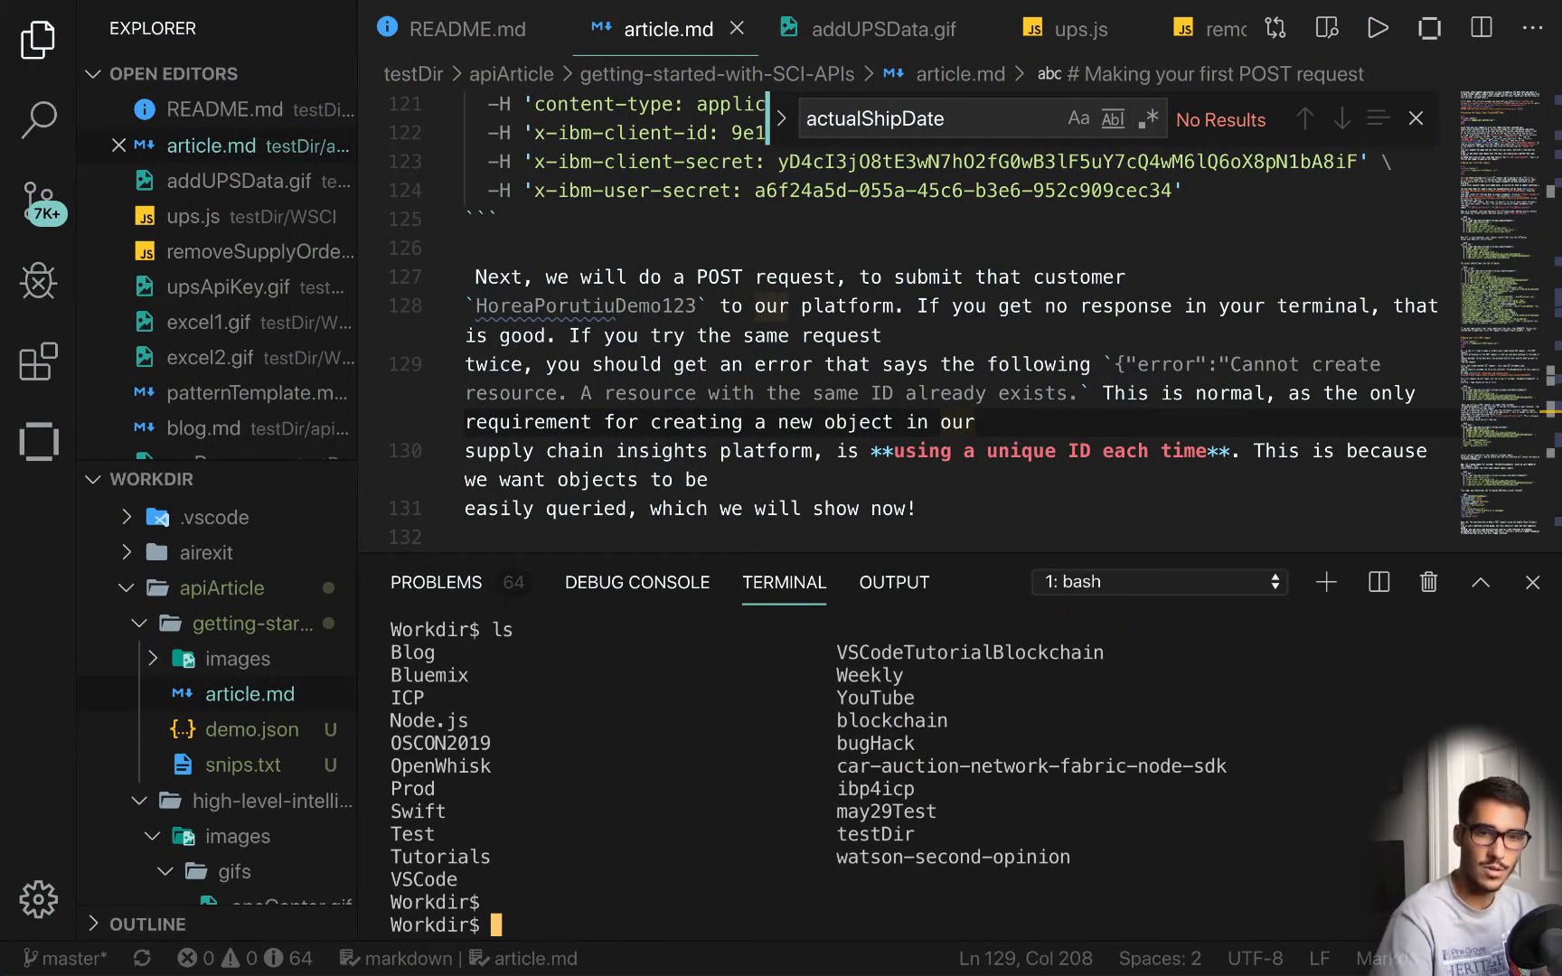
- Type the 'git clone' command in the VS Code terminal inside Workdir
text(git clone)
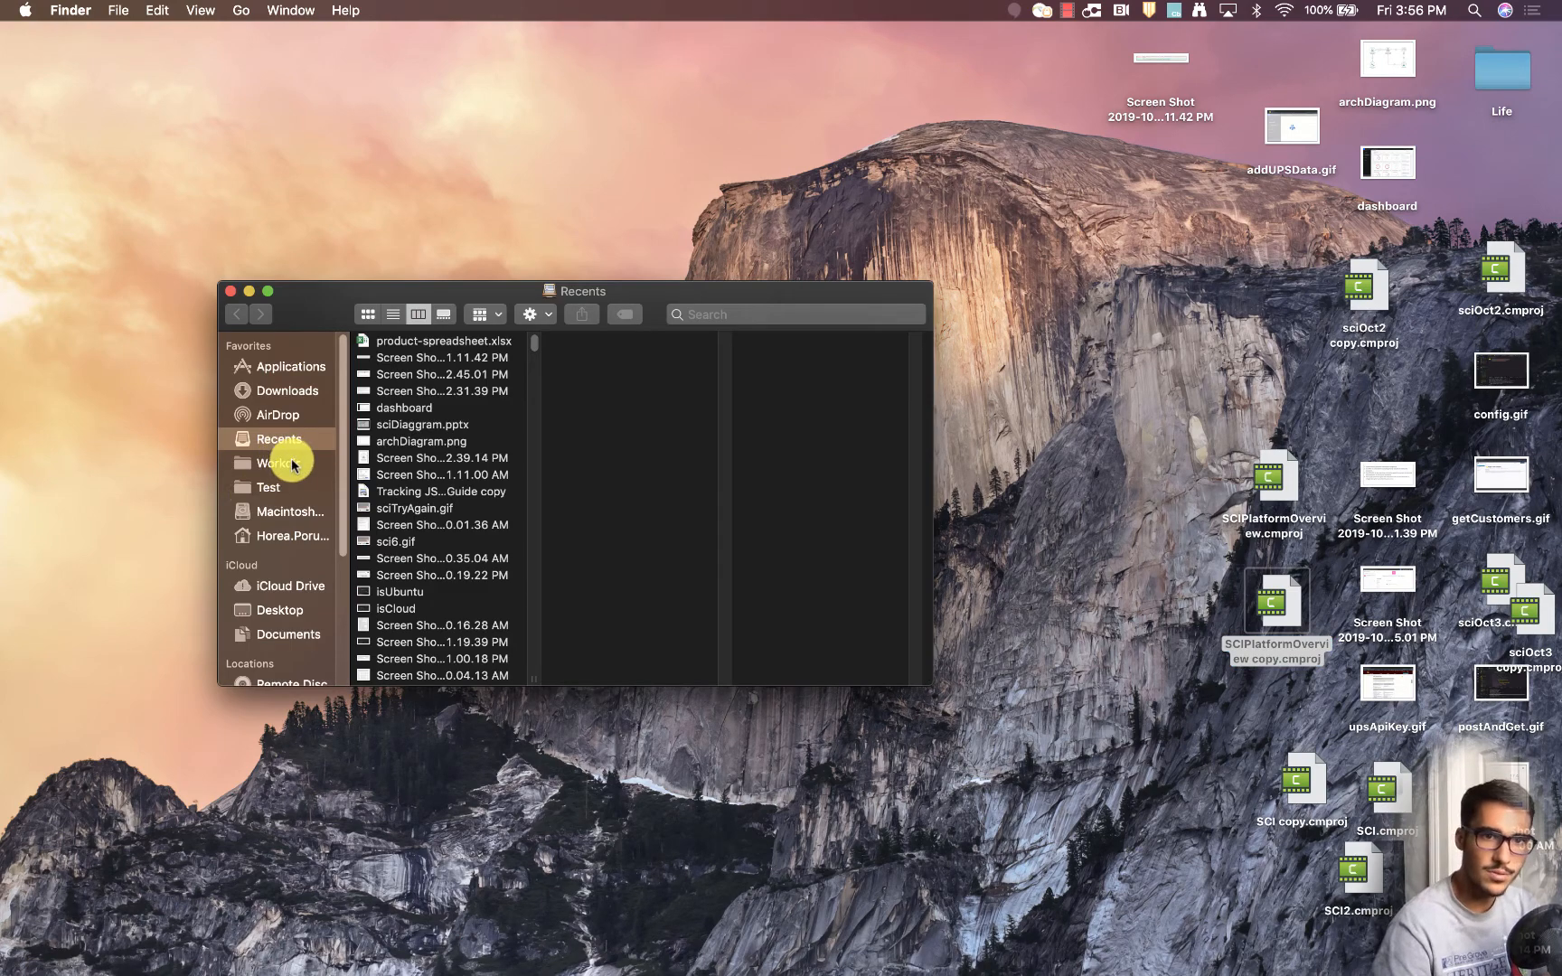
- Open product-spreadsheet.xlsx from Workdir's supply-chain-insights folder in Excel
click(279, 461)
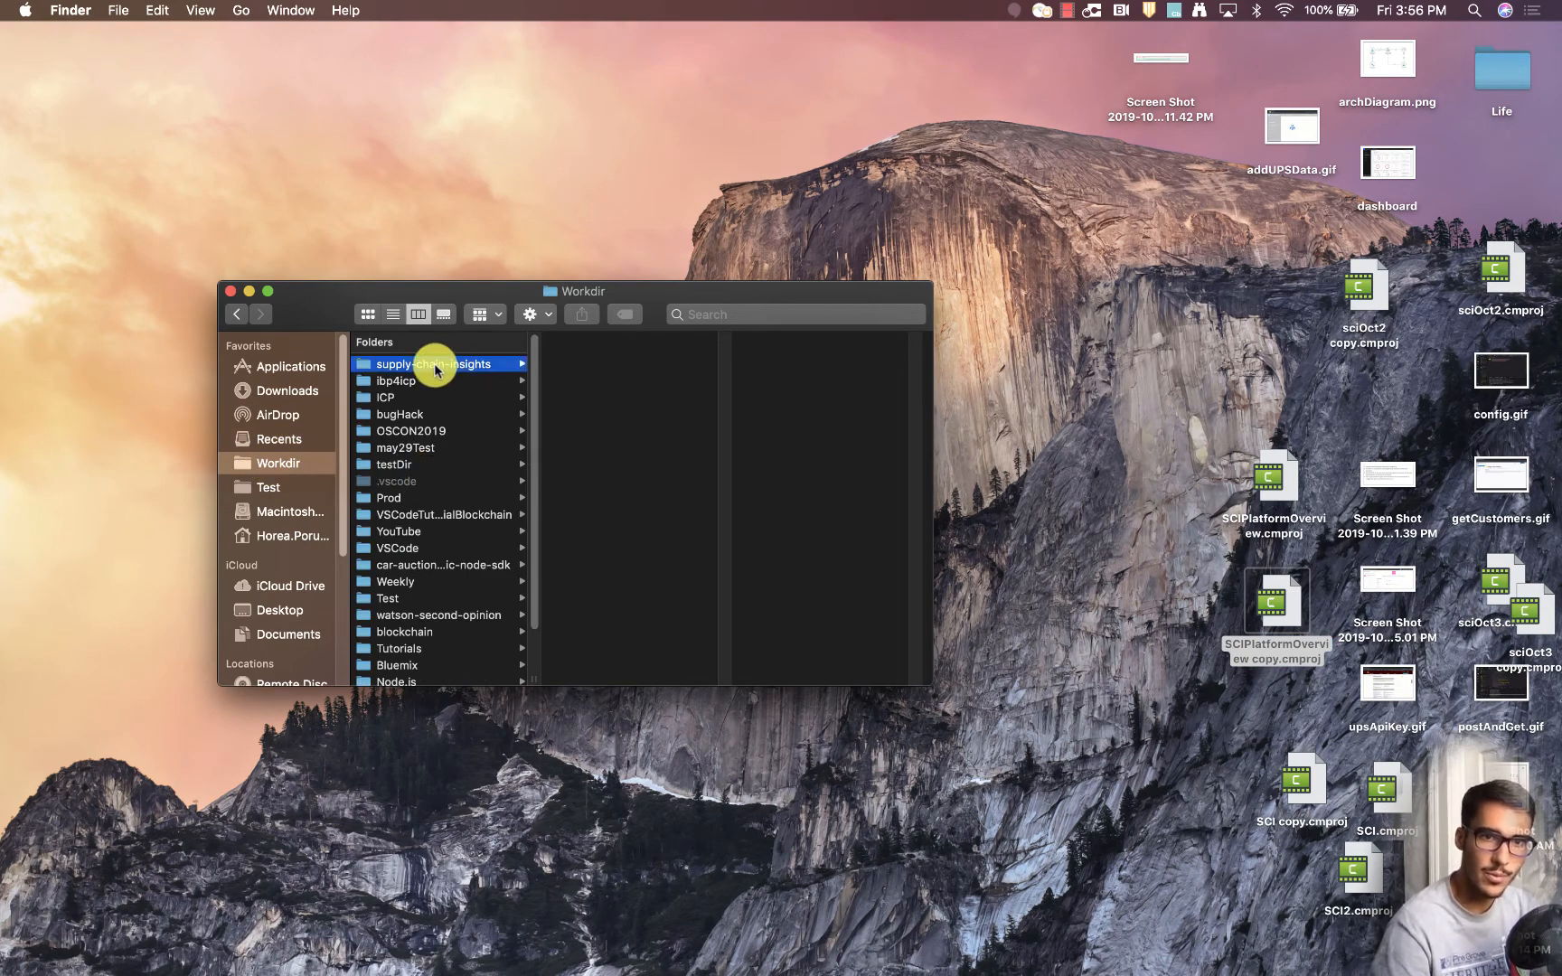
click(432, 363)
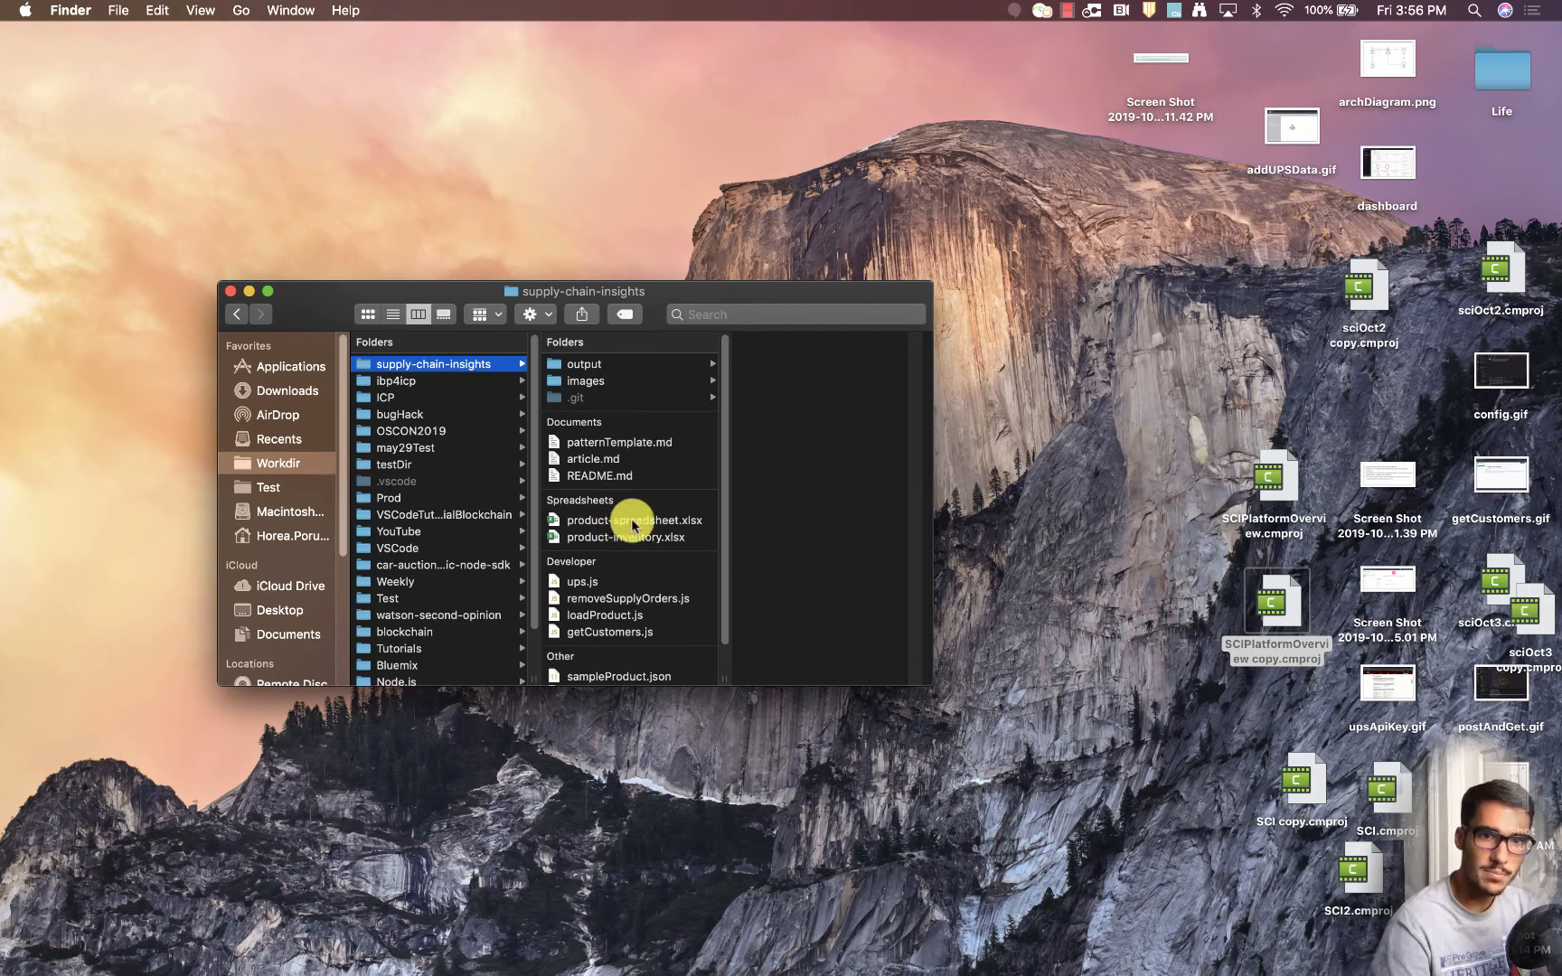
double_click(635, 520)
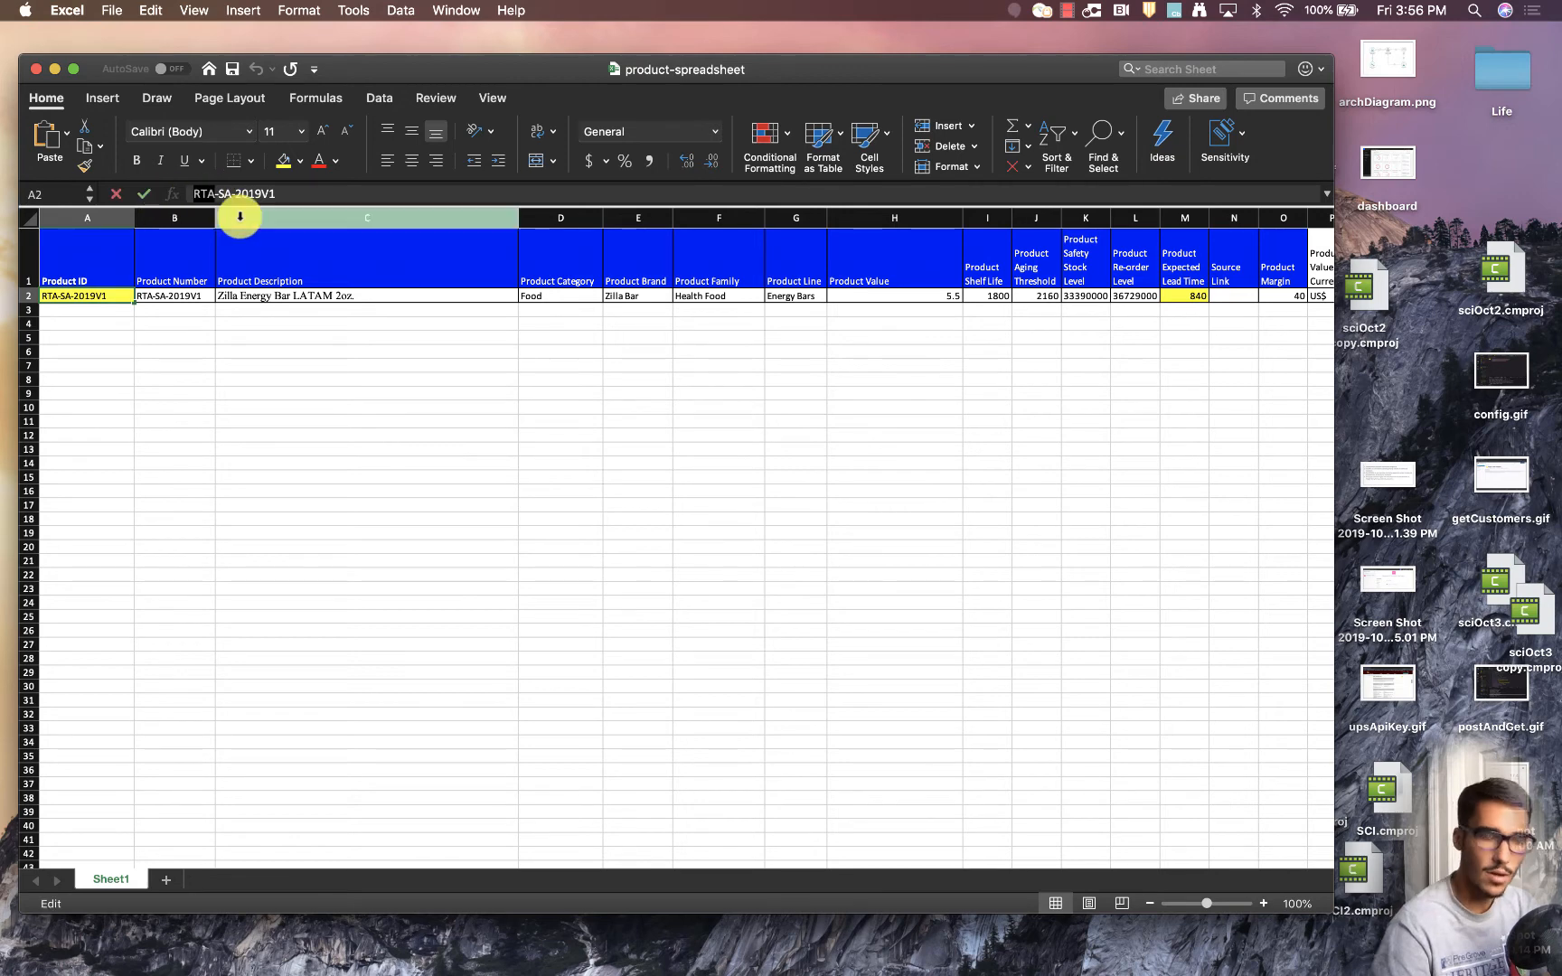
- Enter ID HP-SA-2019V3, 'YouTube Demo' description, YouTube Bar brand and =75*24 value
text(HP-SA-2019V)
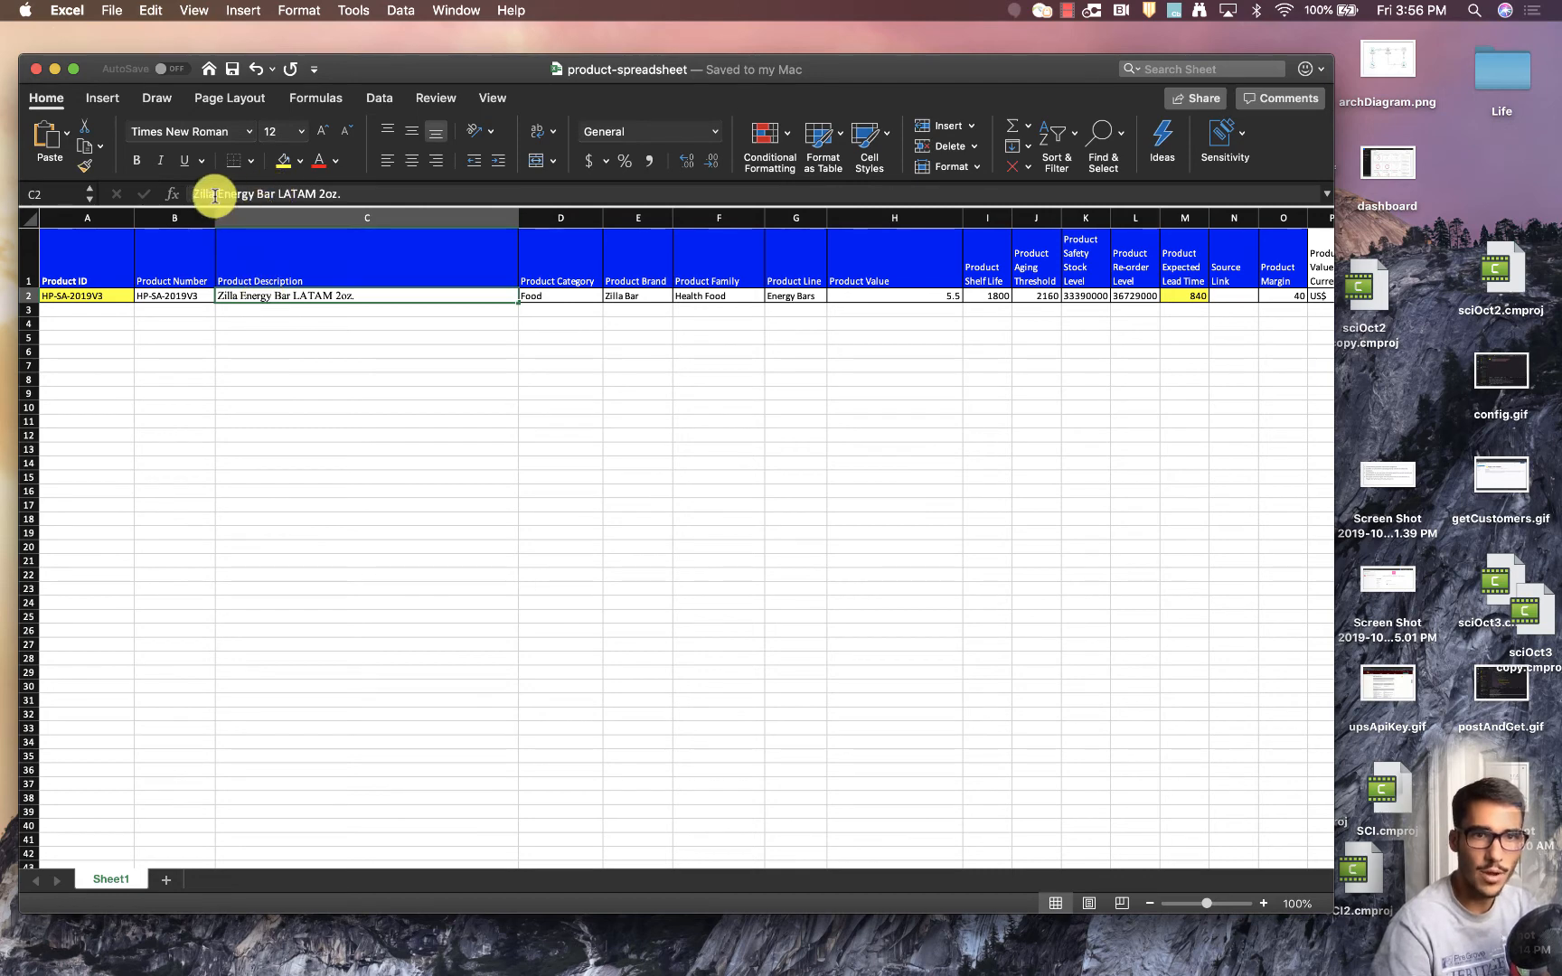
text(Horea's)
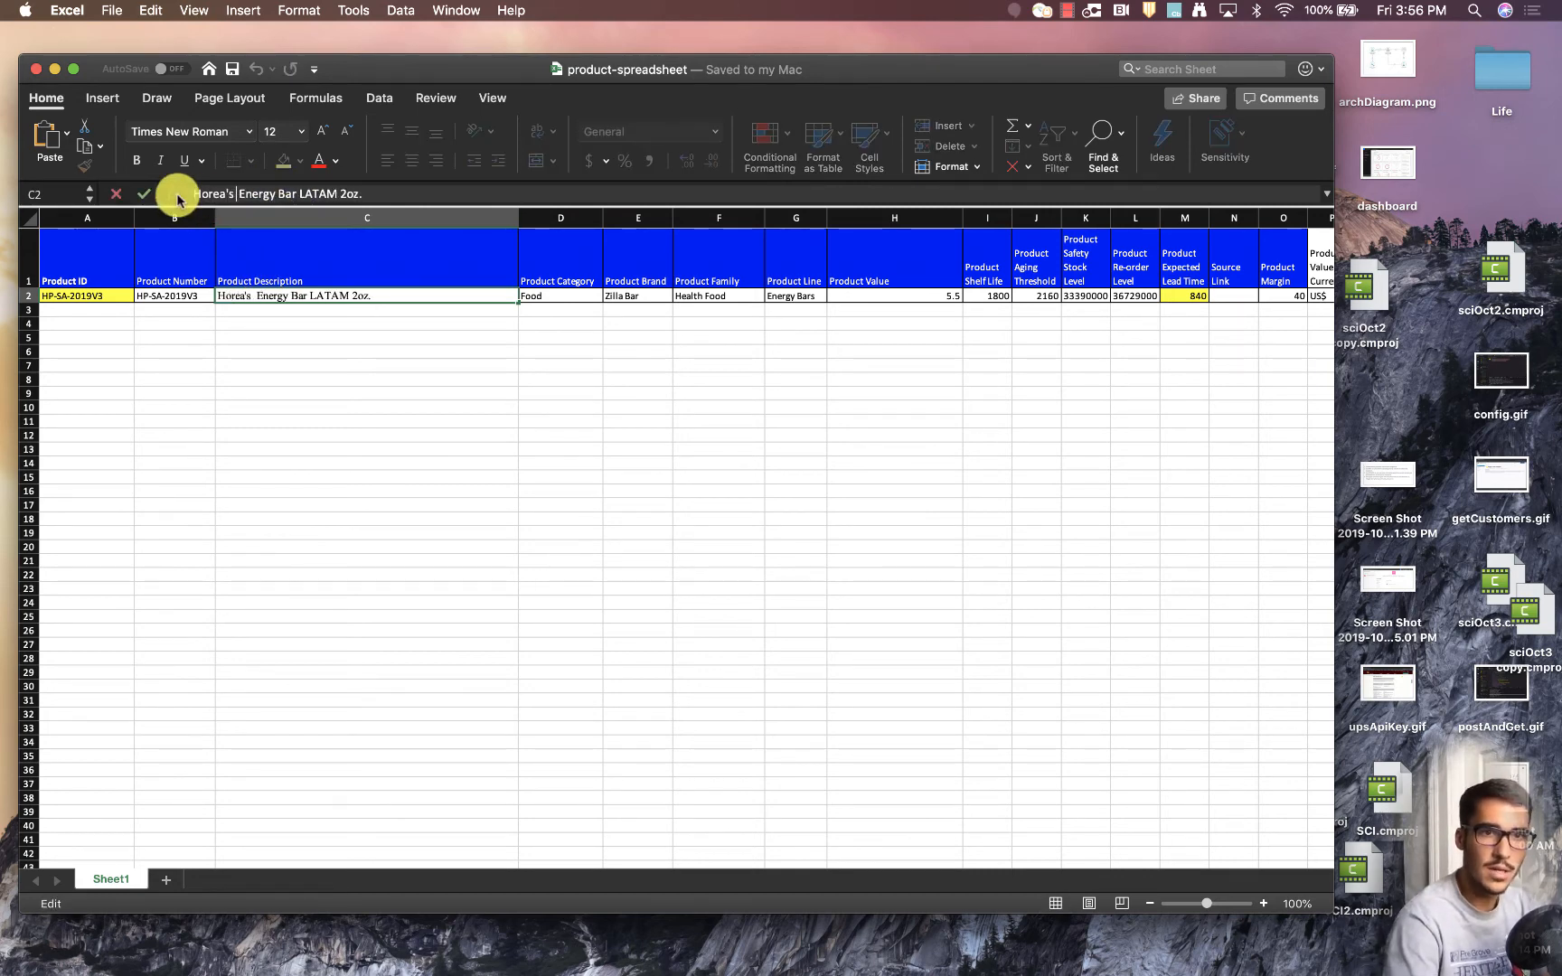
text(YouTube Demo)
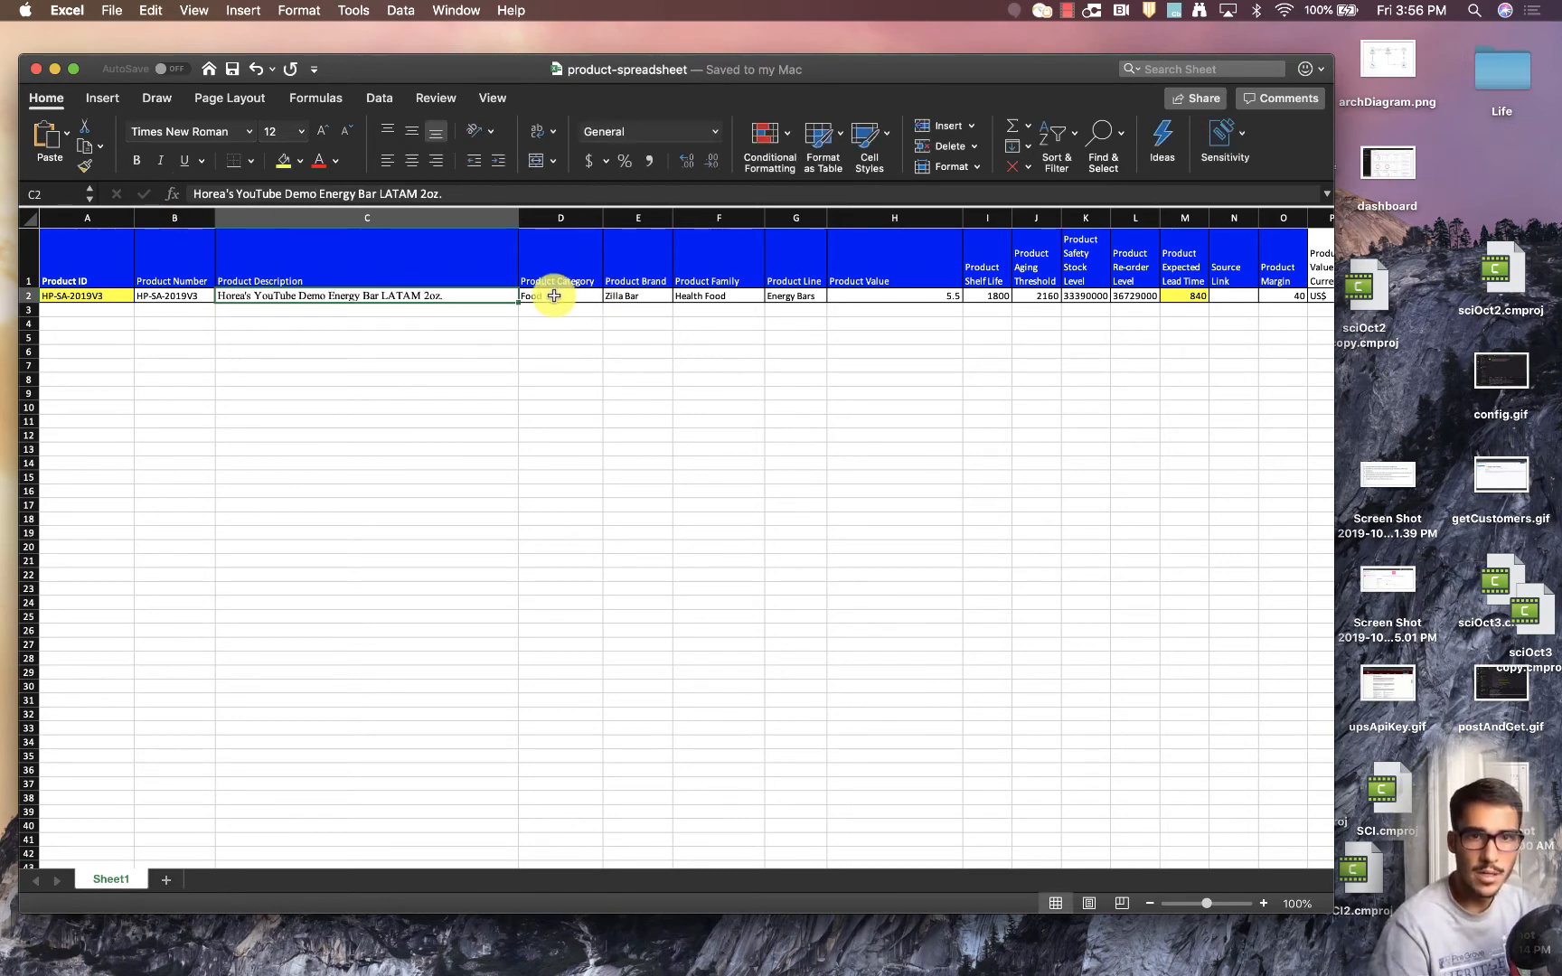
click(637, 295)
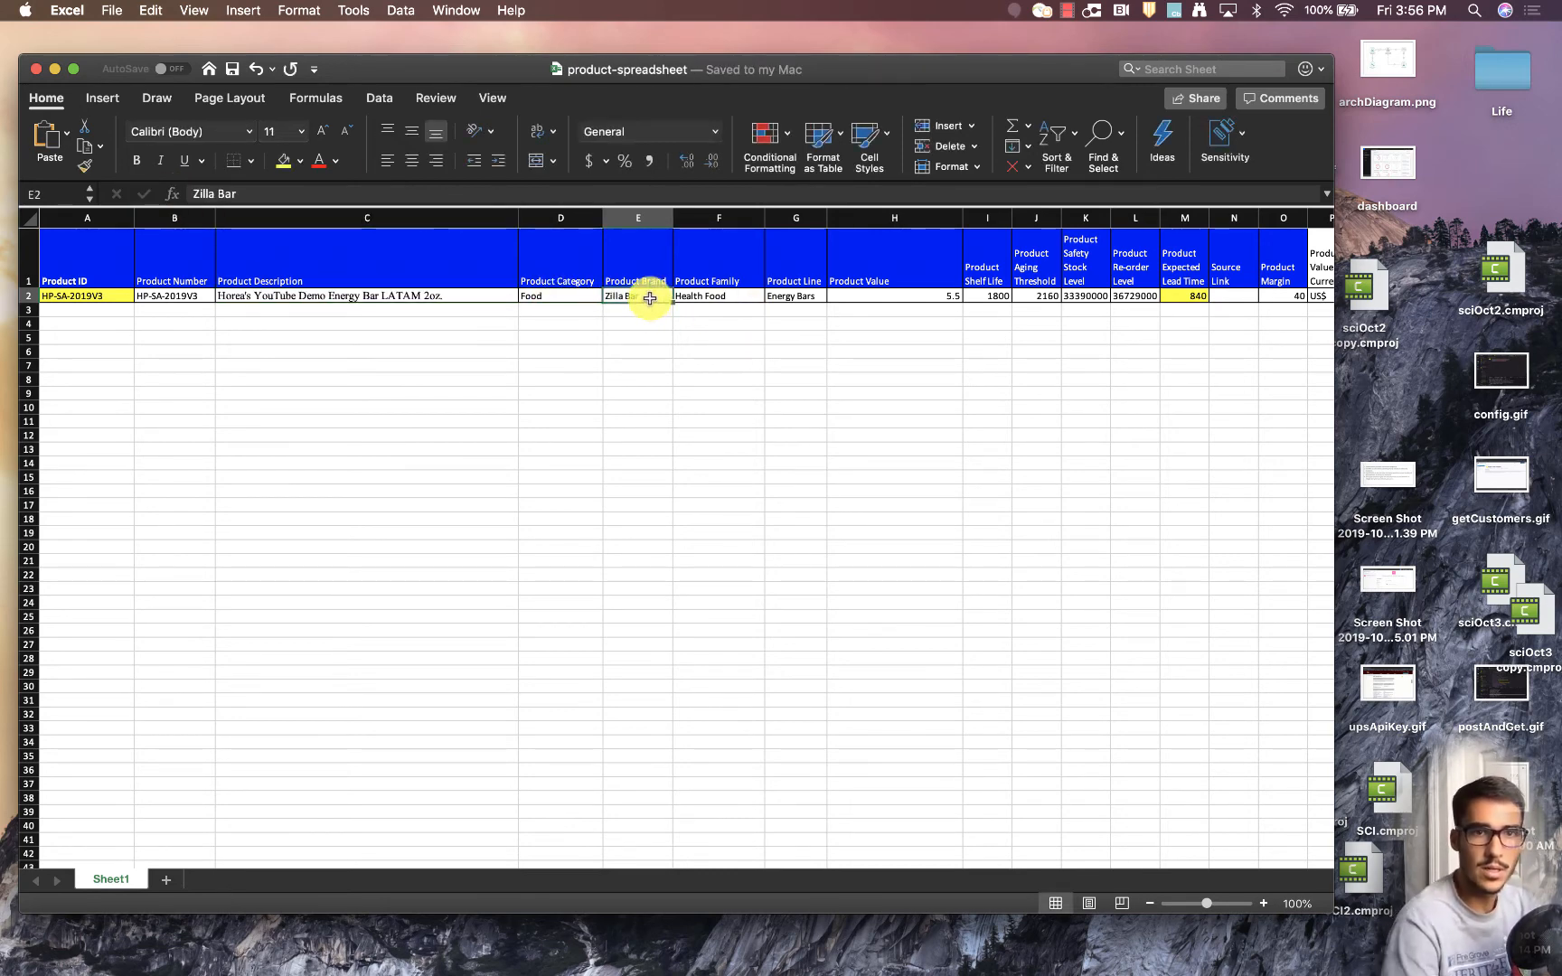
text(Yo Bar)
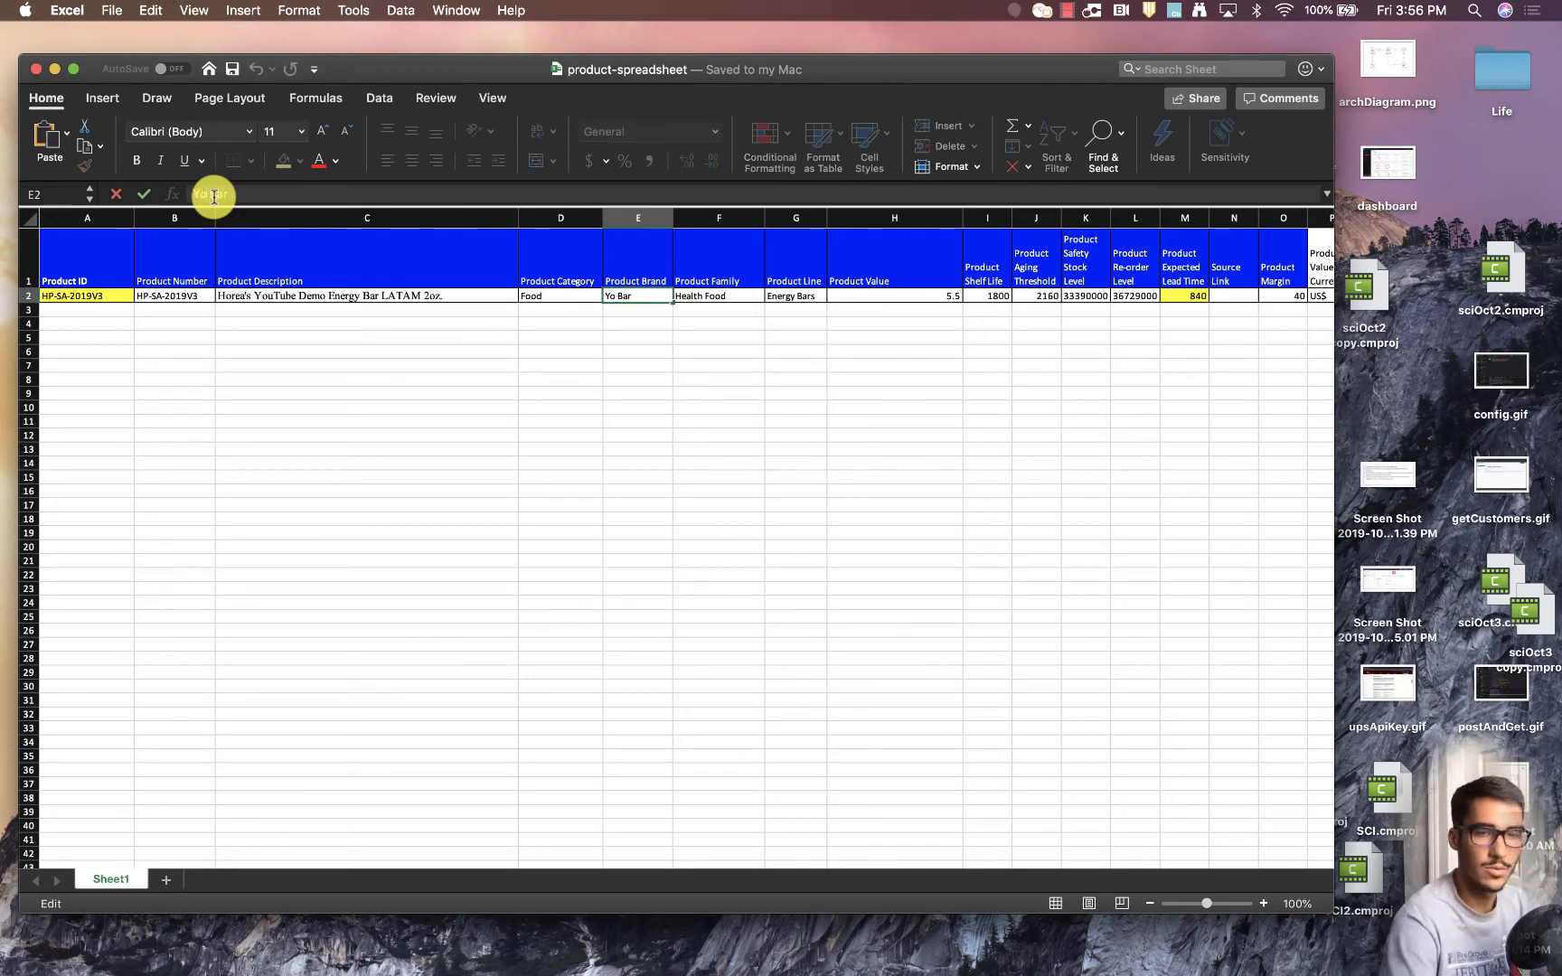
text(YouTube Bar)
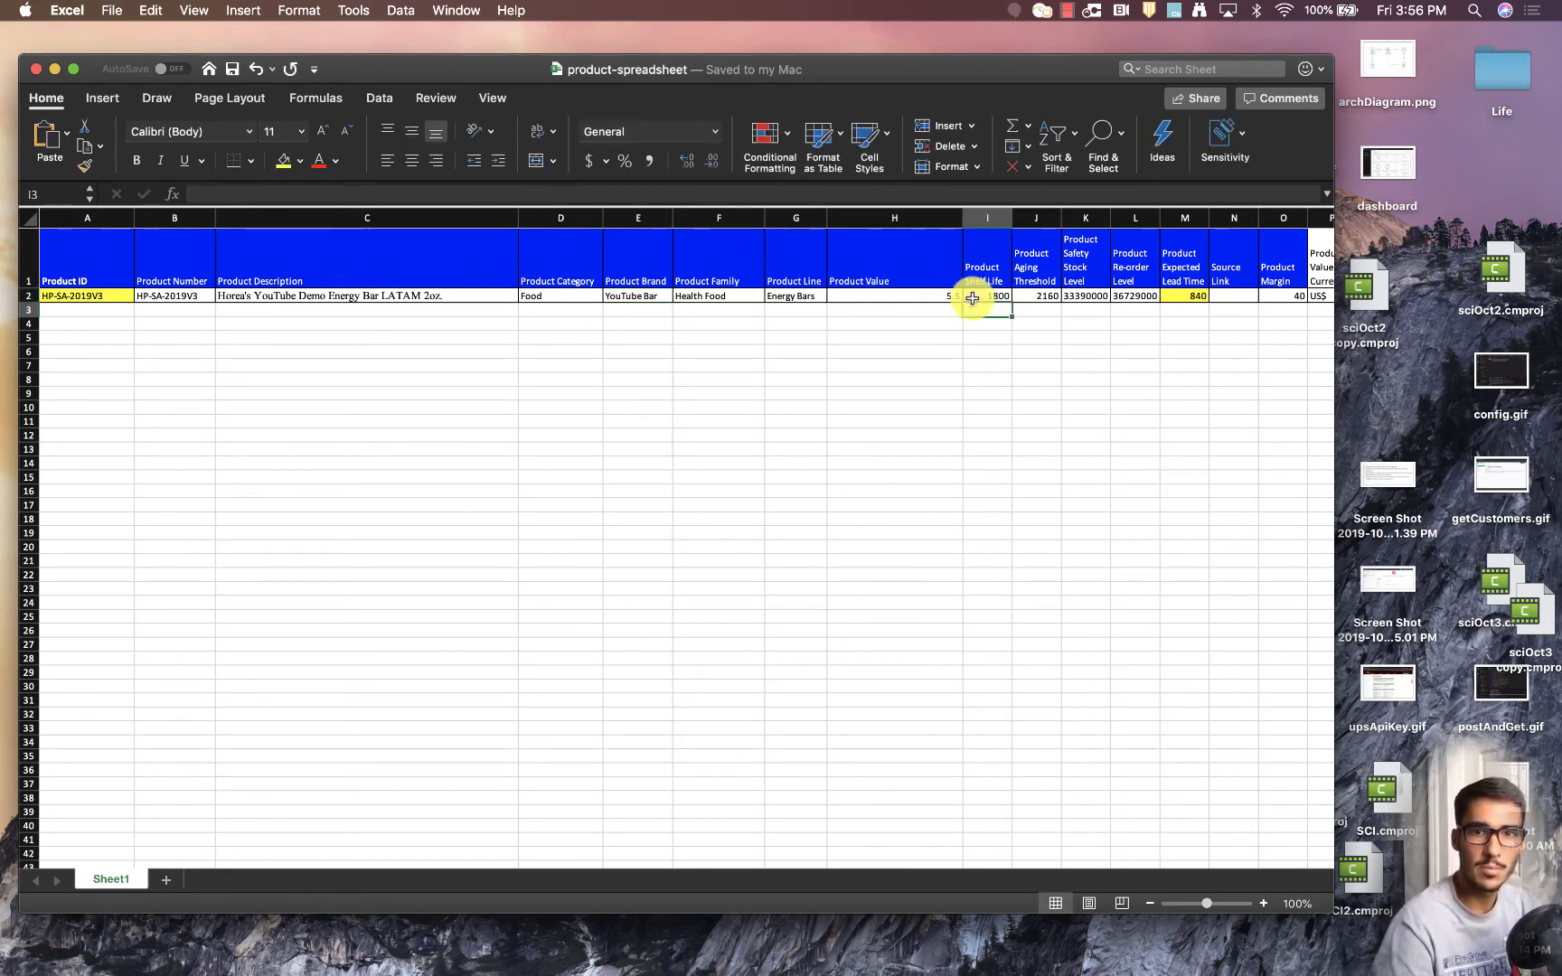
text(=75*24)
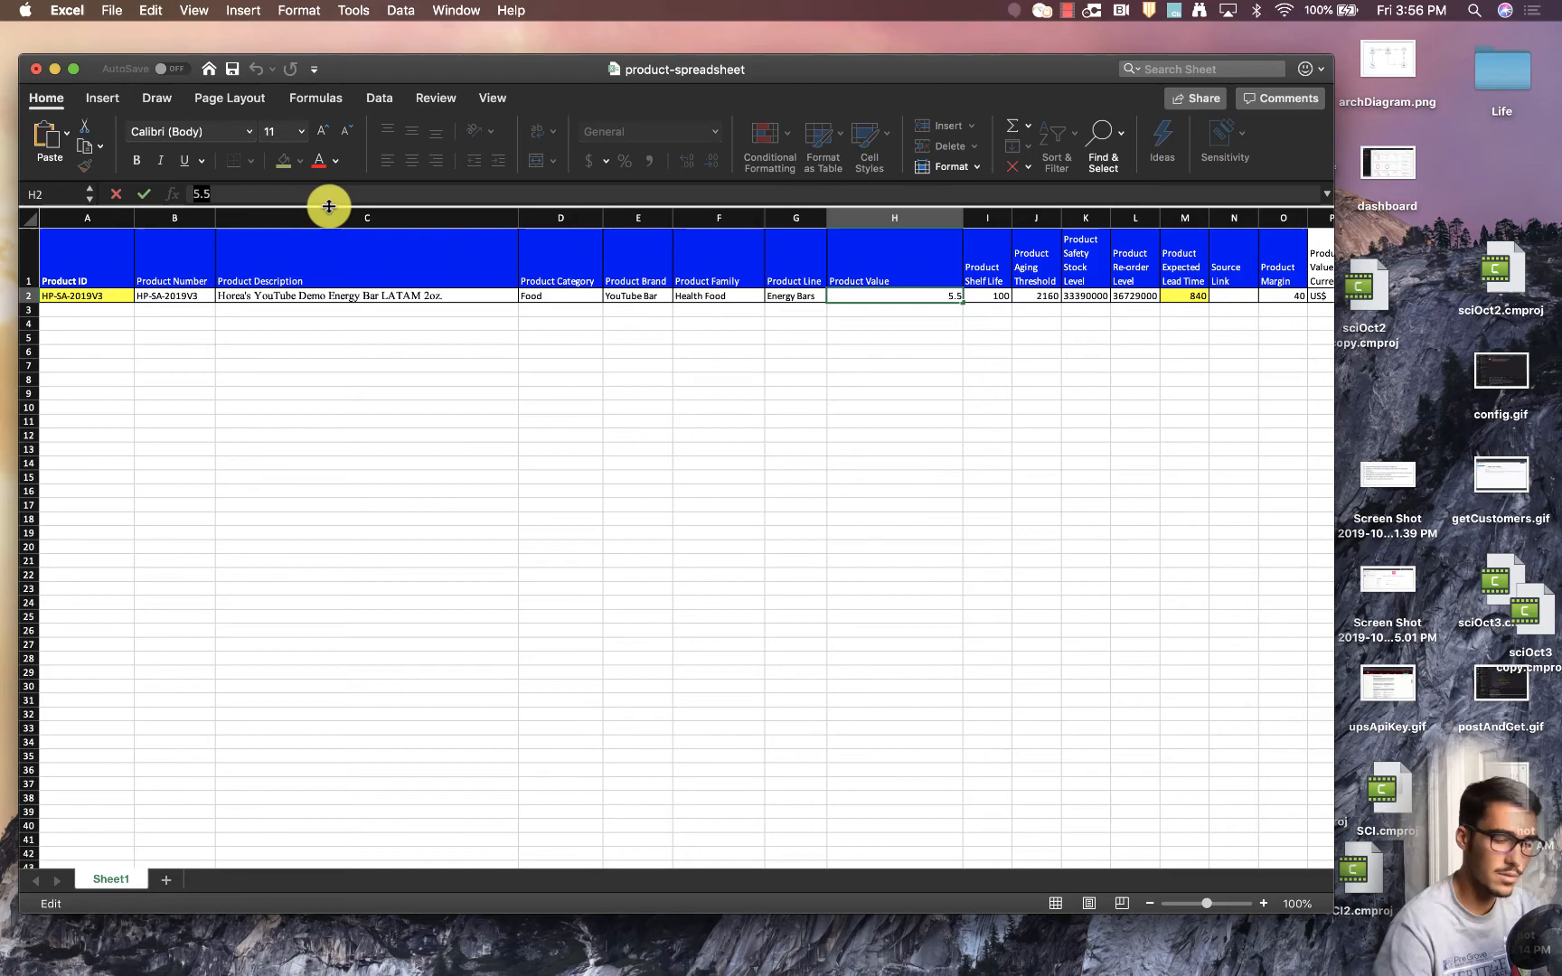
key(Return)
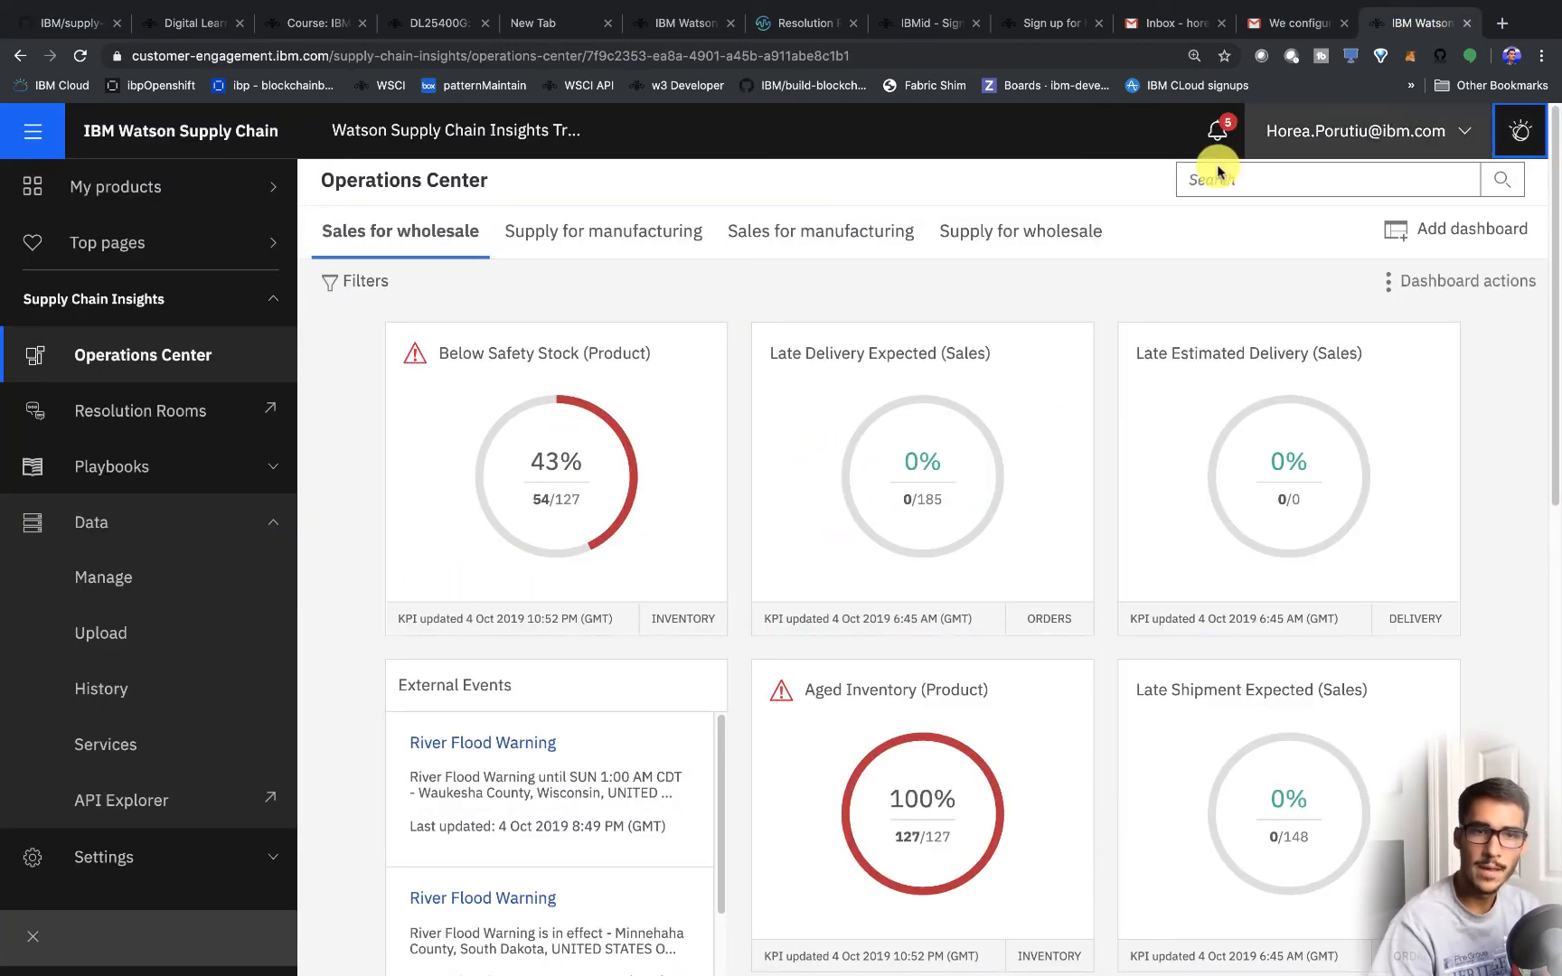
mouse_move(116, 577)
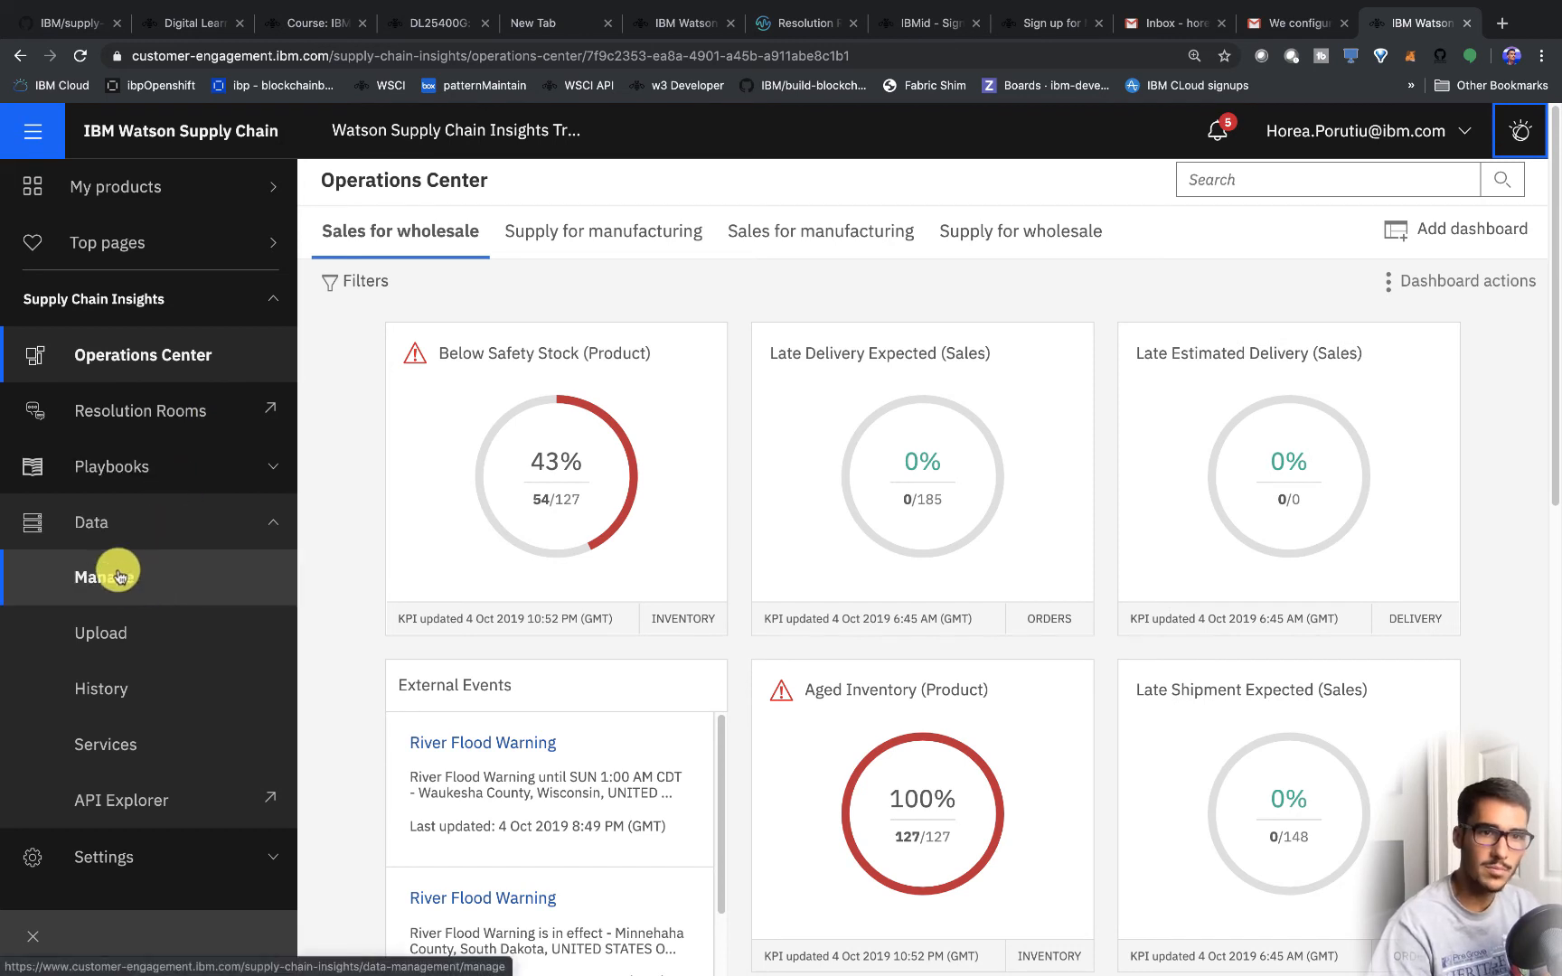
- Upload product-spreadsheet.xlsx through Data > Upload by browsing to the file
click(100, 633)
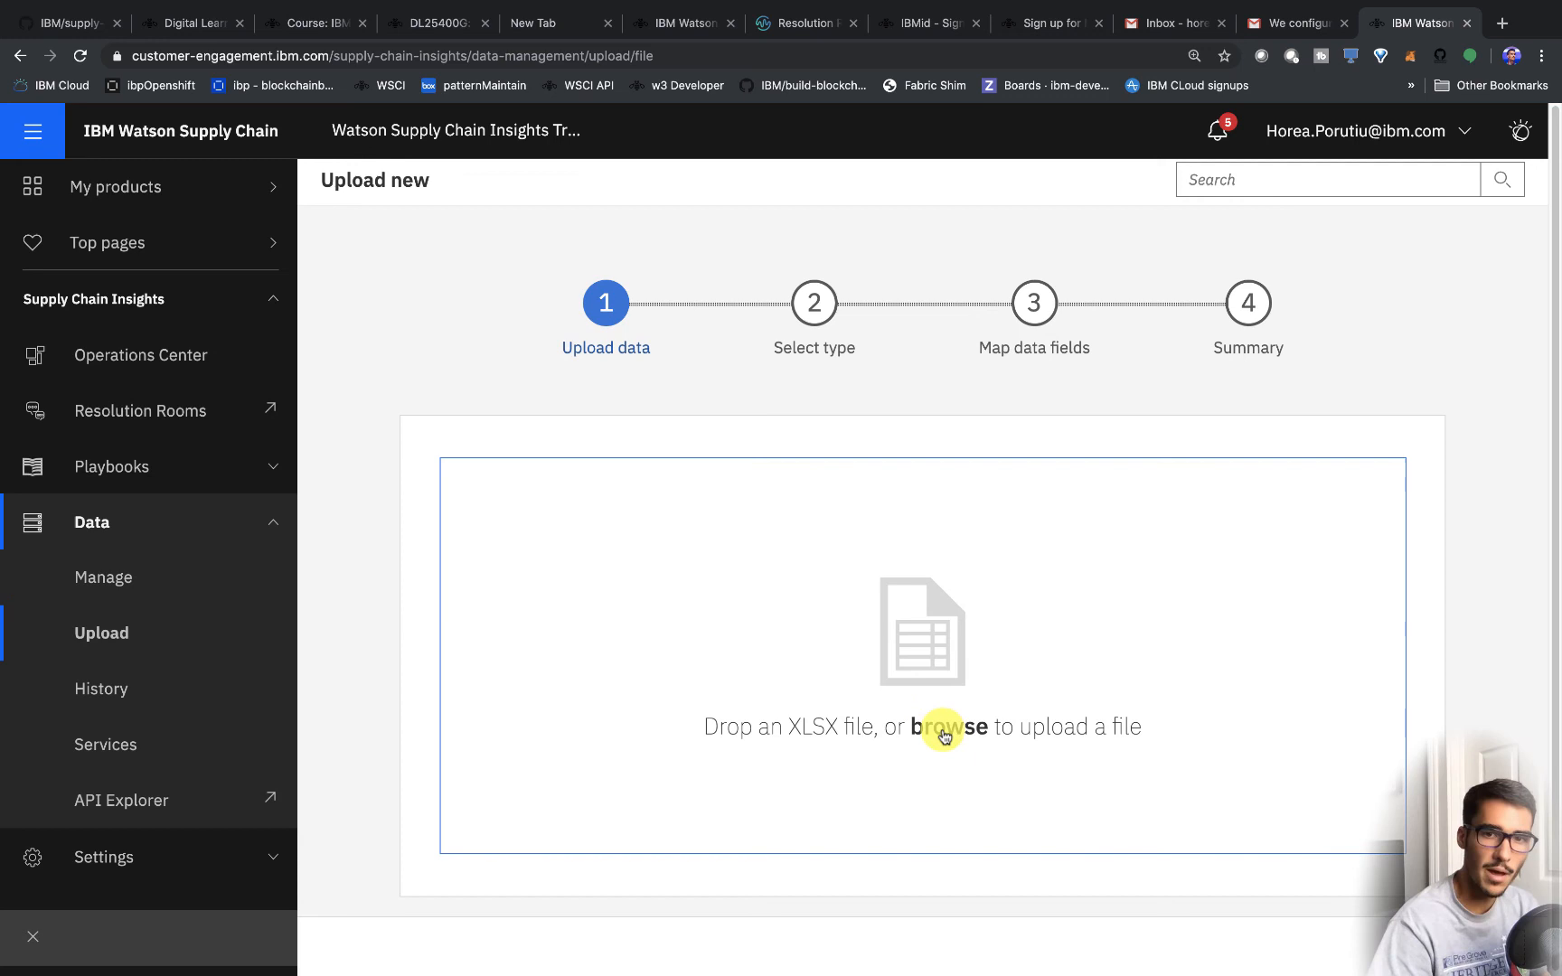
click(949, 726)
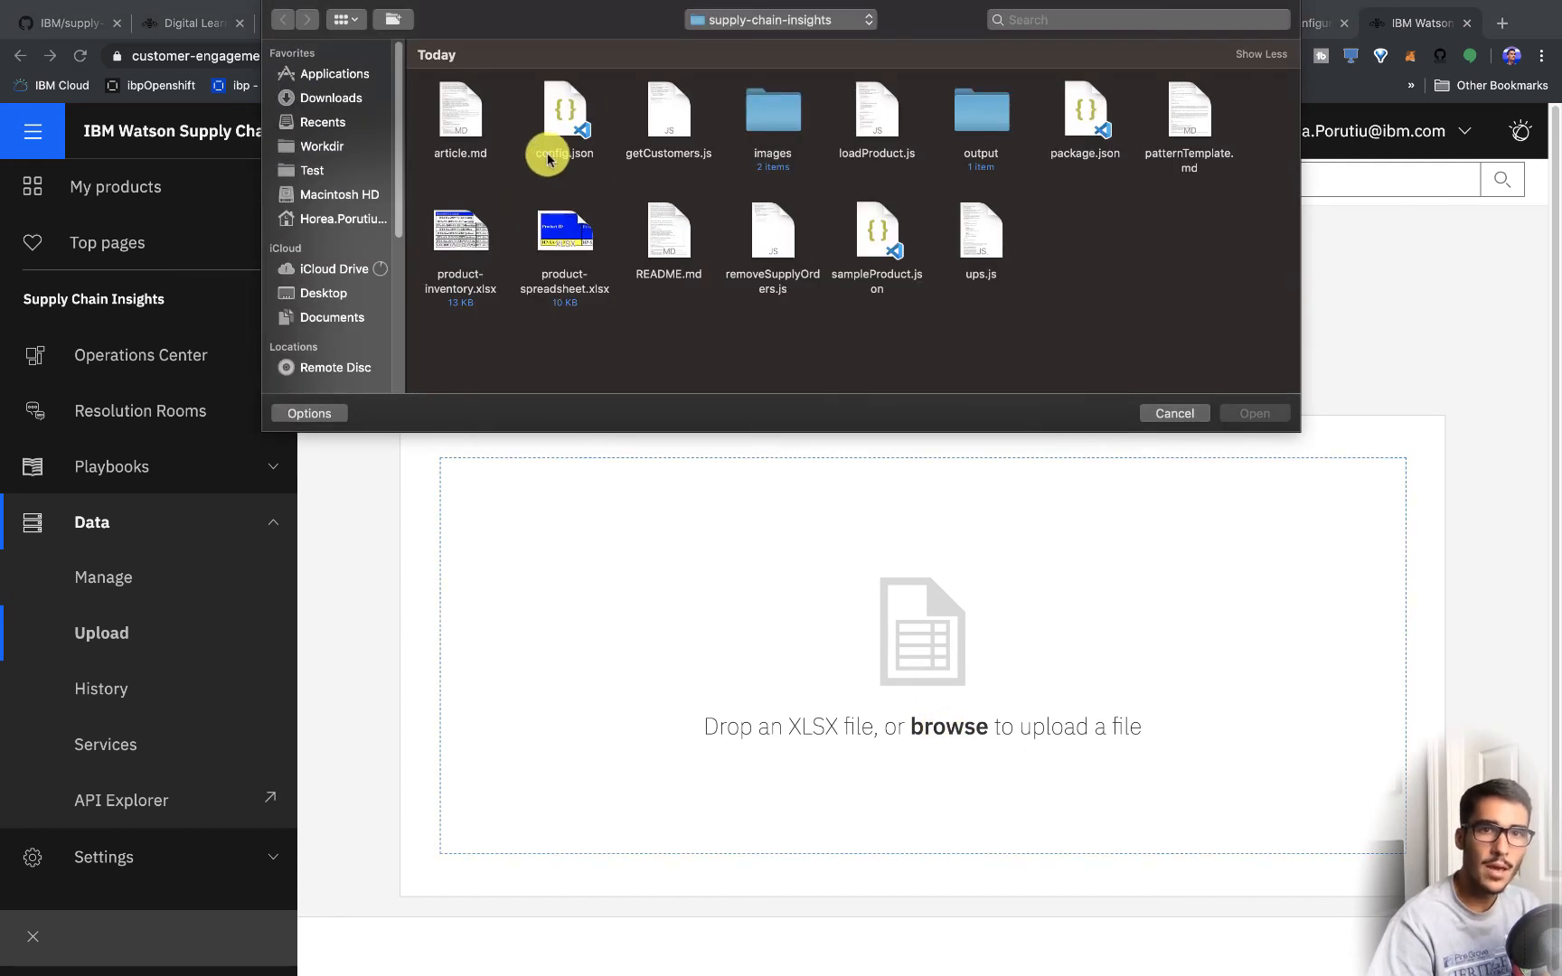
click(321, 146)
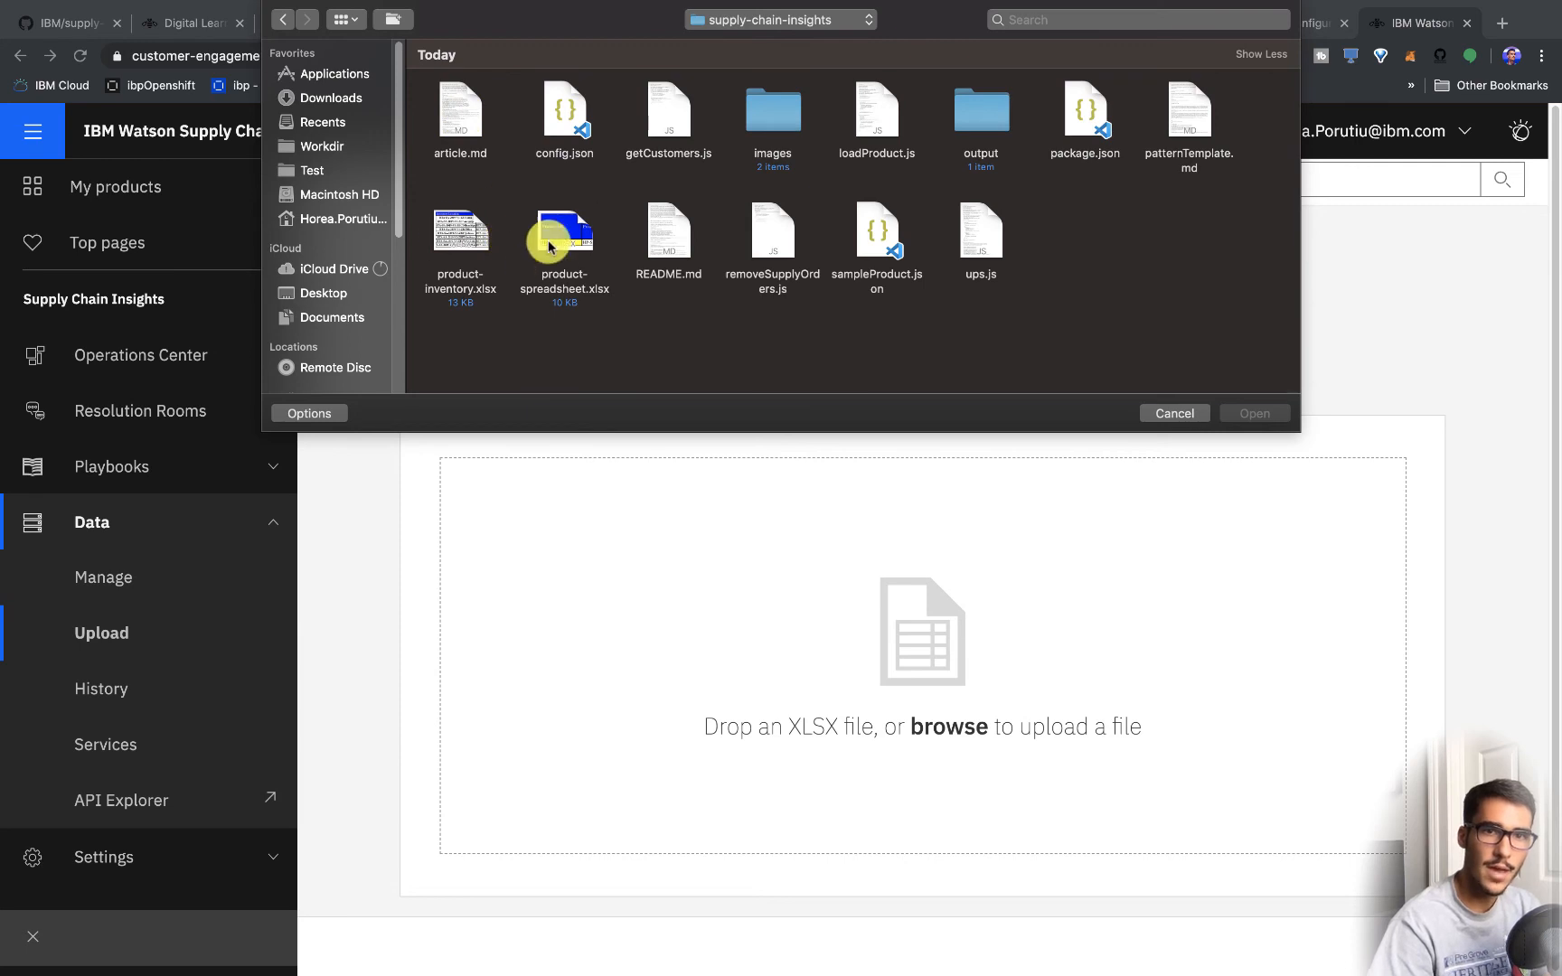
double_click(564, 238)
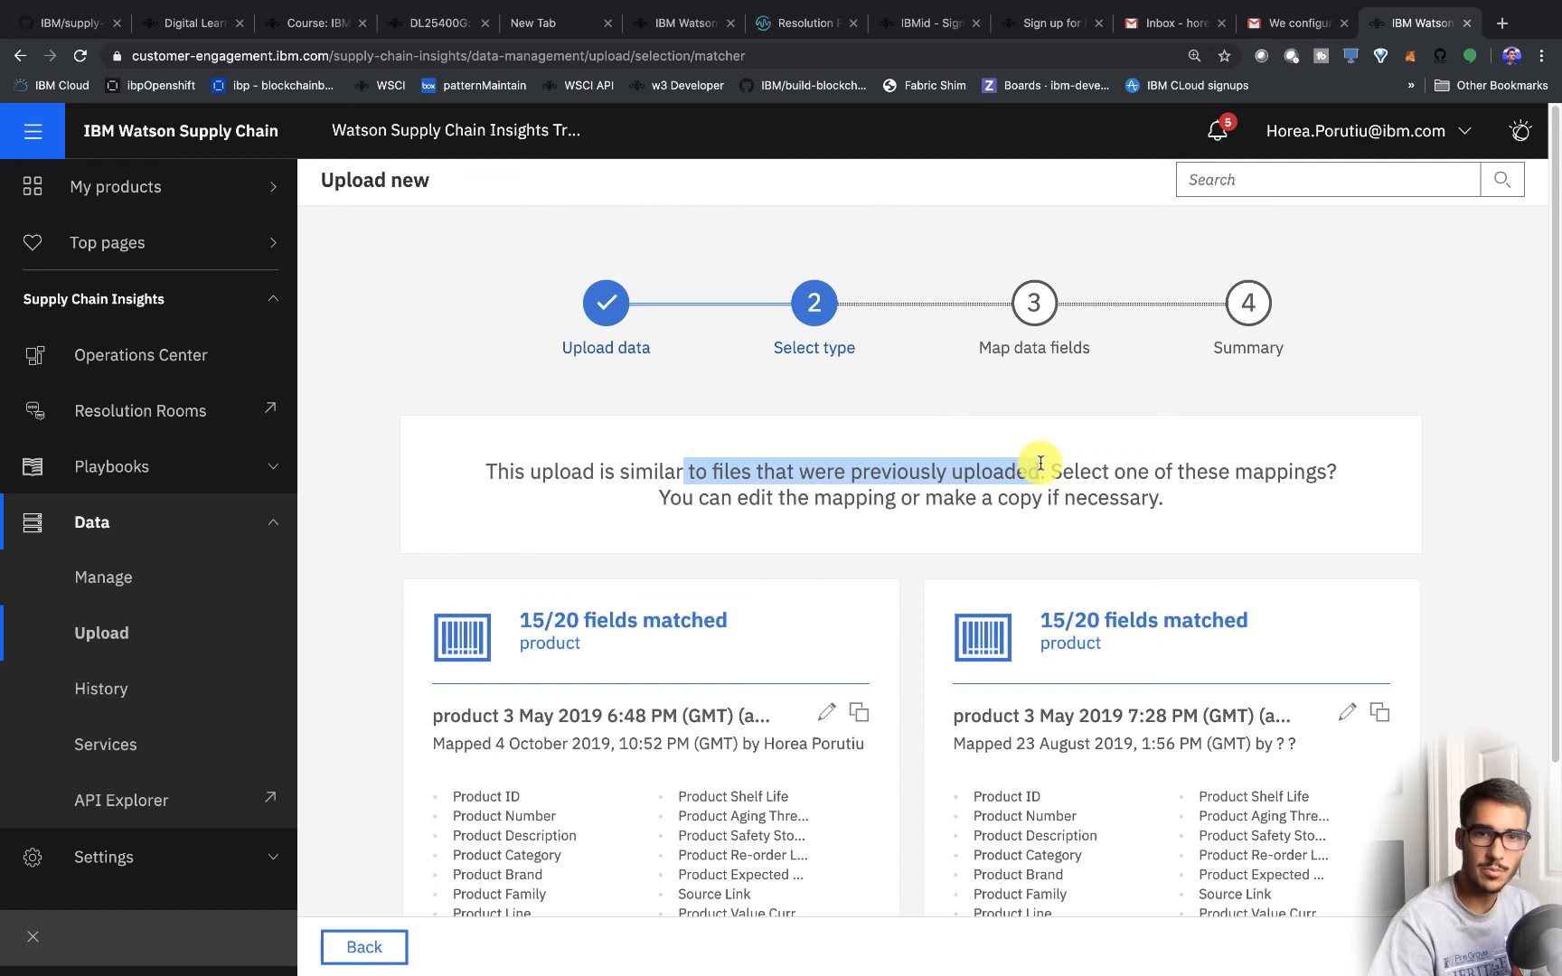
- Apply the first 15/20 matched product mapping to submit, then view upload history
scroll(down, 3)
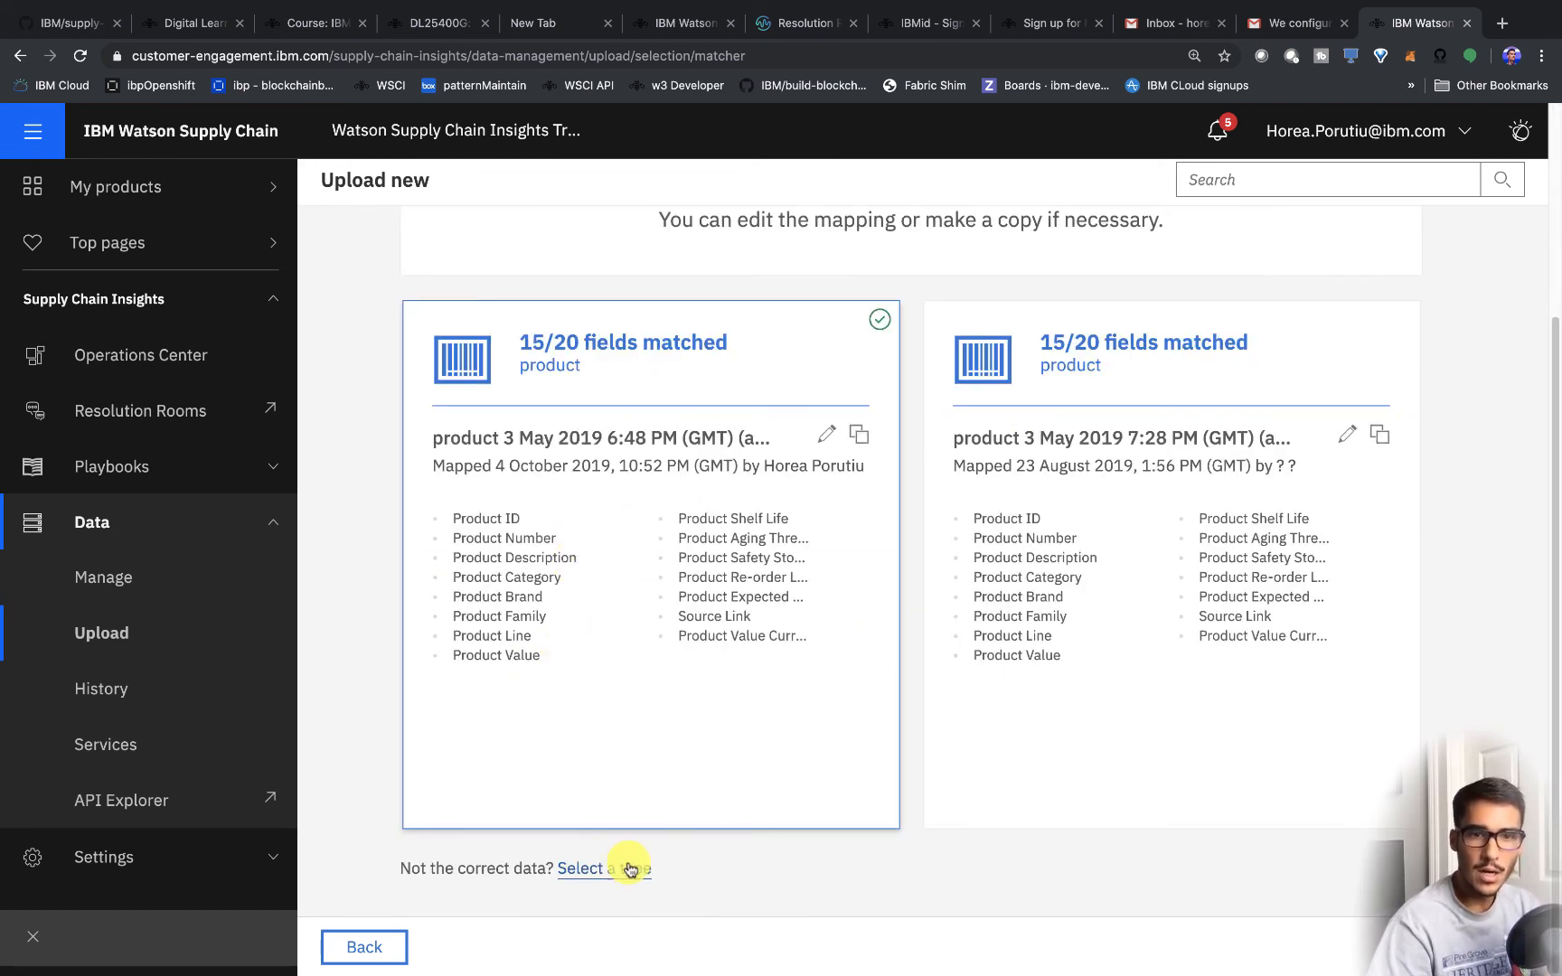
click(603, 868)
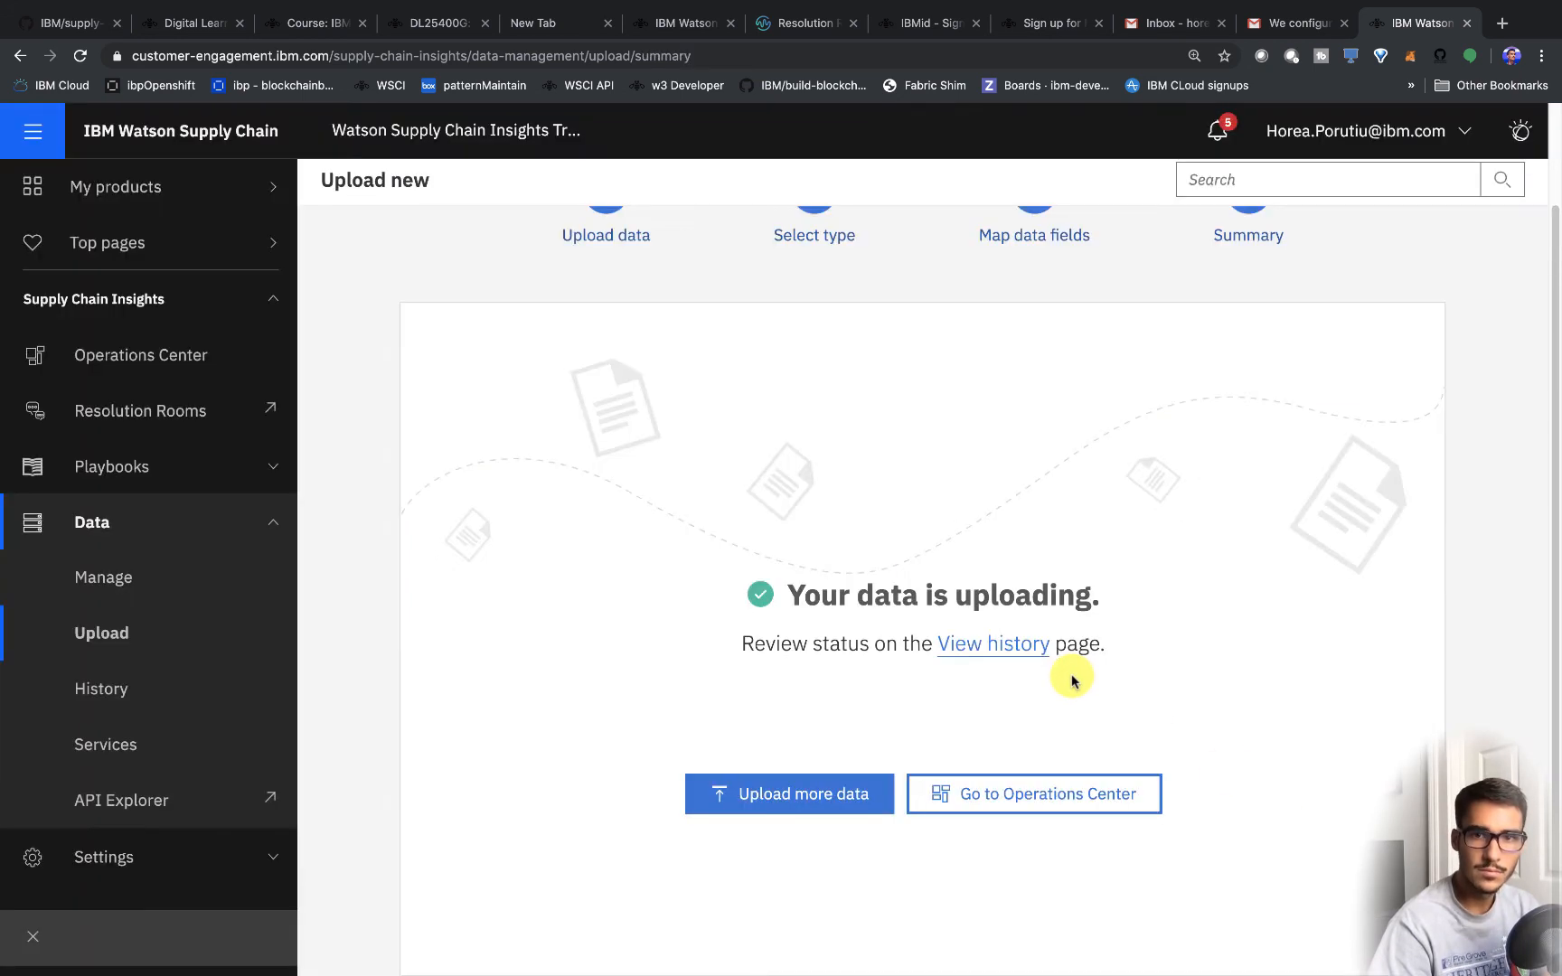
mouse_move(1023, 650)
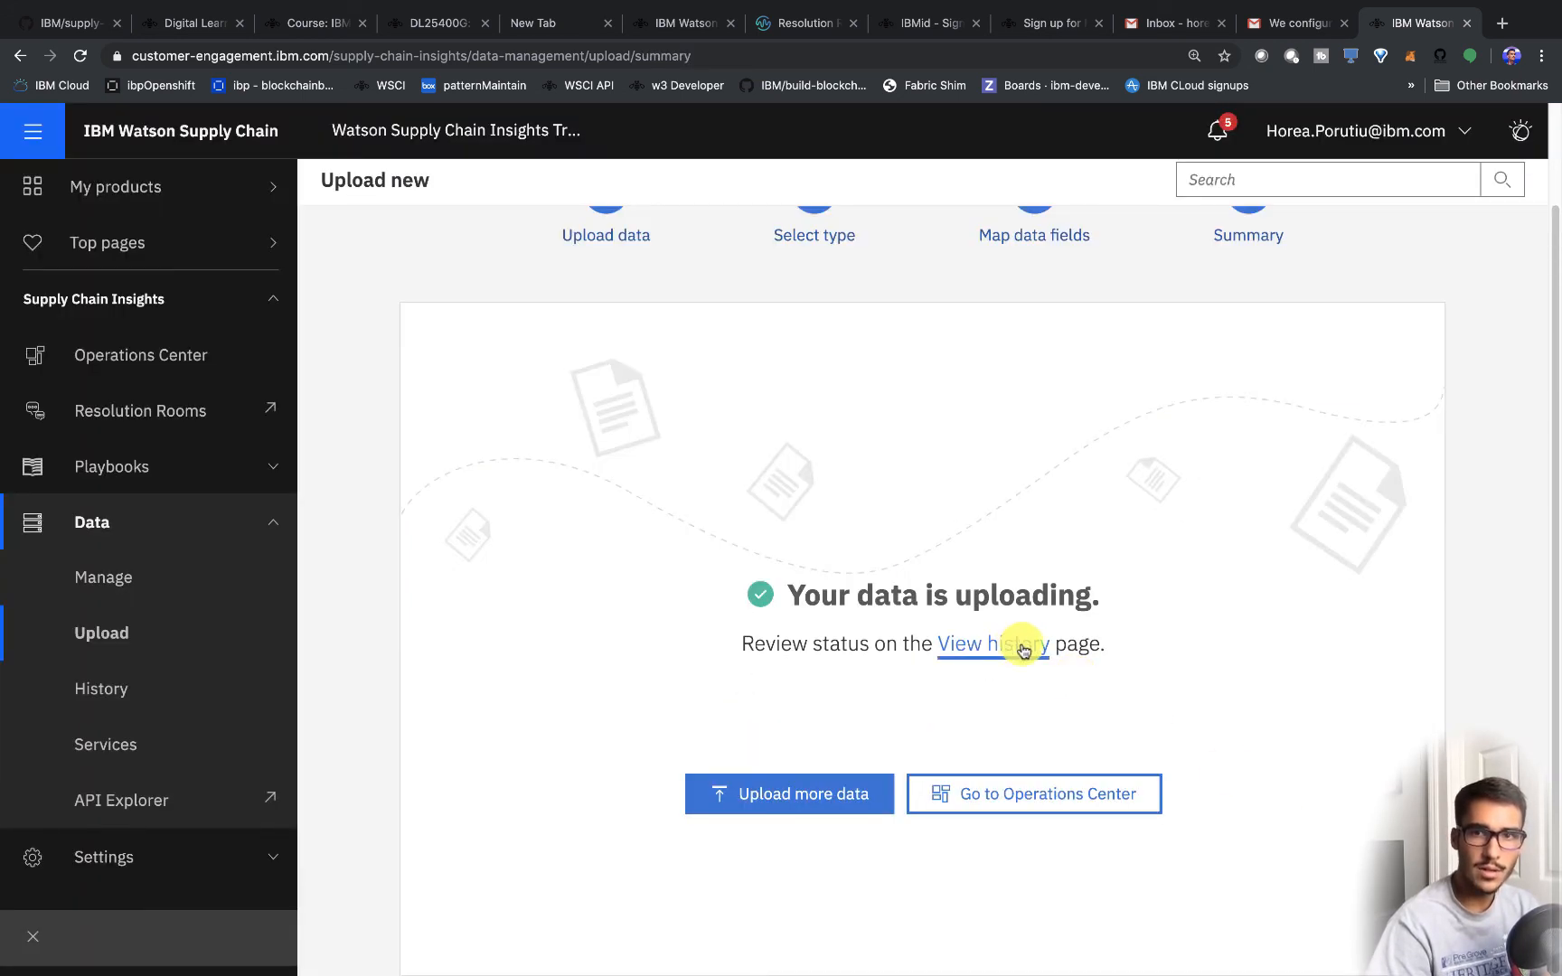
click(991, 644)
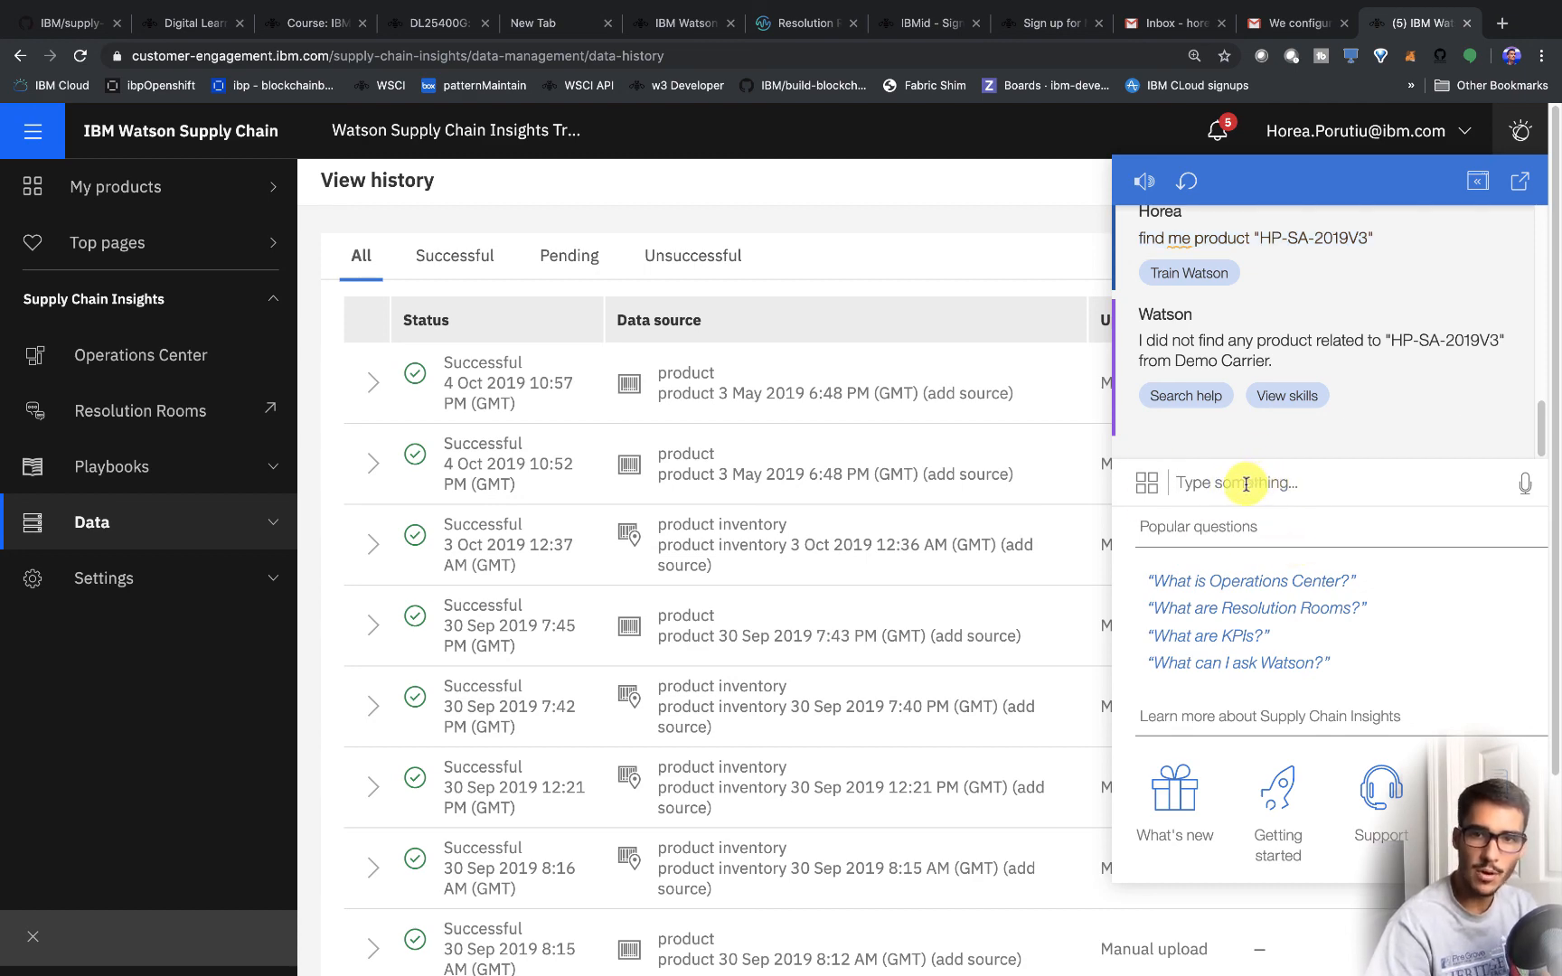
- Ask the Watson assistant: find me product "HP-SA-2019V3"
text(find me product "HP-SA-2019V3")
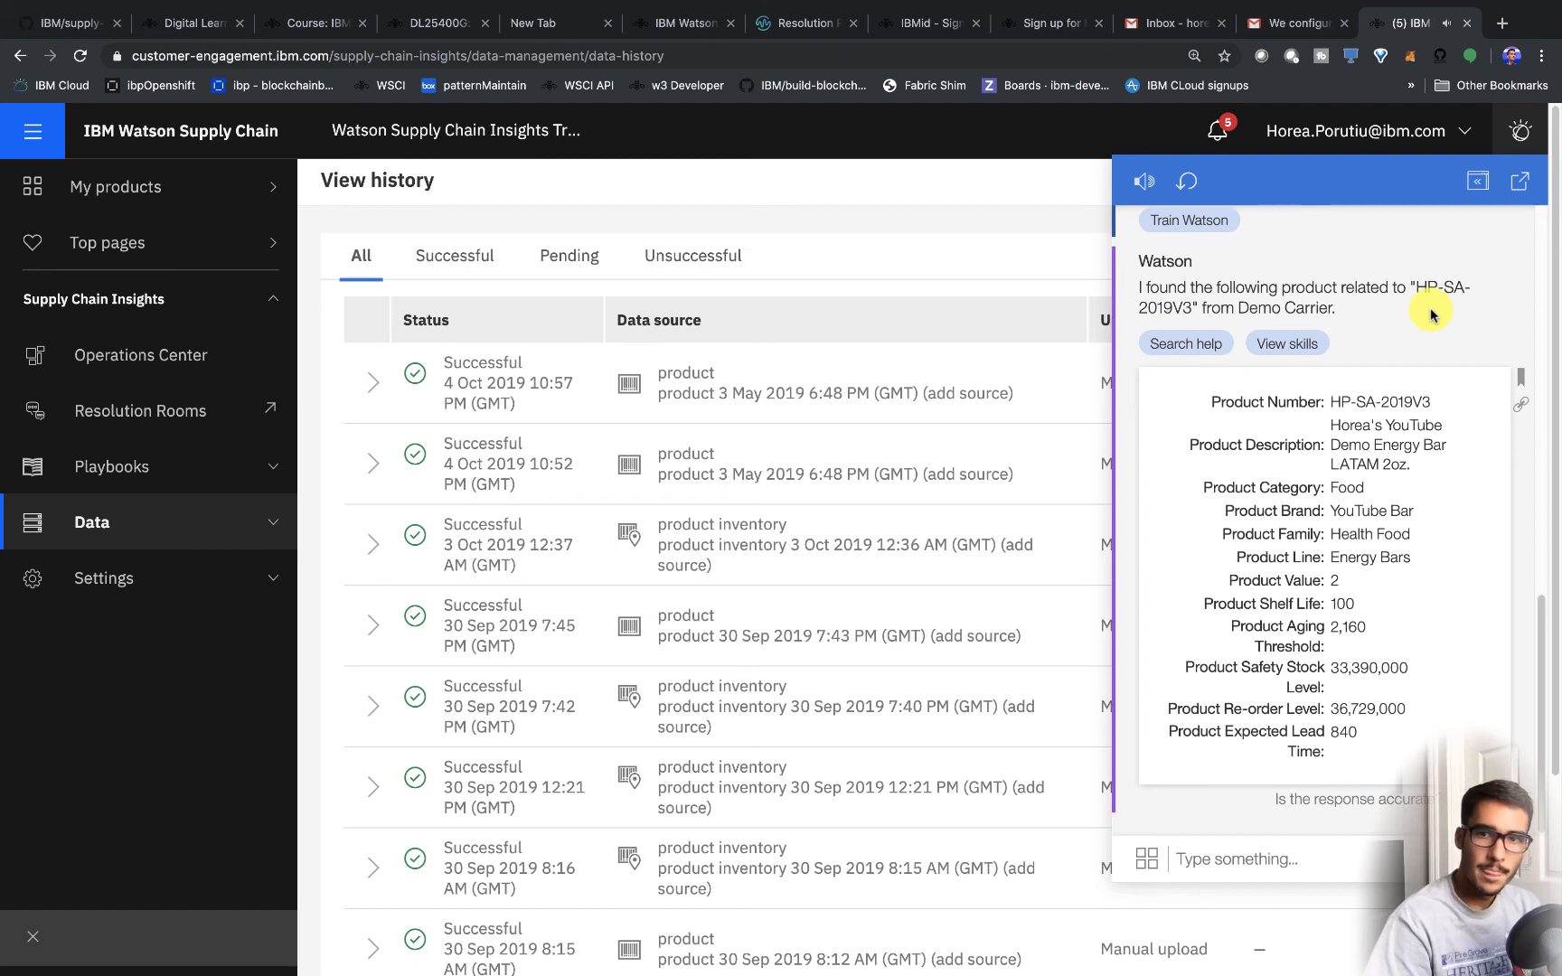
mouse_move(1425, 319)
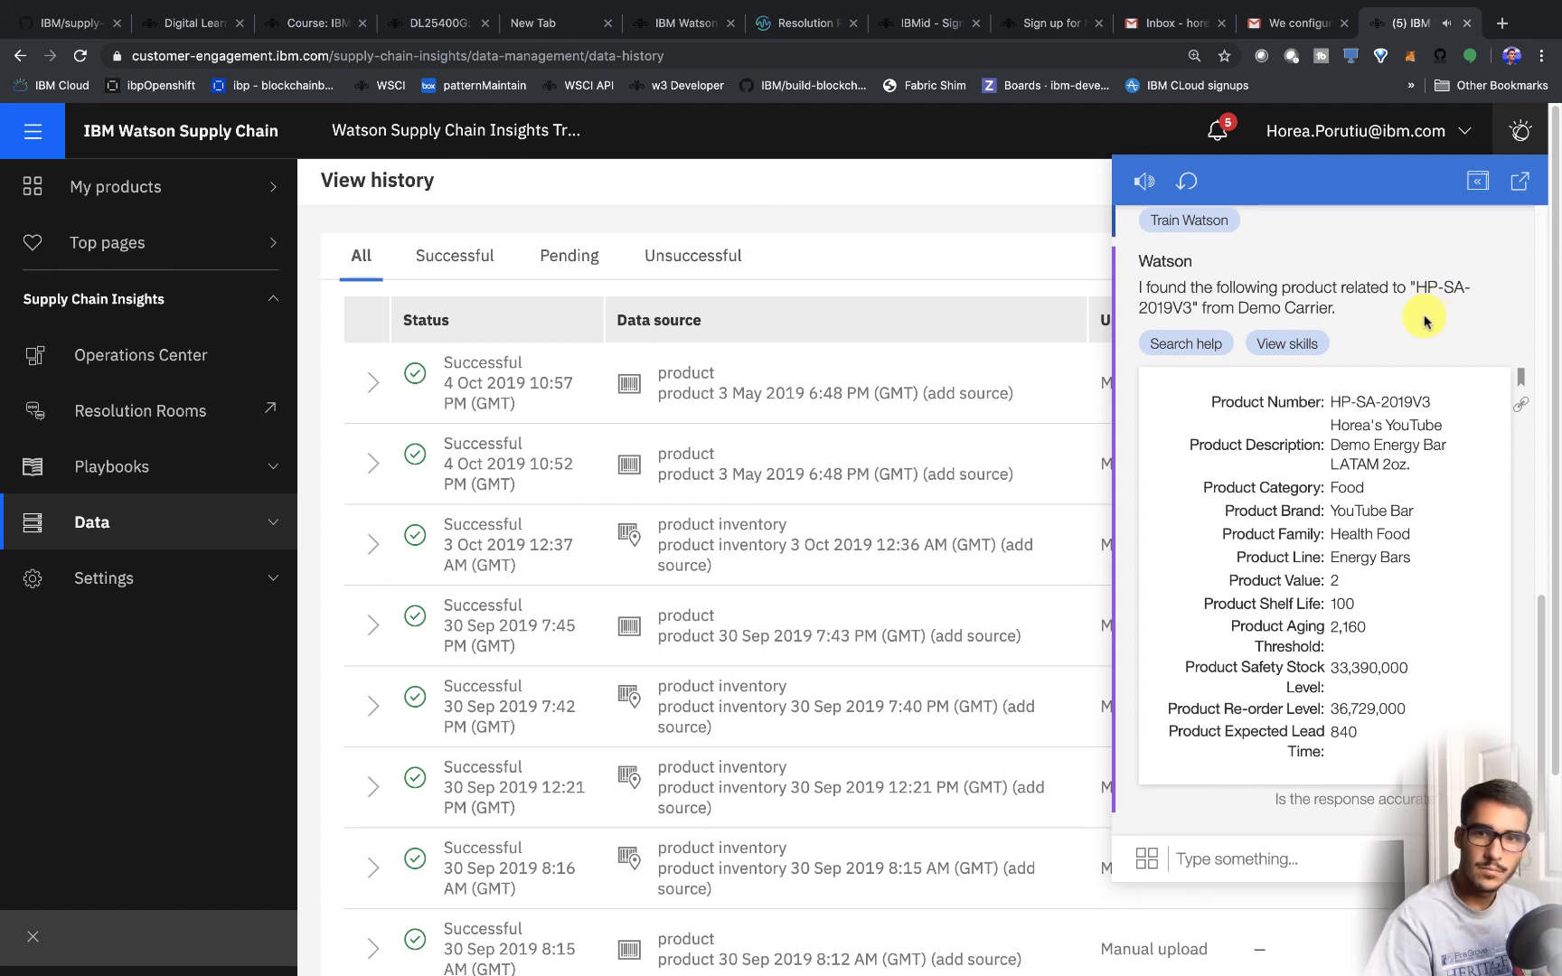